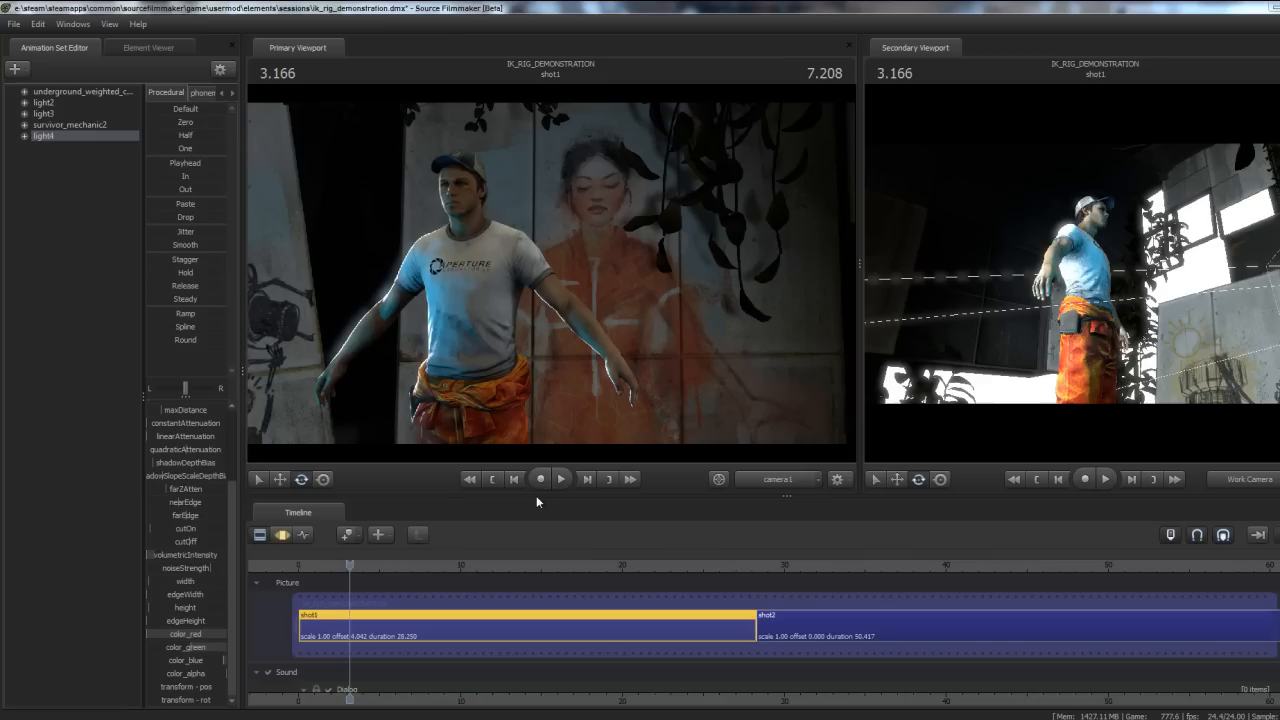
{"action": "mouse_move", "coordinate": [556, 472]}
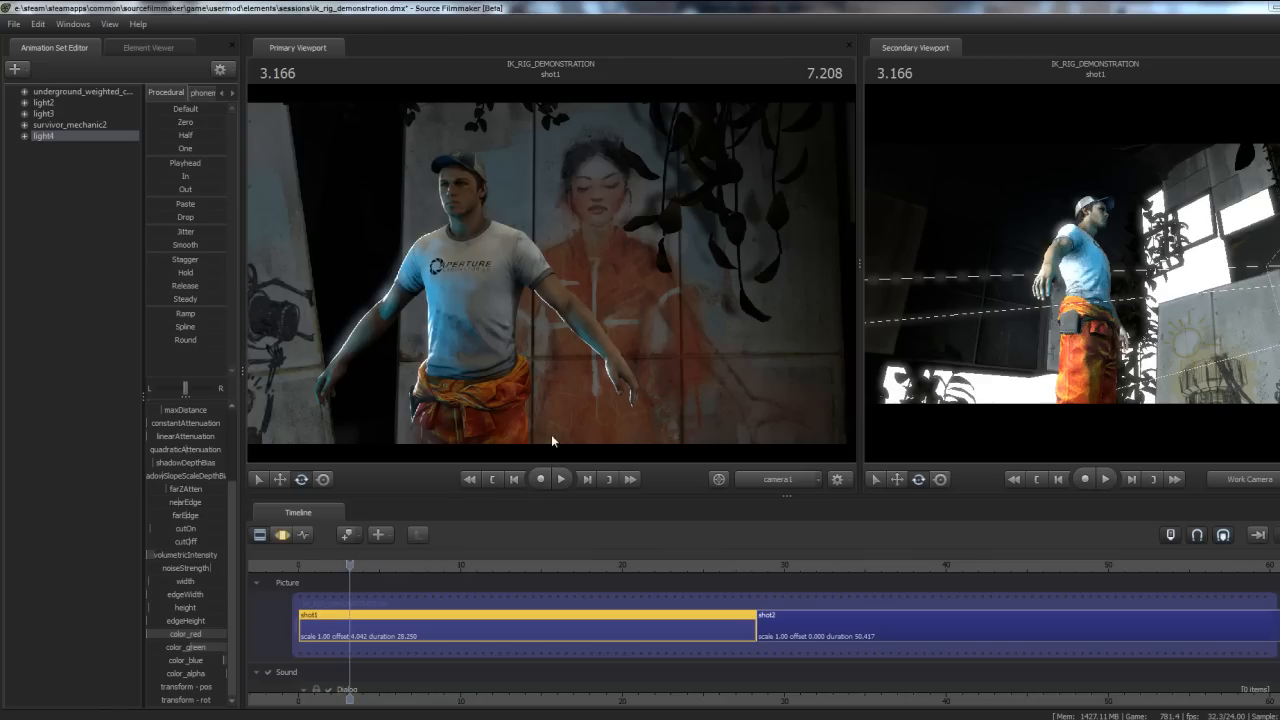
{"action": "mouse_move", "coordinate": [556, 288]}
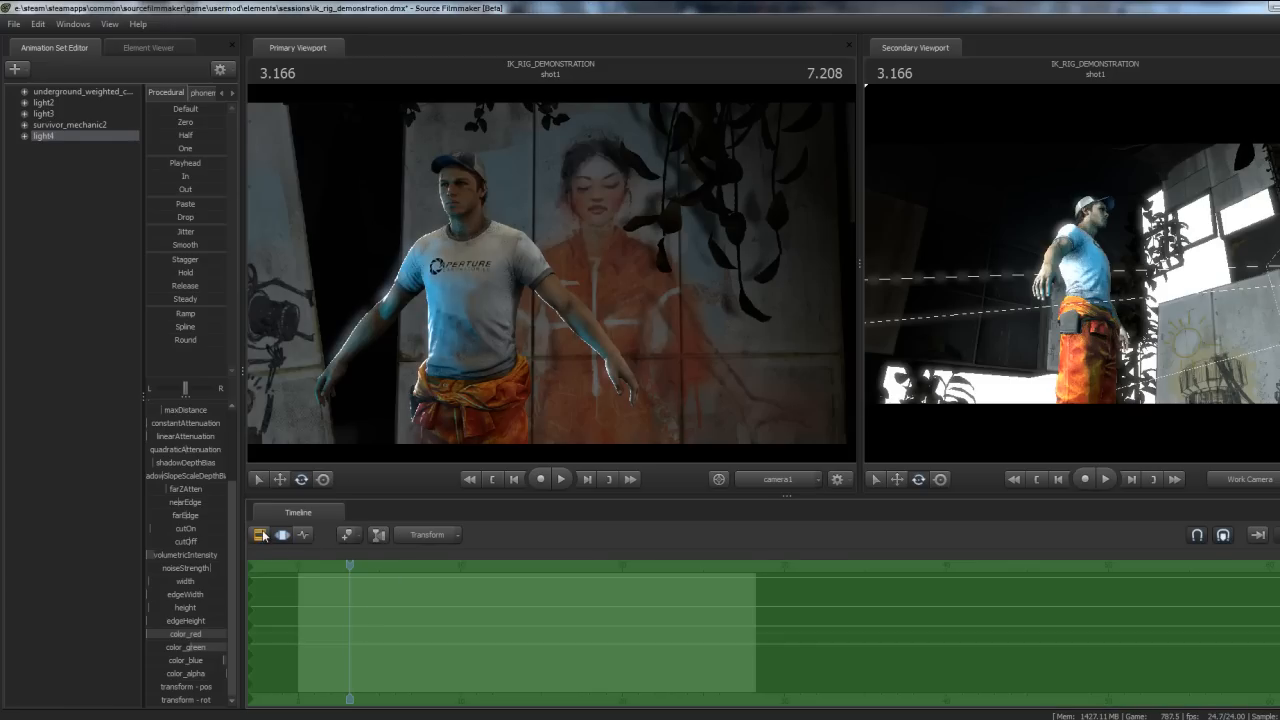
{"action": "mouse_move", "coordinate": [260, 534]}
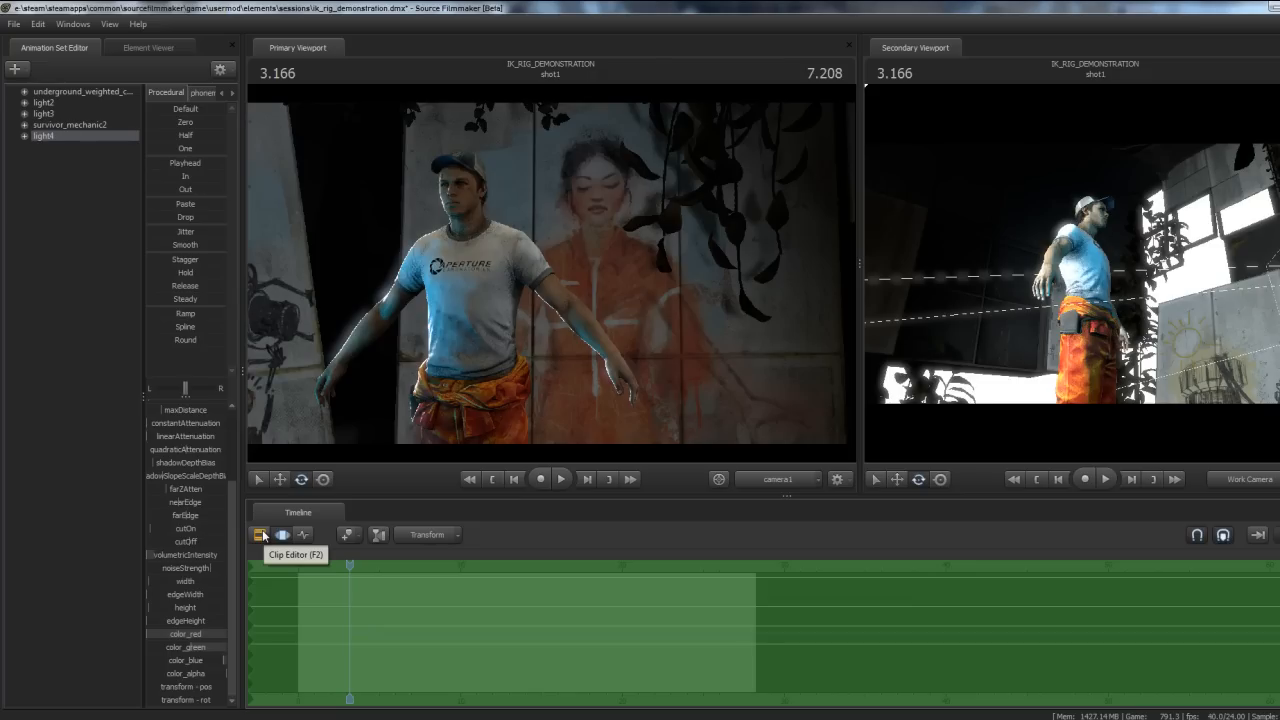
{"action": "mouse_move", "coordinate": [532, 476]}
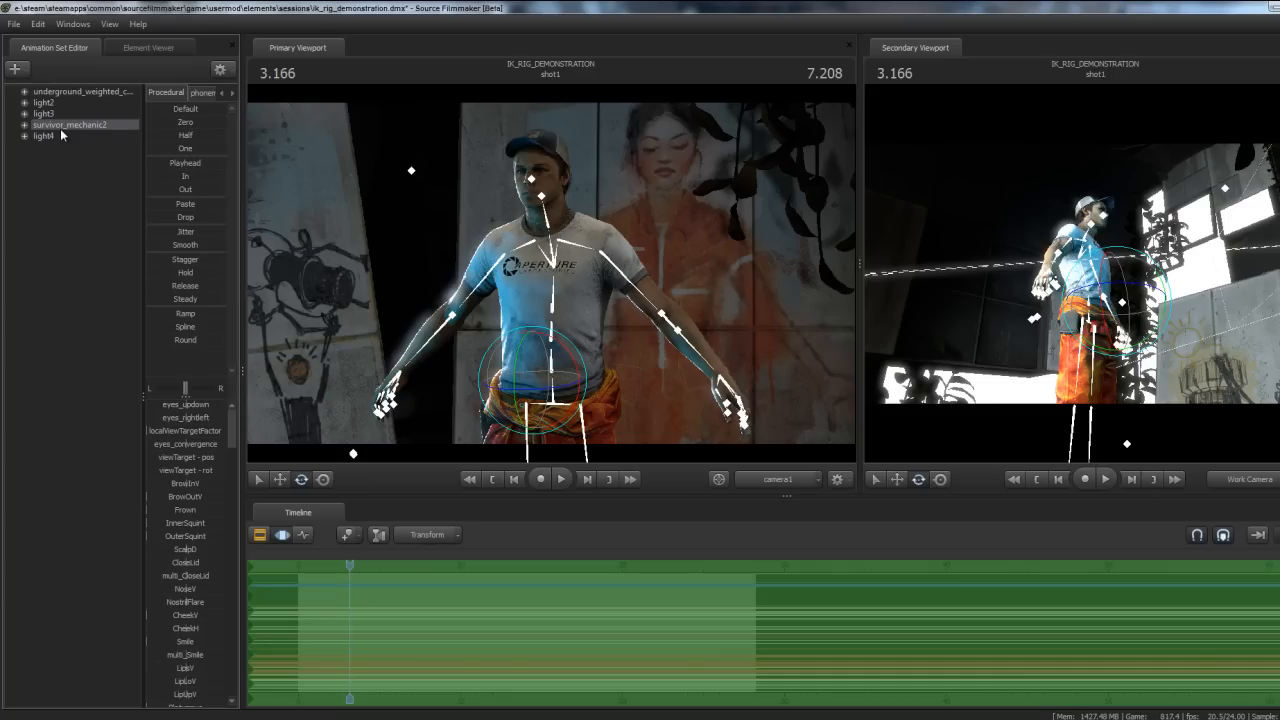
{"action": "mouse_move", "coordinate": [48, 182]}
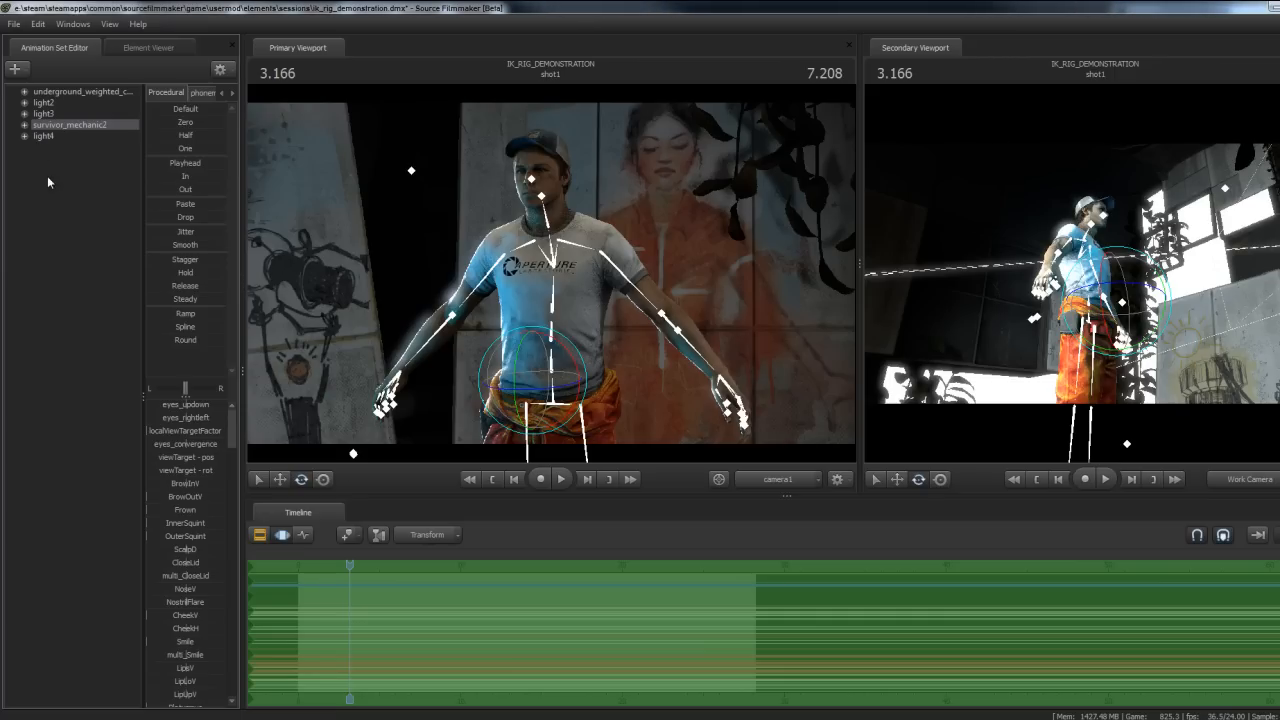
{"action": "mouse_move", "coordinate": [62, 96]}
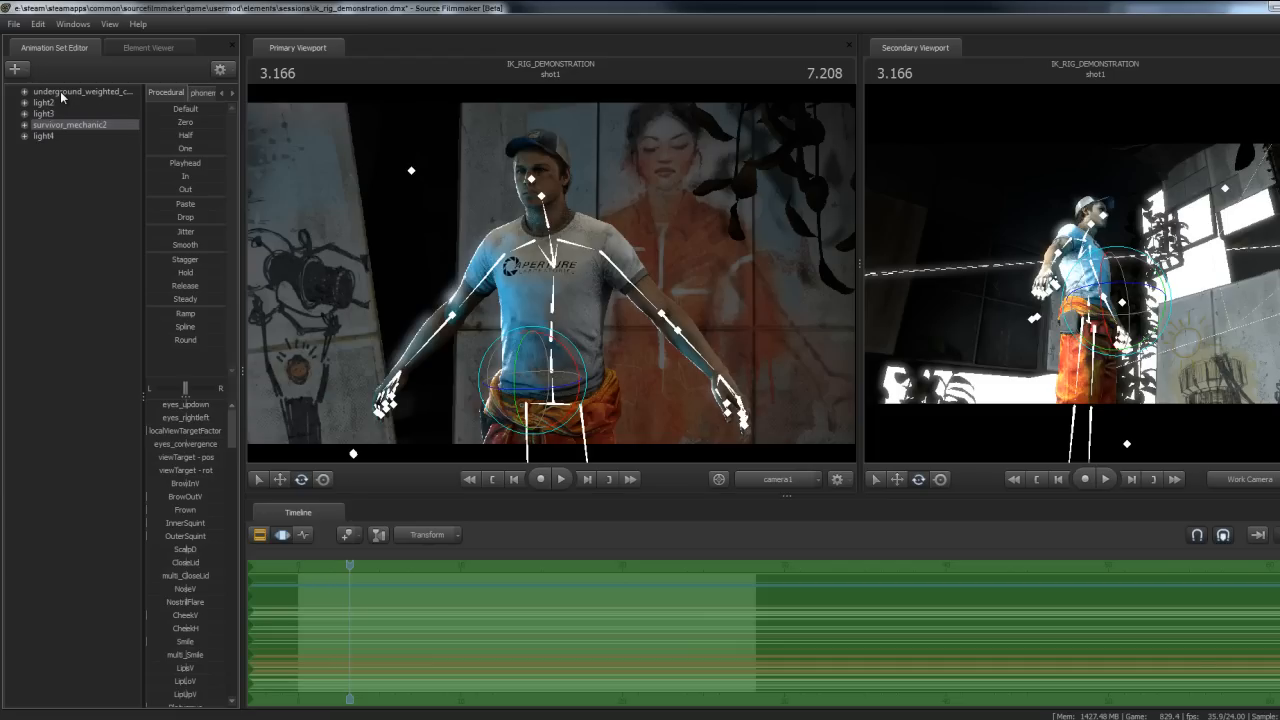
Bring up the mechanic animation set's Rig menu listing the rig_biped scripts
{"action": "right_click", "coordinate": [70, 124]}
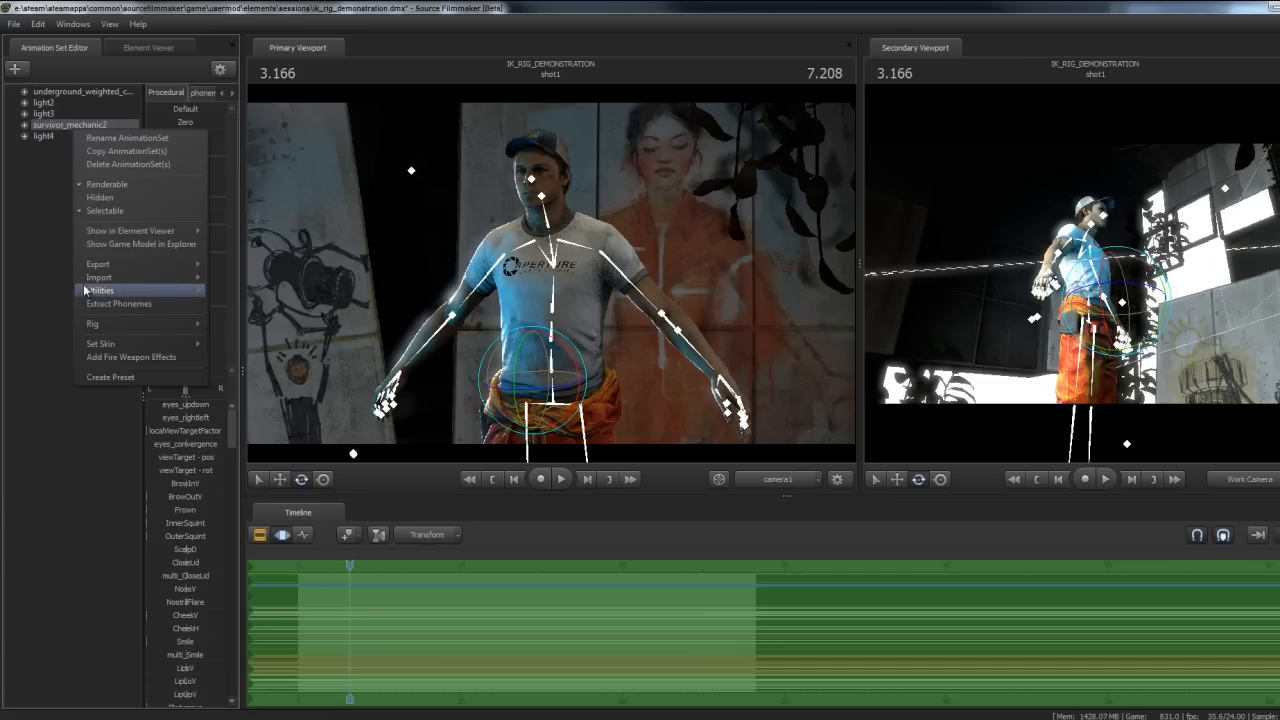
{"action": "mouse_move", "coordinate": [98, 276]}
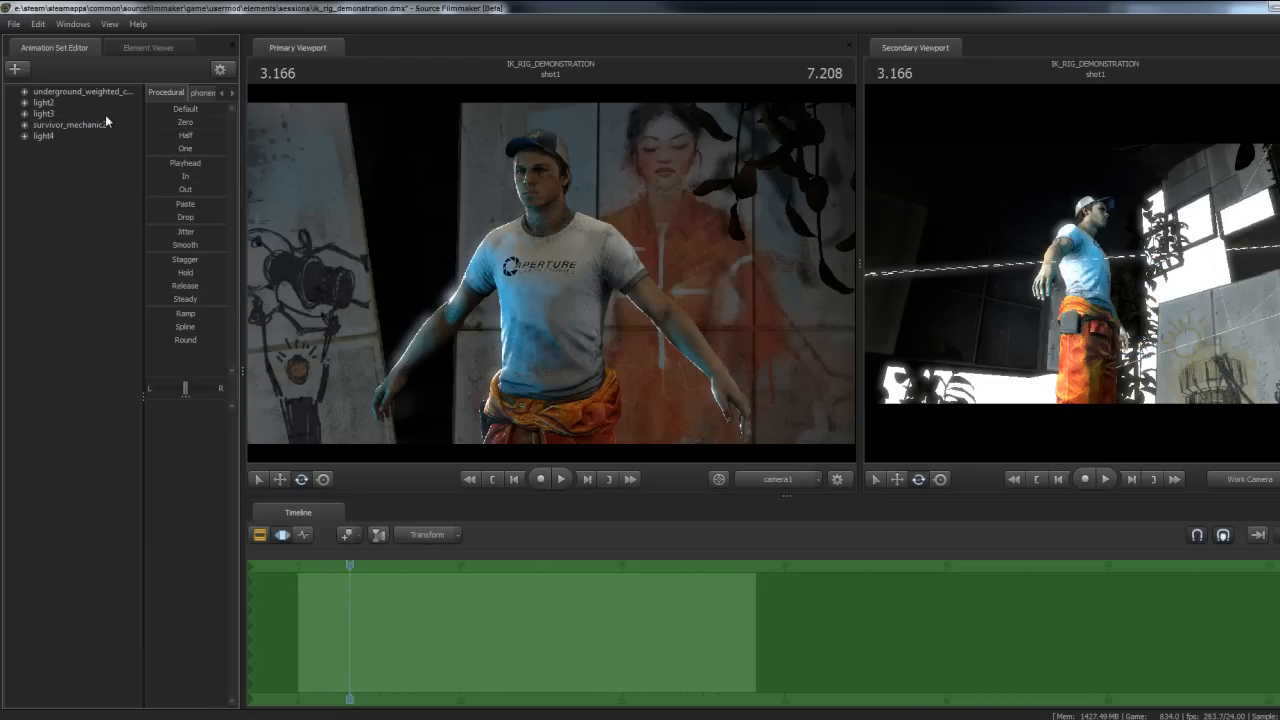
{"action": "right_click", "coordinate": [76, 124]}
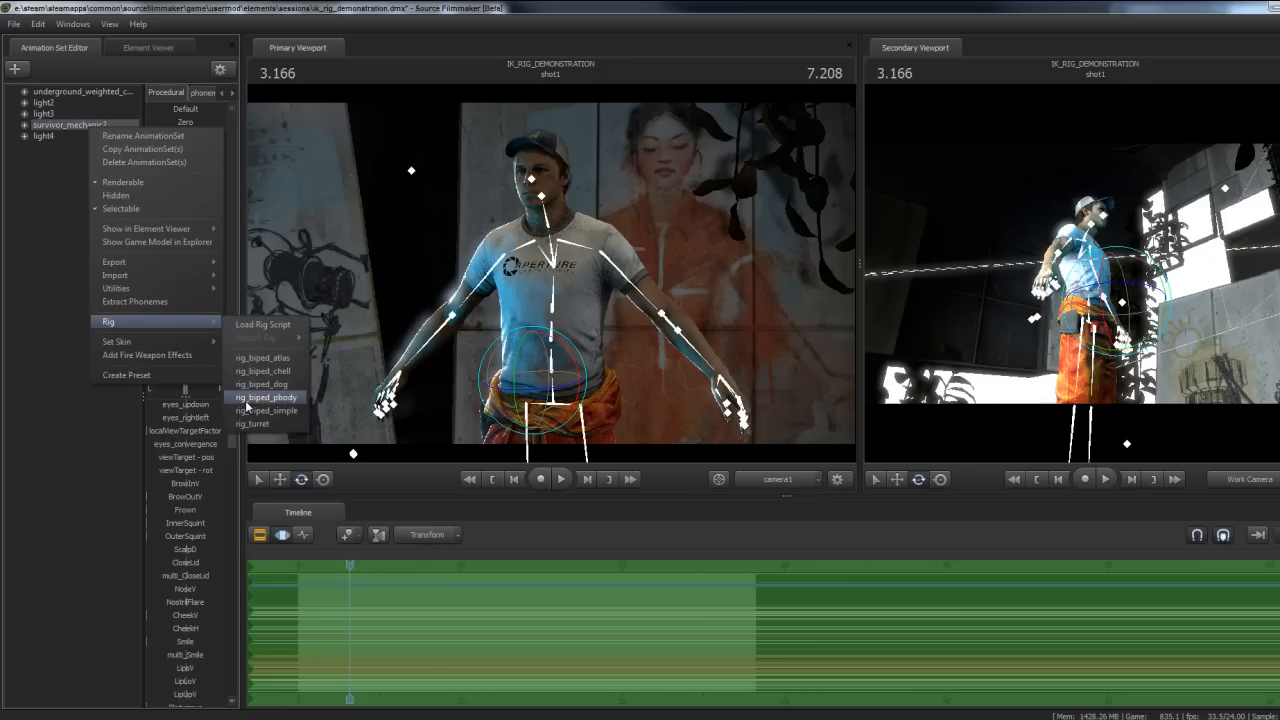
{"action": "mouse_move", "coordinate": [120, 320]}
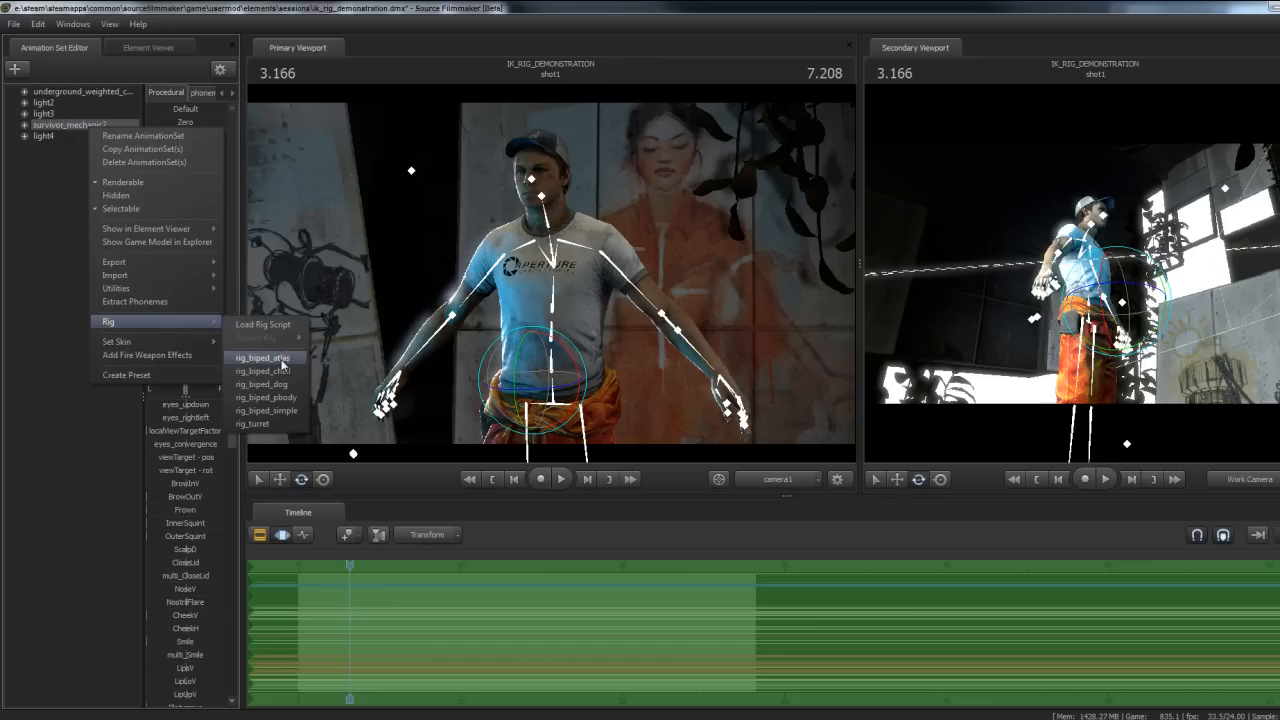
{"action": "mouse_move", "coordinate": [284, 412]}
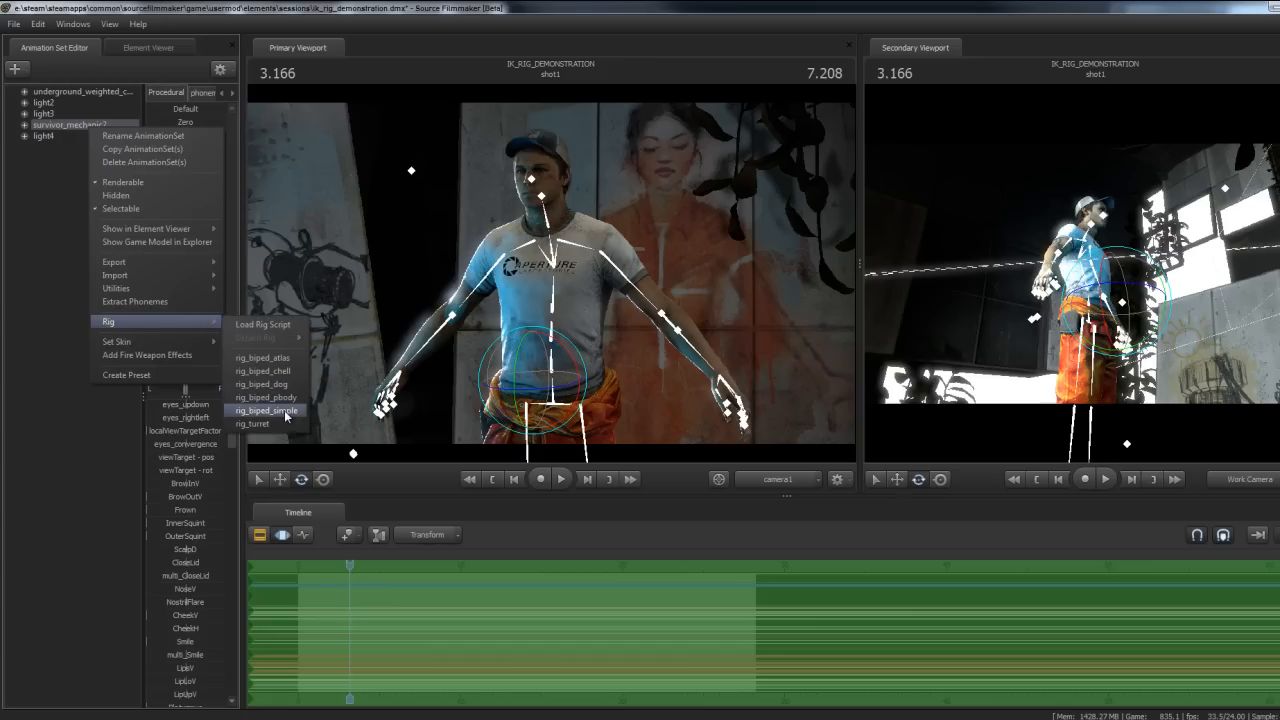
{"action": "mouse_move", "coordinate": [264, 396]}
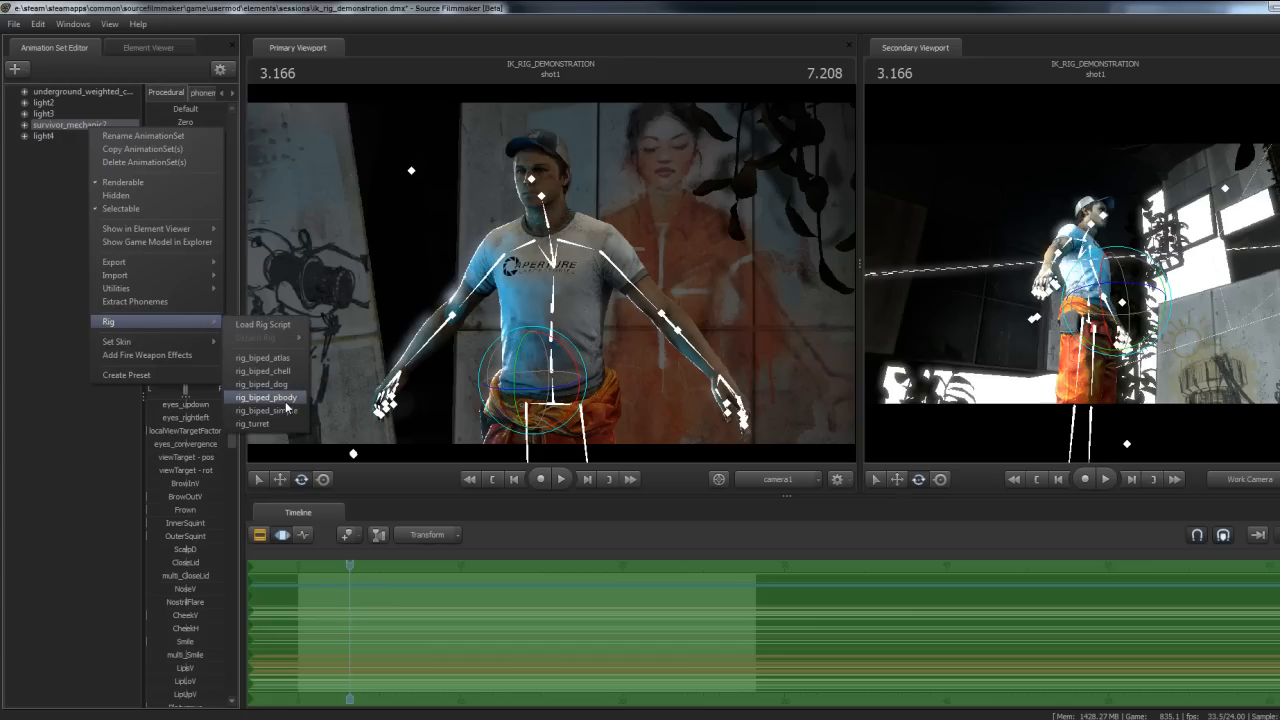
{"action": "mouse_move", "coordinate": [266, 410]}
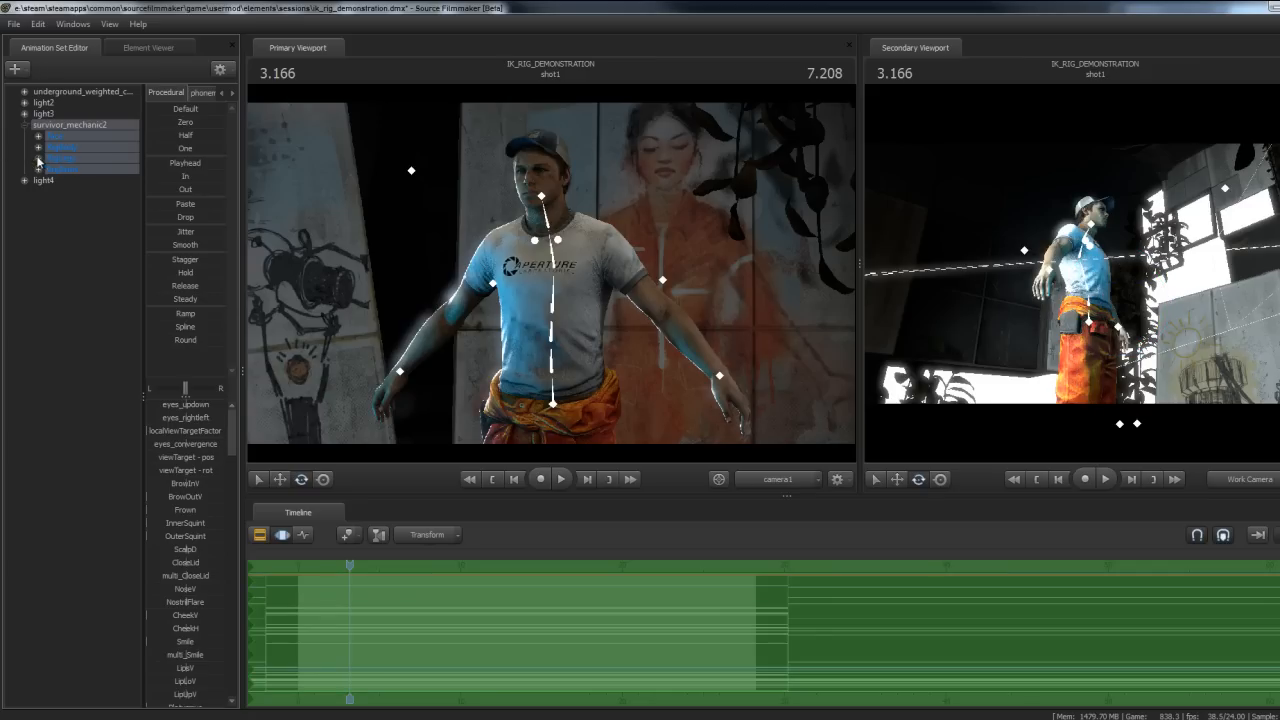
Select rig_hand_R and drag the mechanic's right hand up beside his head
{"action": "left_click", "coordinate": [38, 180]}
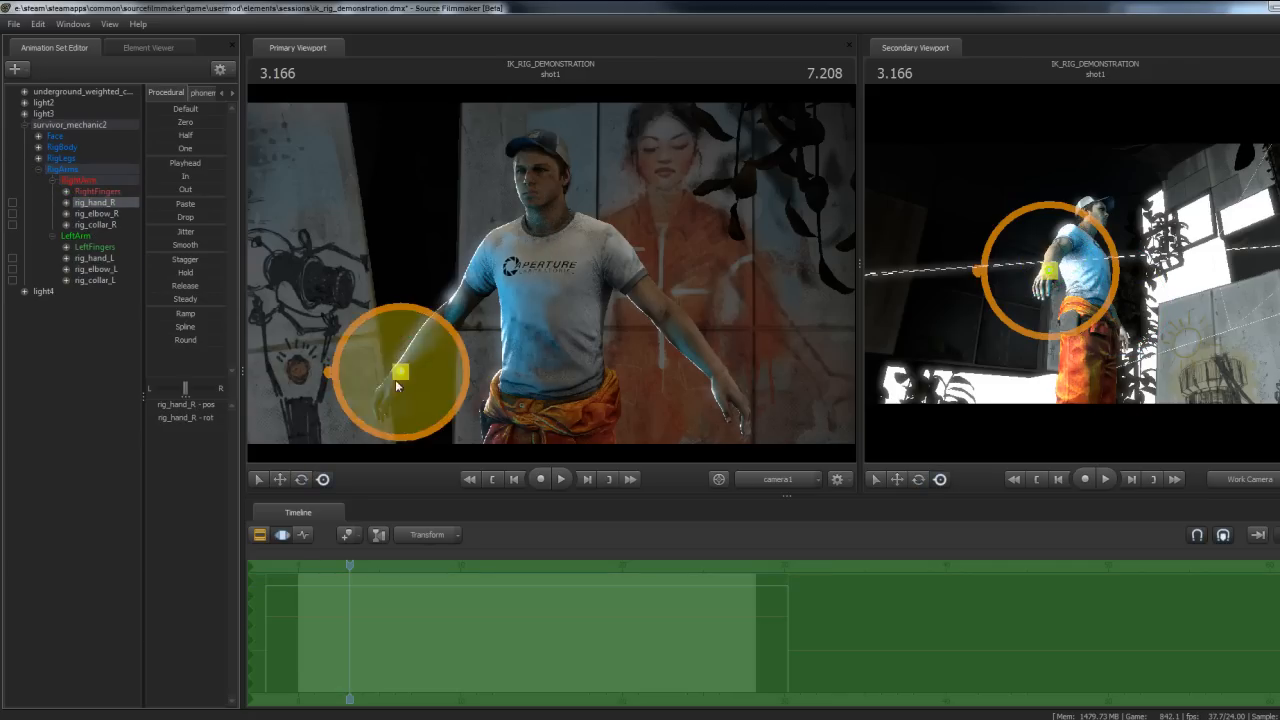
{"action": "left_click_drag", "start_coordinate": [400, 372], "coordinate": [556, 240]}
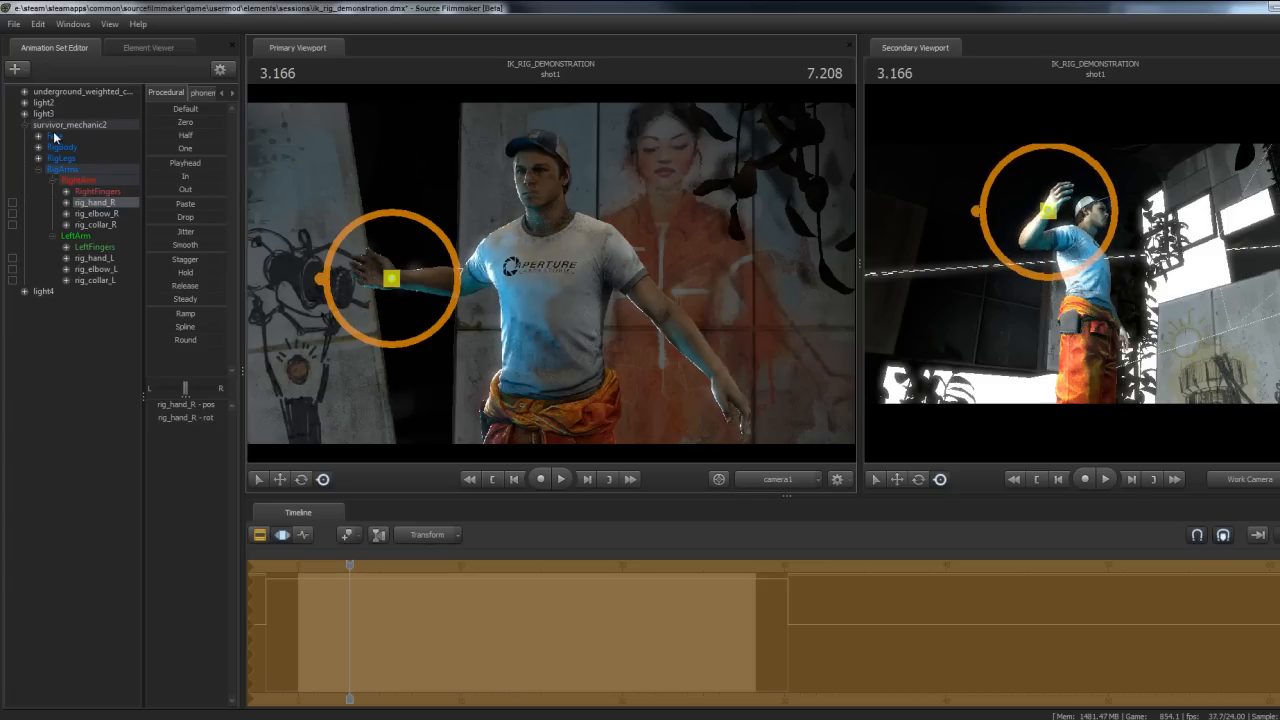
{"action": "right_click", "coordinate": [56, 136]}
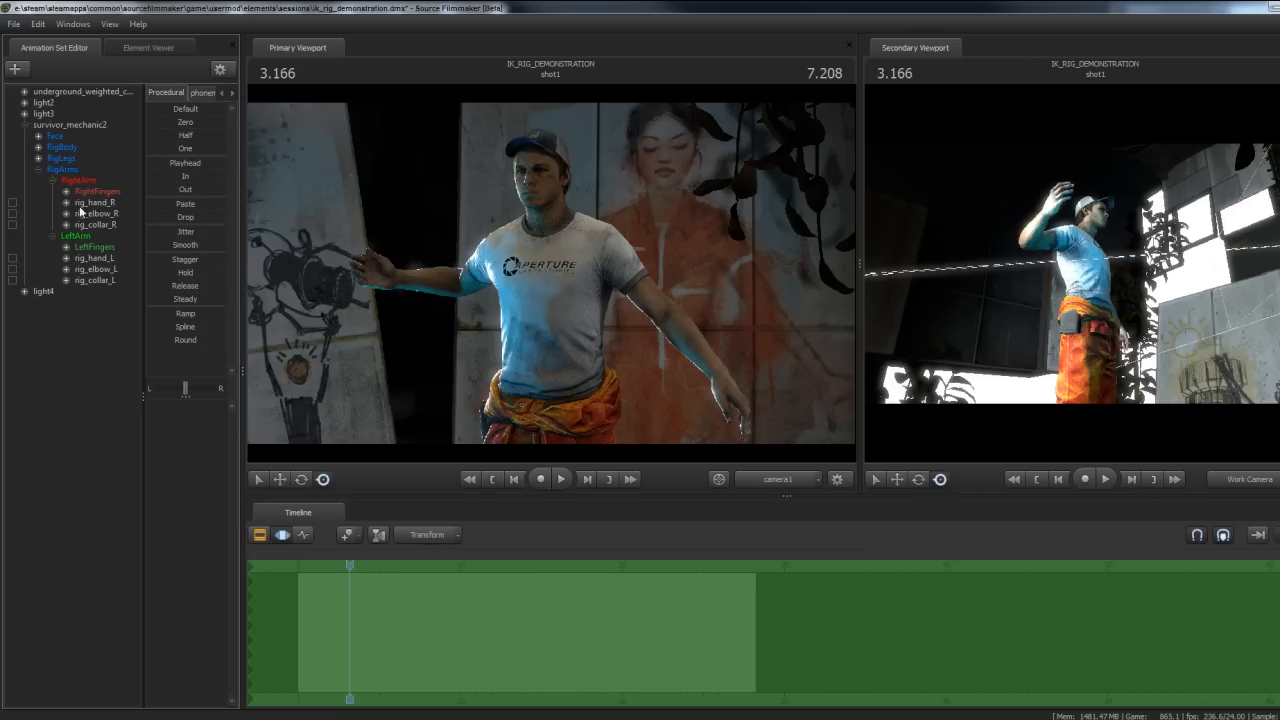
Detach the rig via Rig > Detach Rig, then bring up the pelvis sequence picker
{"action": "left_click", "coordinate": [96, 192]}
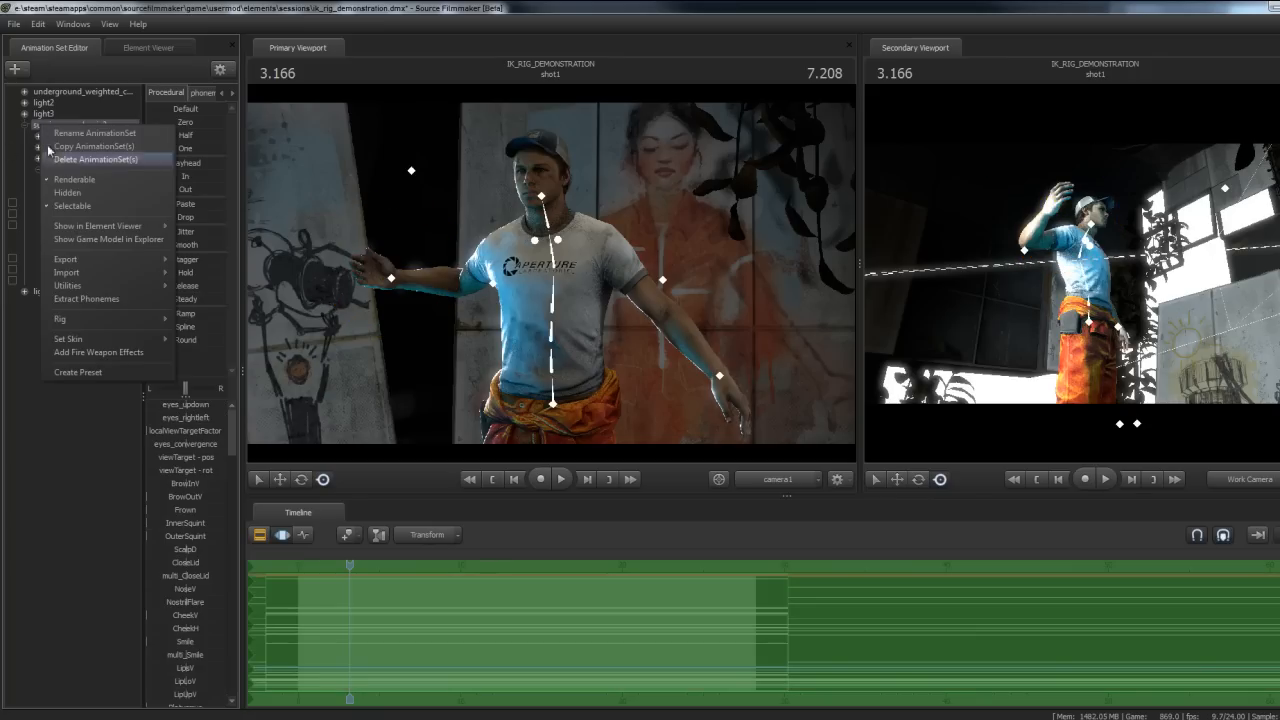
{"action": "mouse_move", "coordinate": [60, 318]}
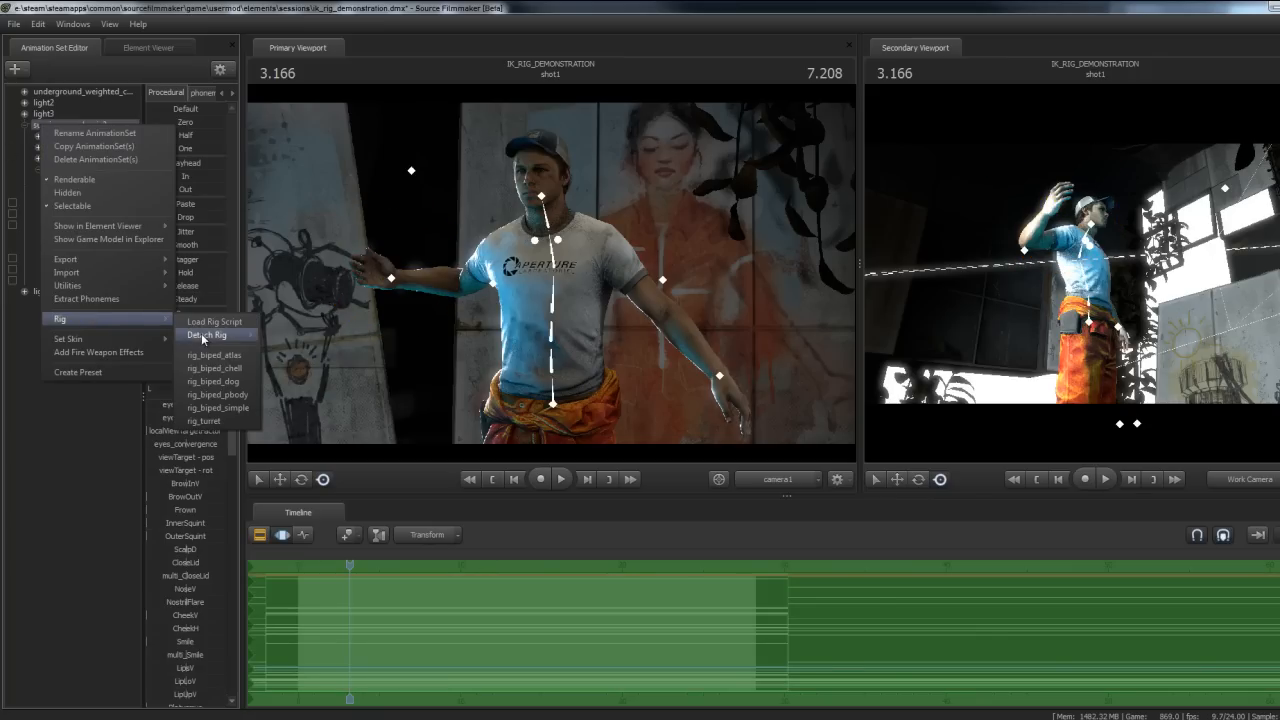
{"action": "left_click", "coordinate": [206, 336]}
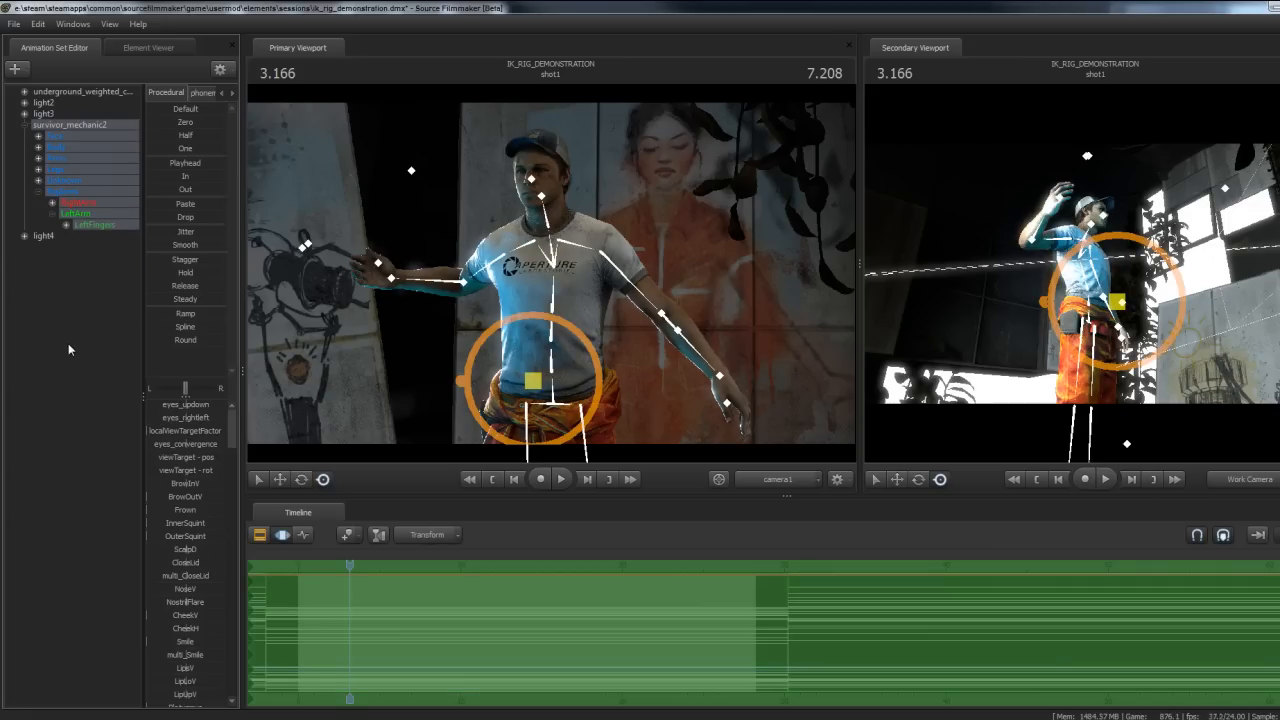
{"action": "right_click", "coordinate": [70, 136]}
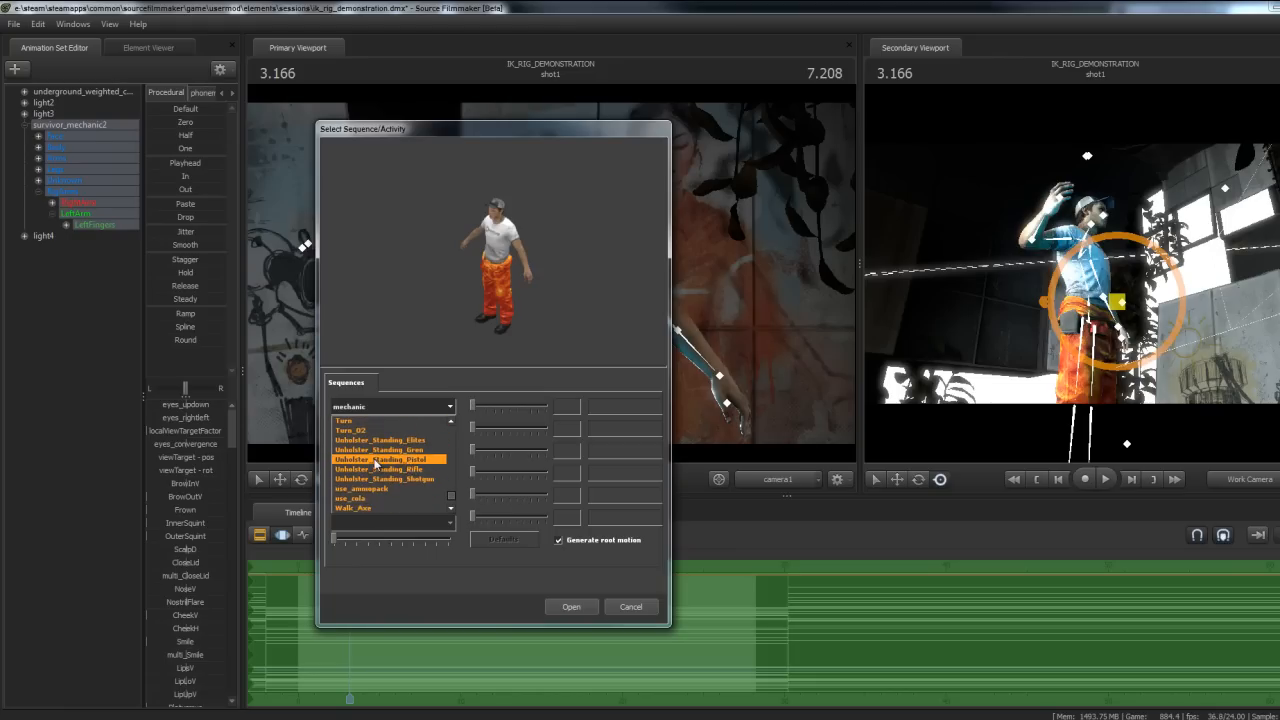
Pick Idle_Injured_Rifle from the Select Sequence list and apply it to the mechanic
{"action": "scroll", "scroll_direction": "down", "scroll_amount": 3}
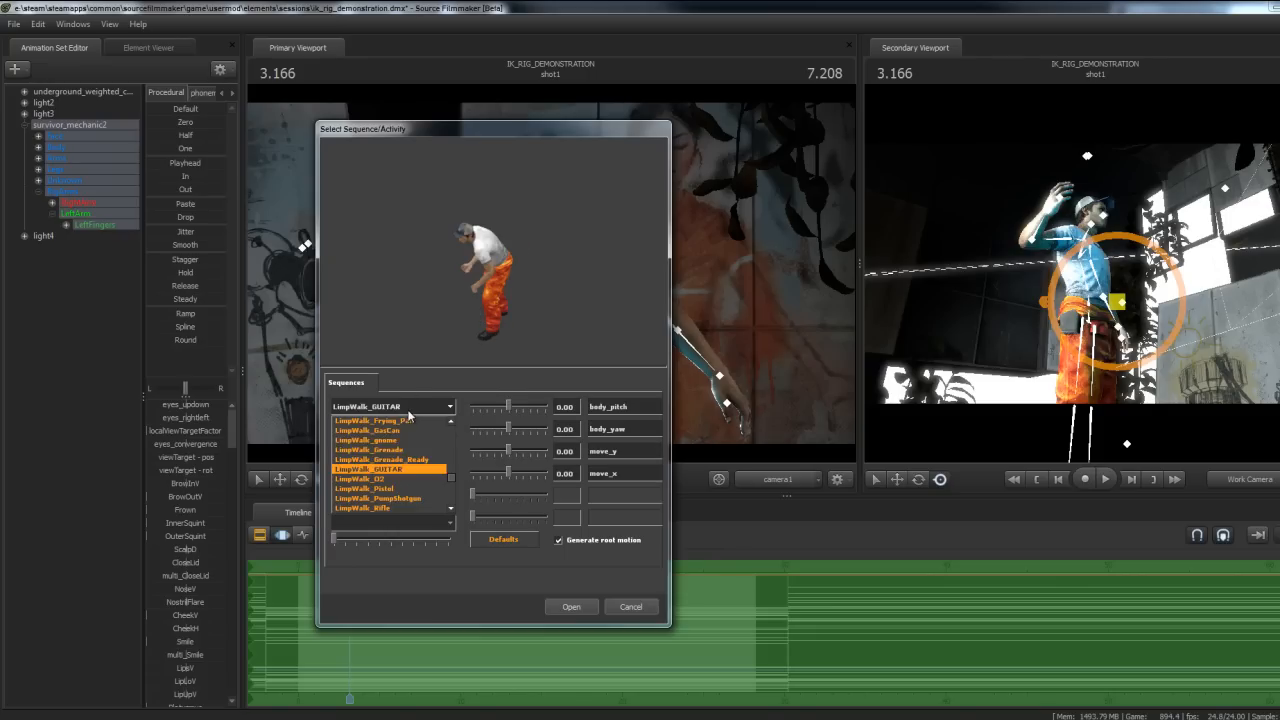
{"action": "left_click", "coordinate": [372, 420]}
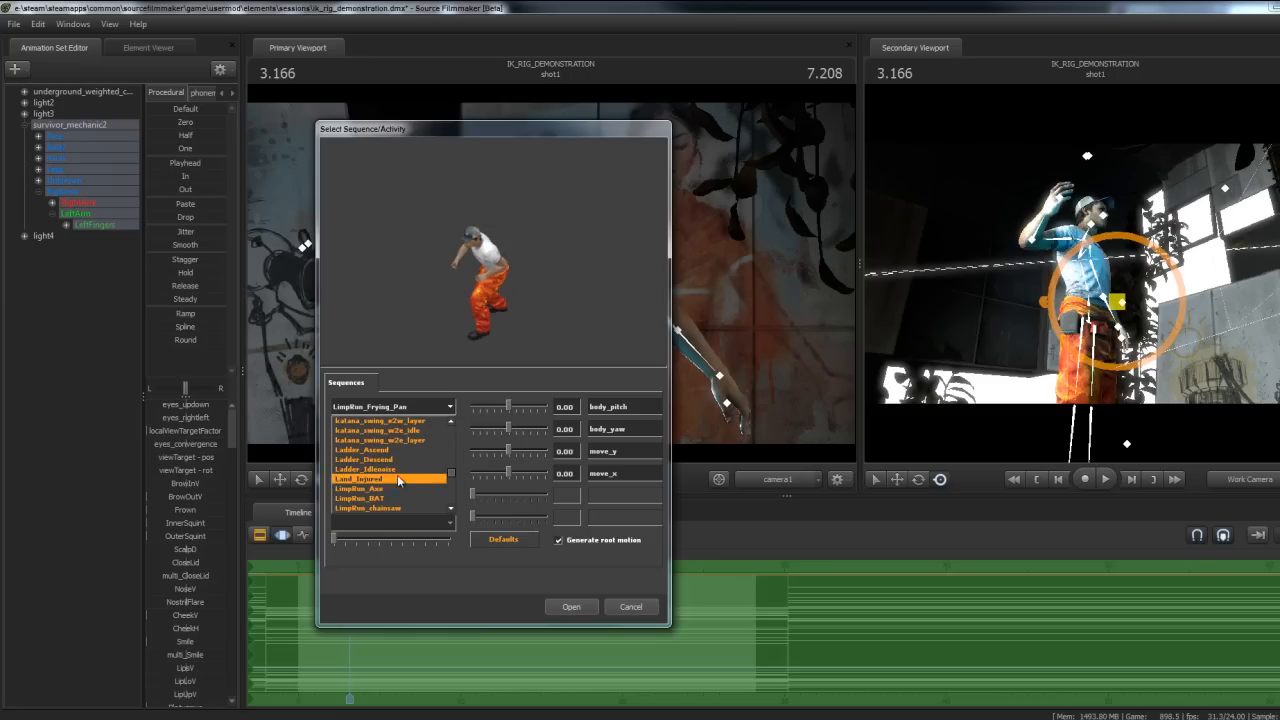
{"action": "scroll", "scroll_direction": "down", "scroll_amount": 3}
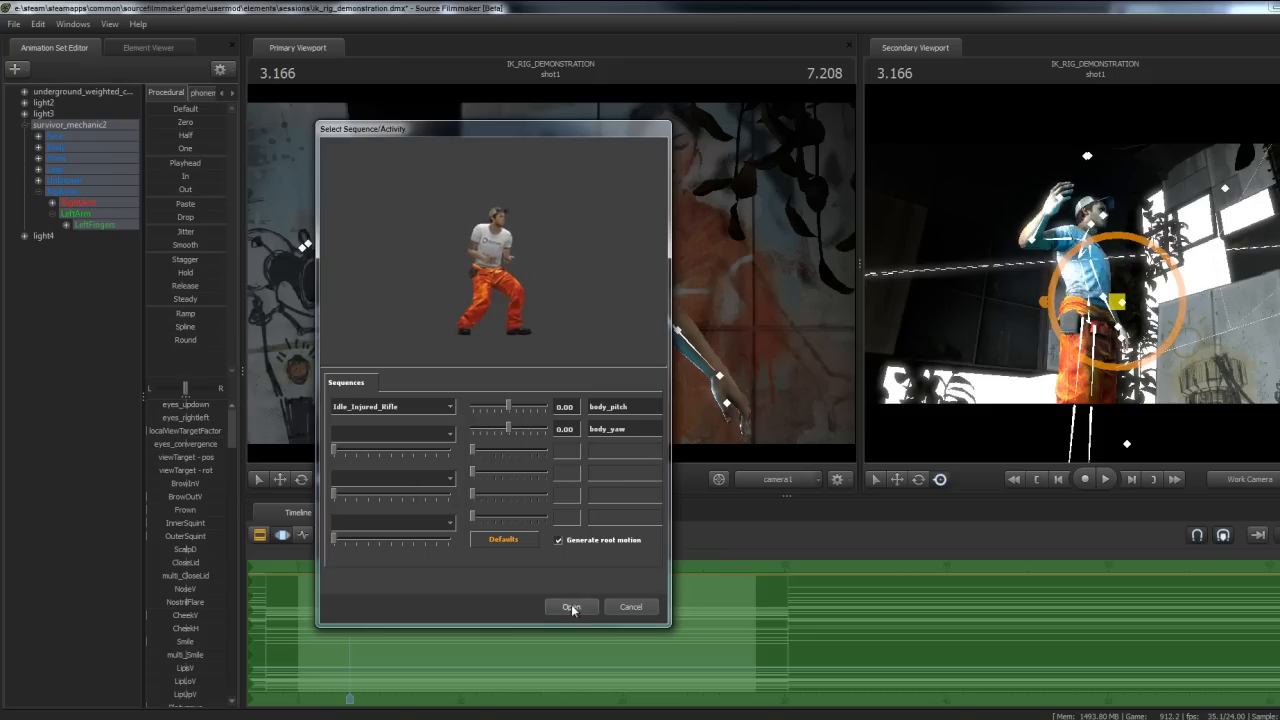
{"action": "left_click", "coordinate": [570, 608]}
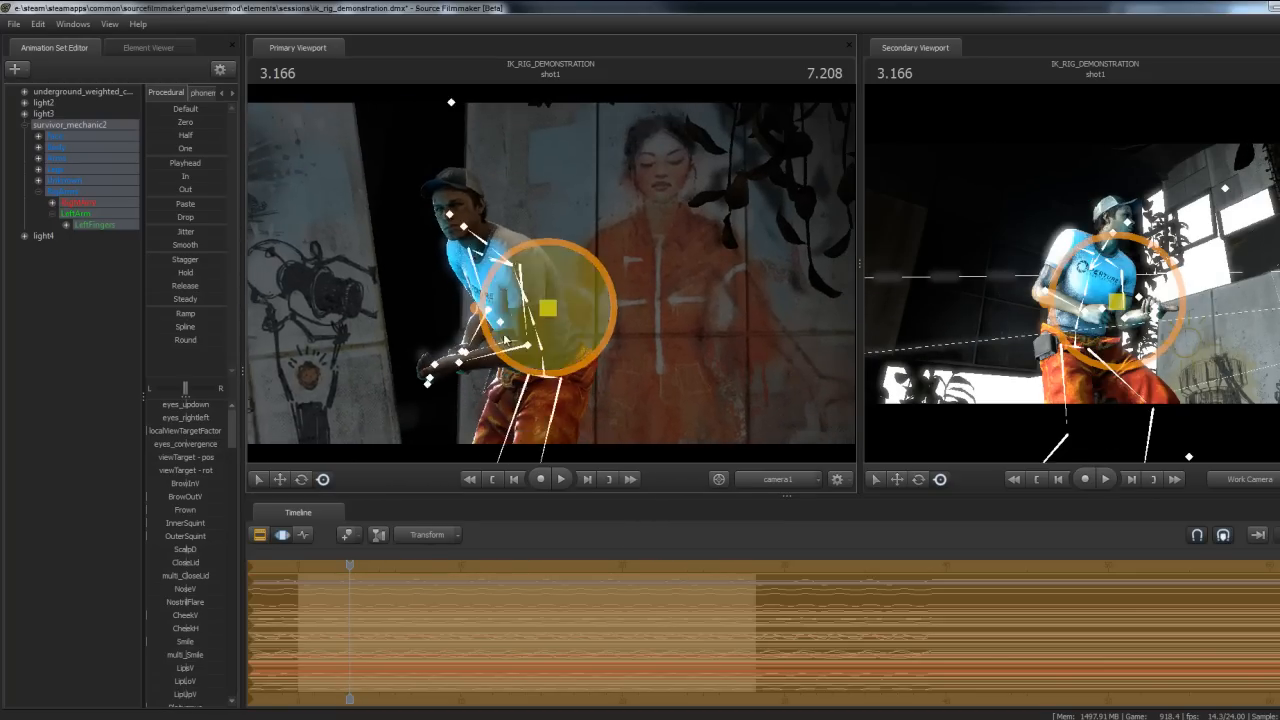
Create an animation set for a new model, filter 'gu', and load the portalgun model
{"action": "left_click", "coordinate": [560, 480]}
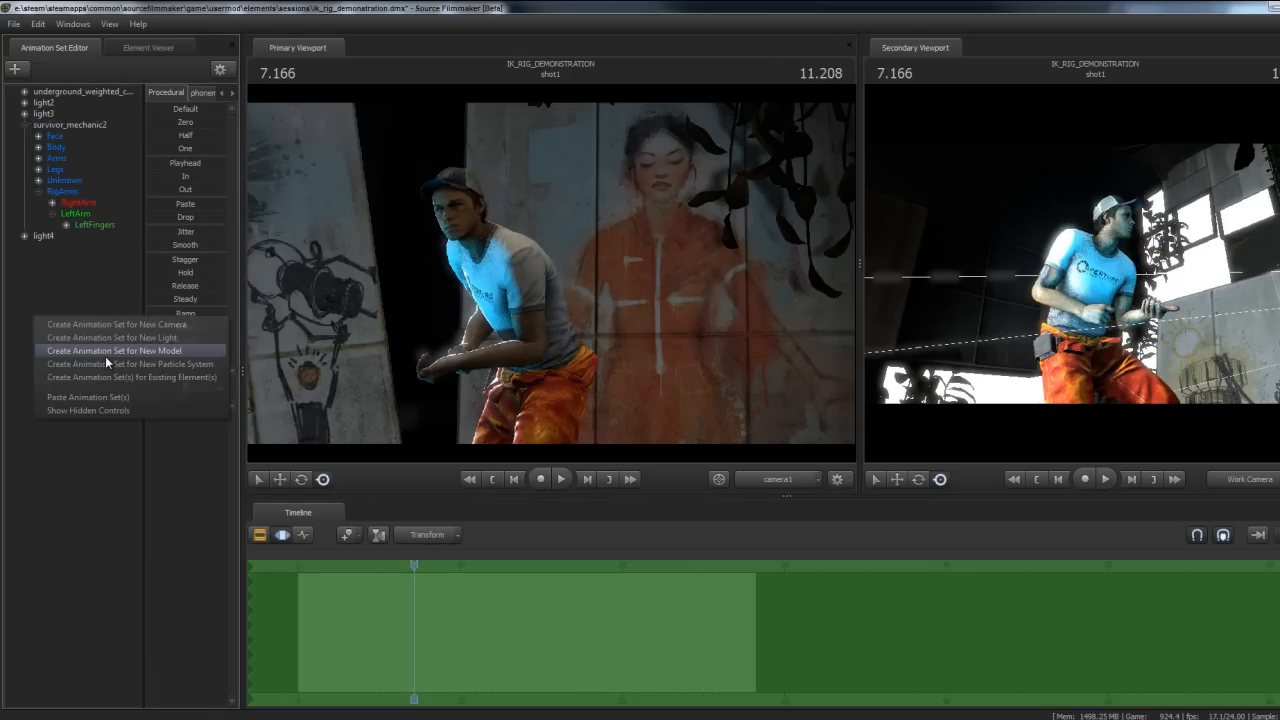
{"action": "left_click", "coordinate": [116, 350]}
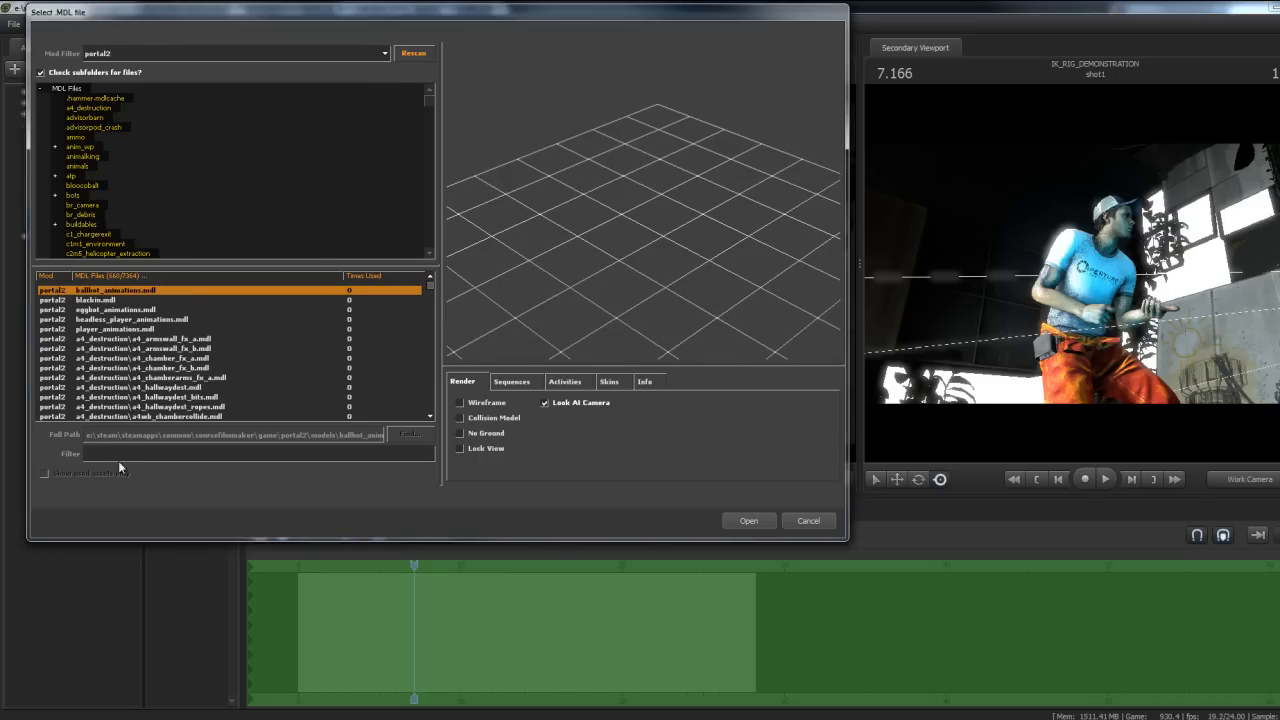
{"action": "type", "text": "gun"}
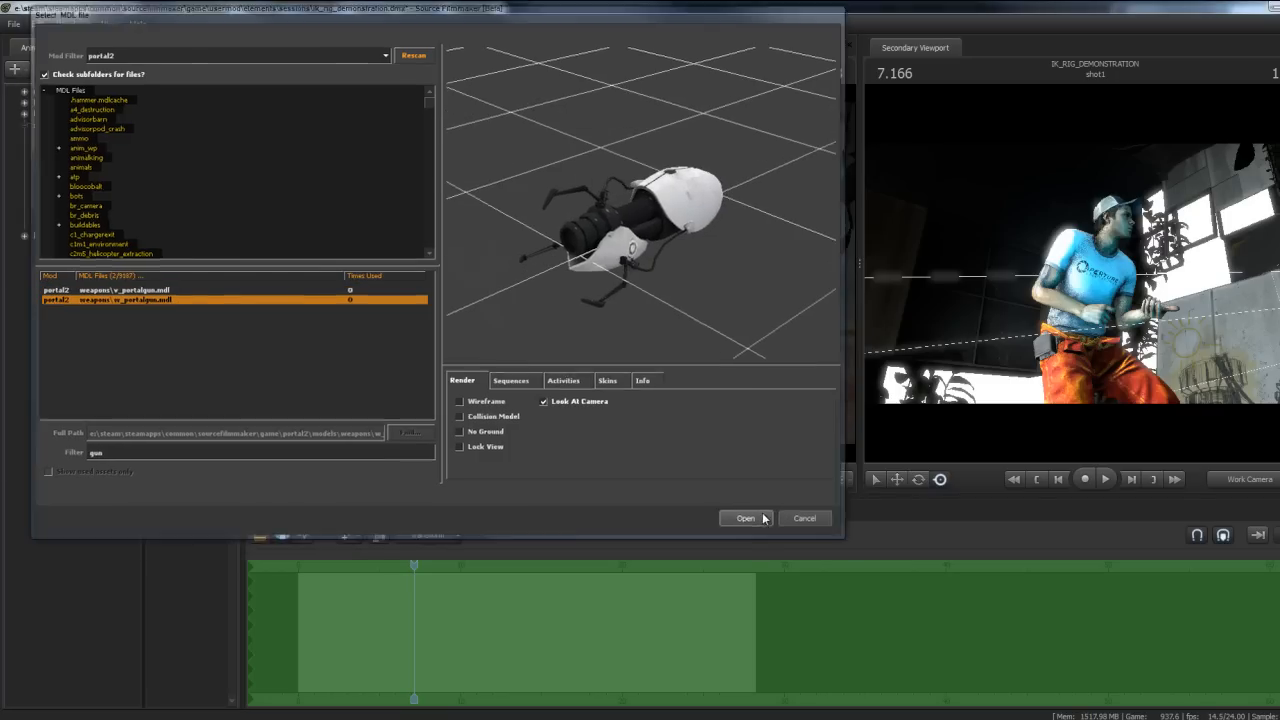
{"action": "left_click", "coordinate": [744, 518]}
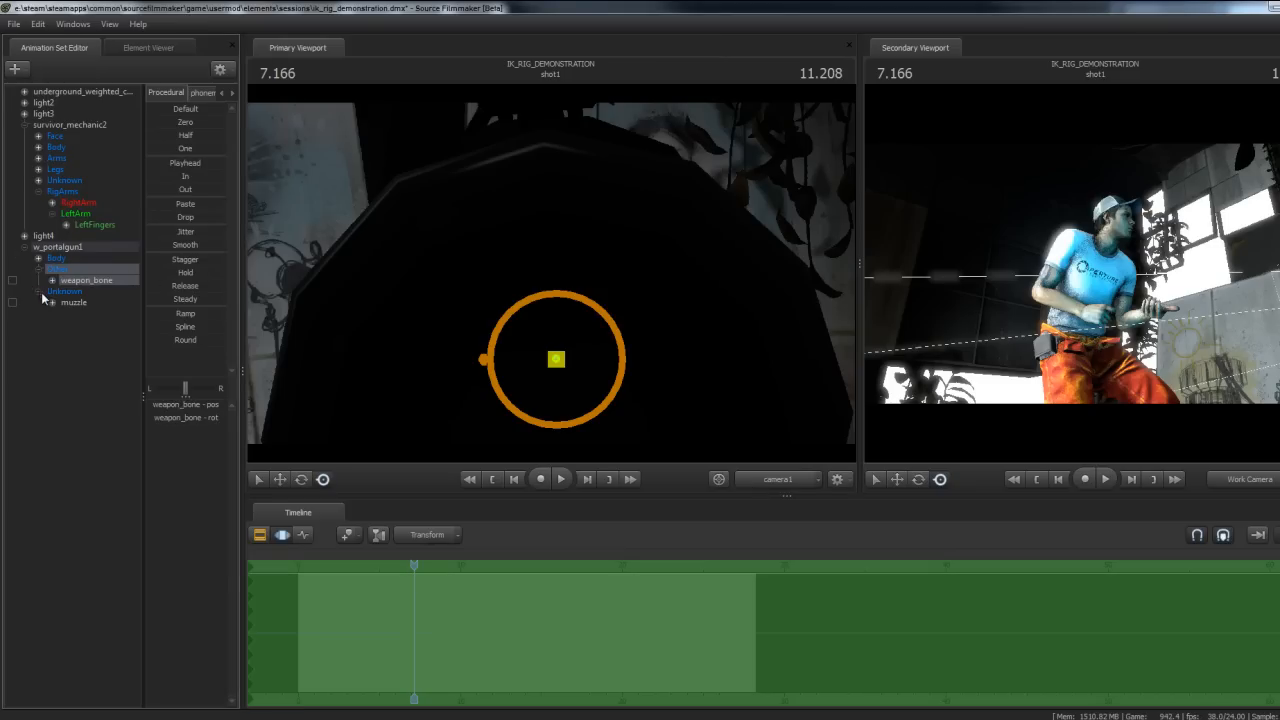
Expand survivor_machanic2's bone list and reach its Rig > Load Rig Script choices
{"action": "left_click", "coordinate": [38, 292]}
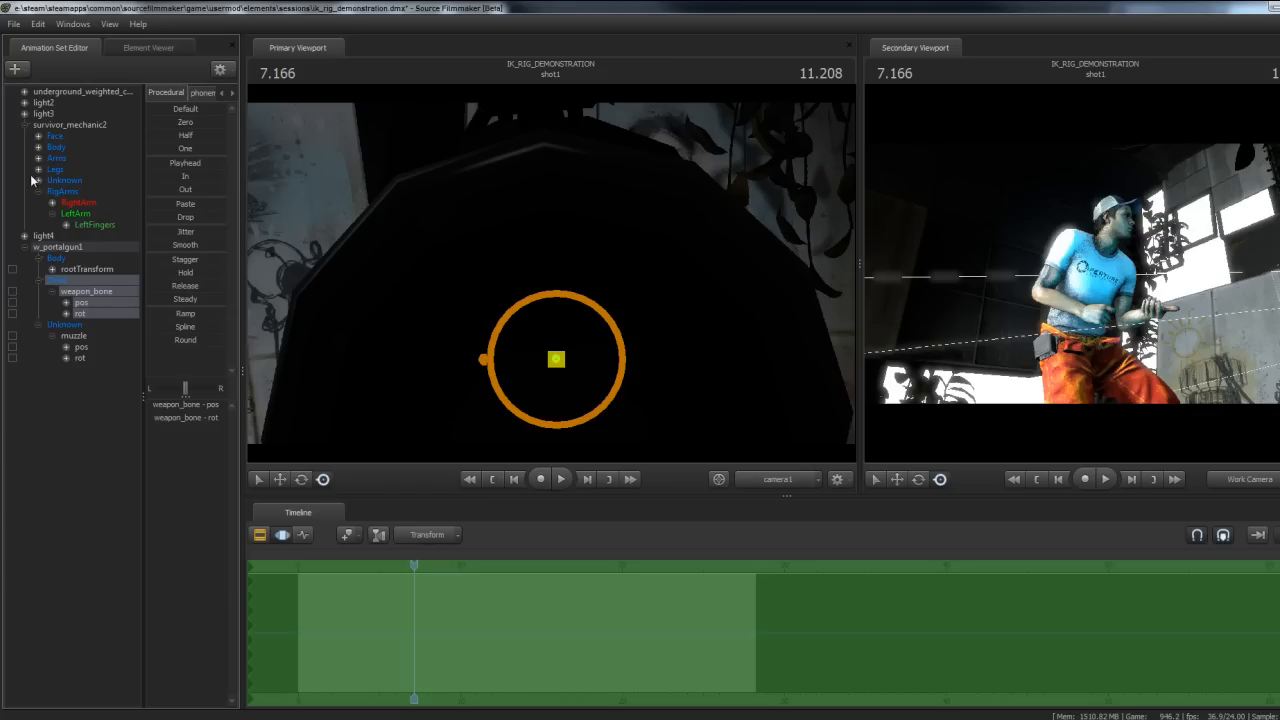
{"action": "left_click", "coordinate": [38, 180]}
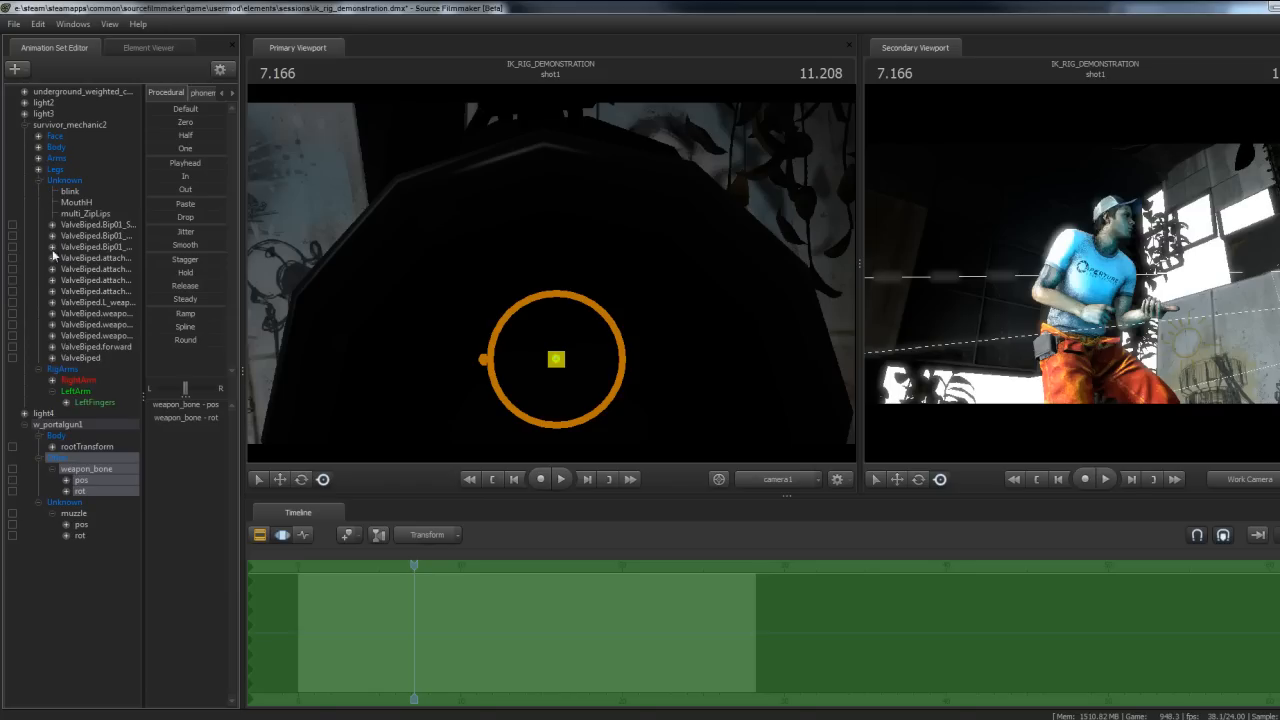
{"action": "left_click", "coordinate": [56, 136]}
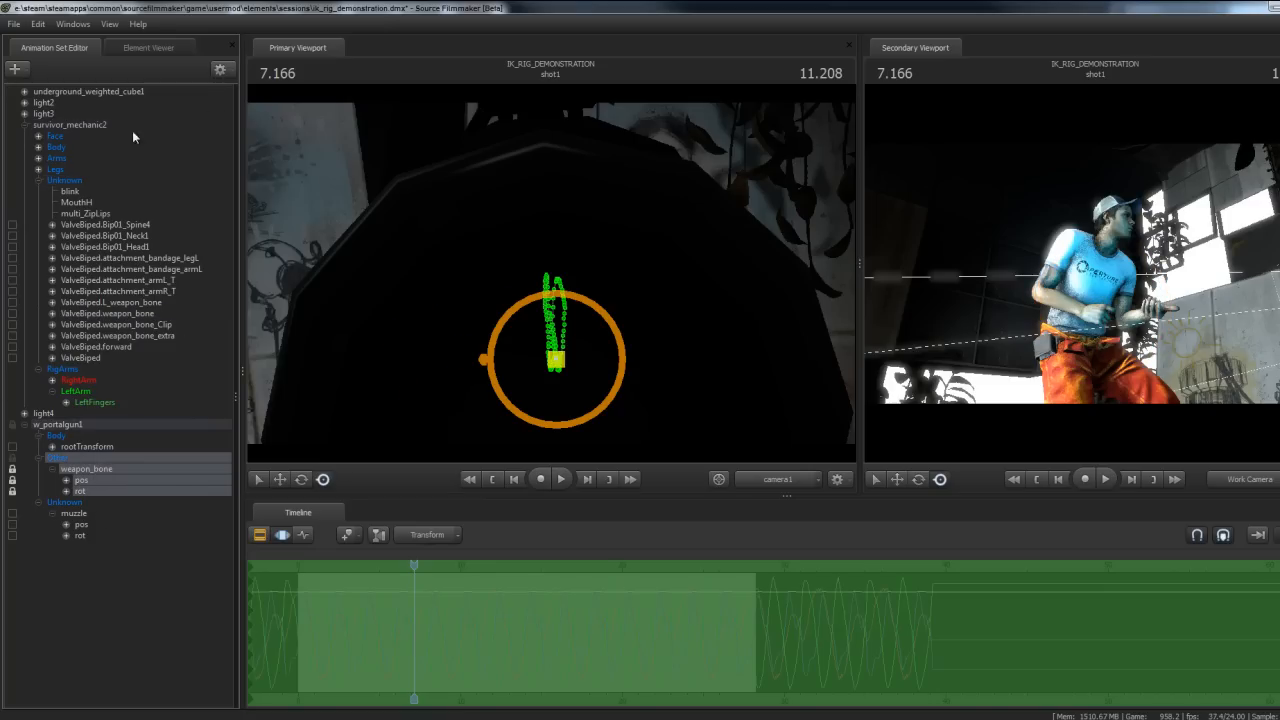
{"action": "mouse_move", "coordinate": [222, 140]}
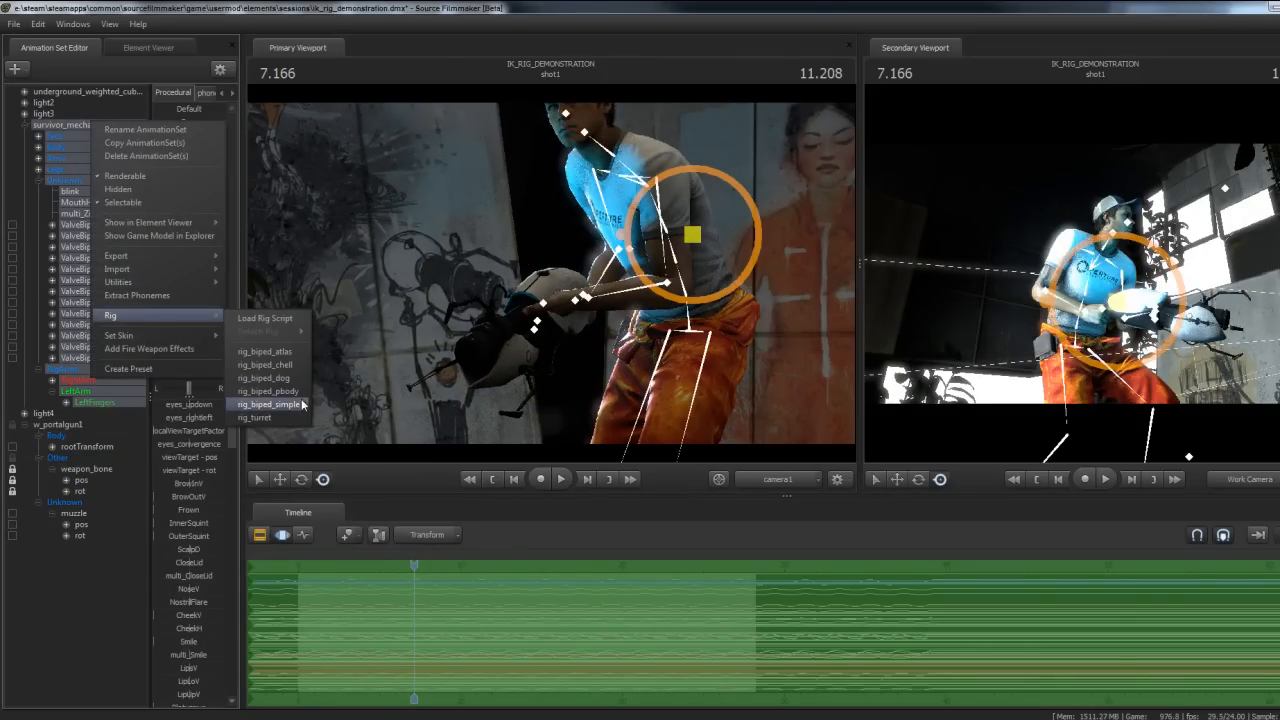
Apply rig_biped_simple, select a rig_hand control and reframe the hand and gun
{"action": "left_click", "coordinate": [270, 404]}
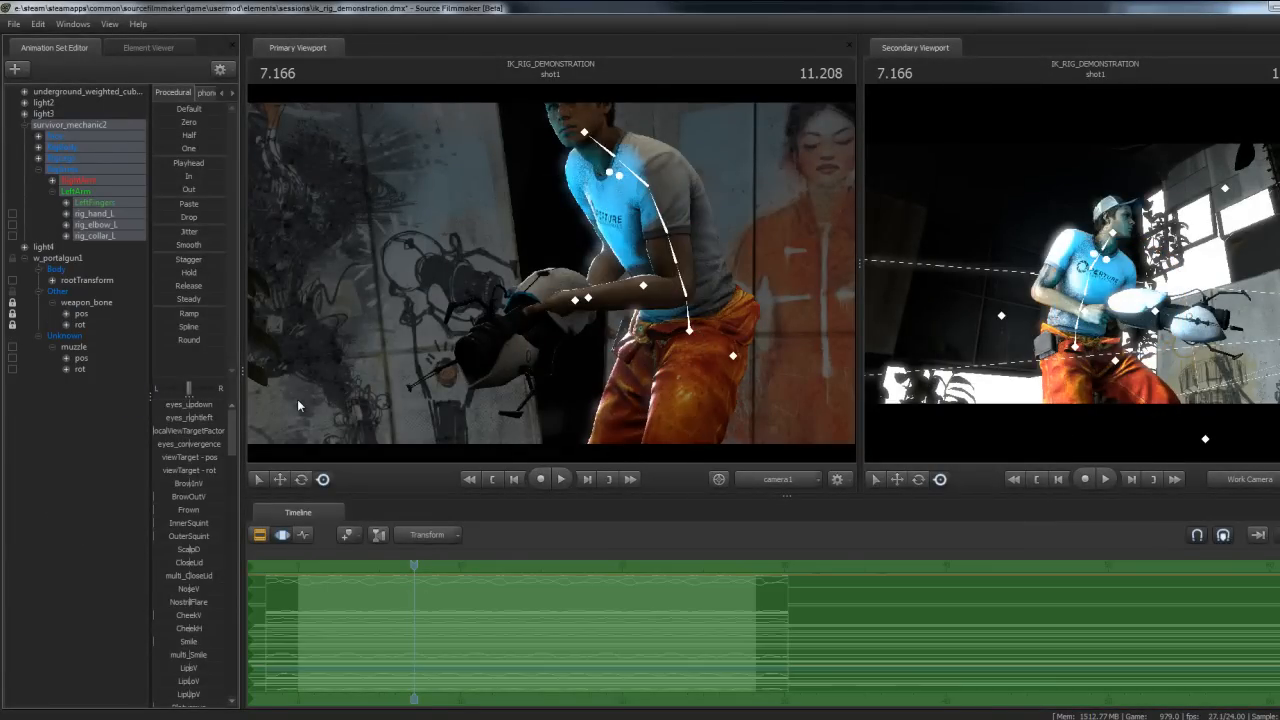
{"action": "left_click", "coordinate": [64, 212]}
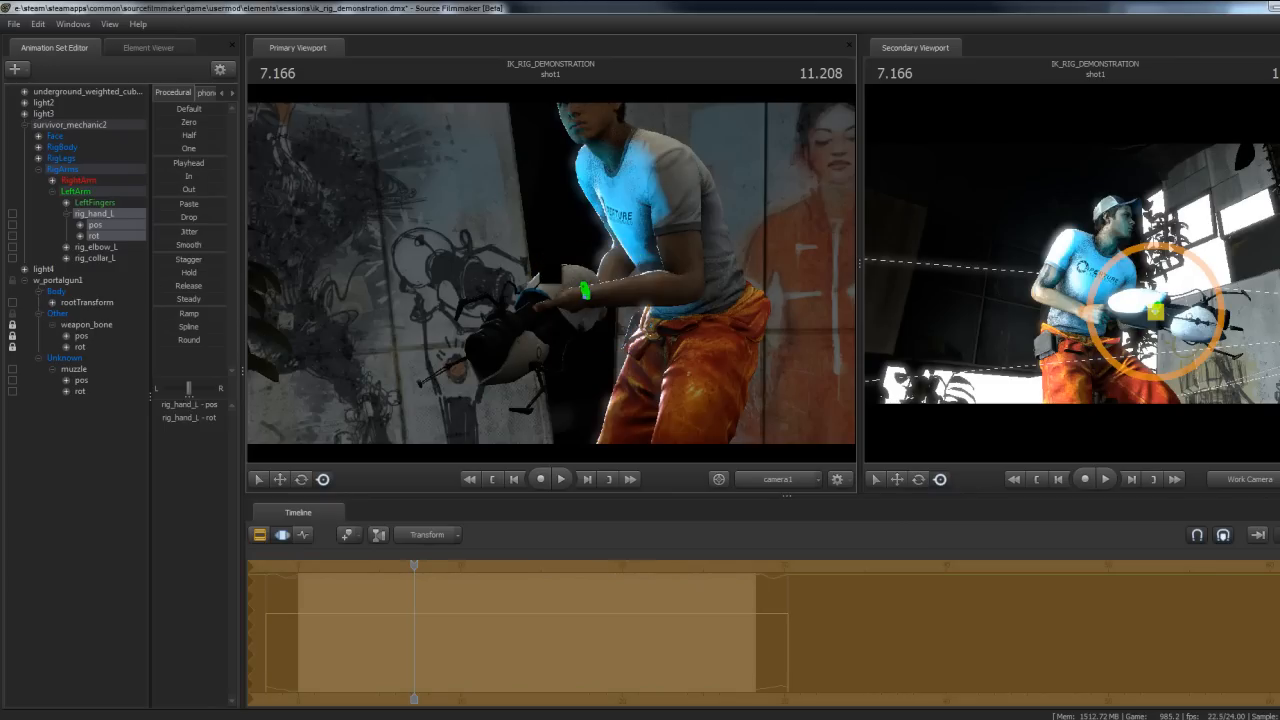
{"action": "left_click_drag", "start_coordinate": [584, 290], "coordinate": [620, 324]}
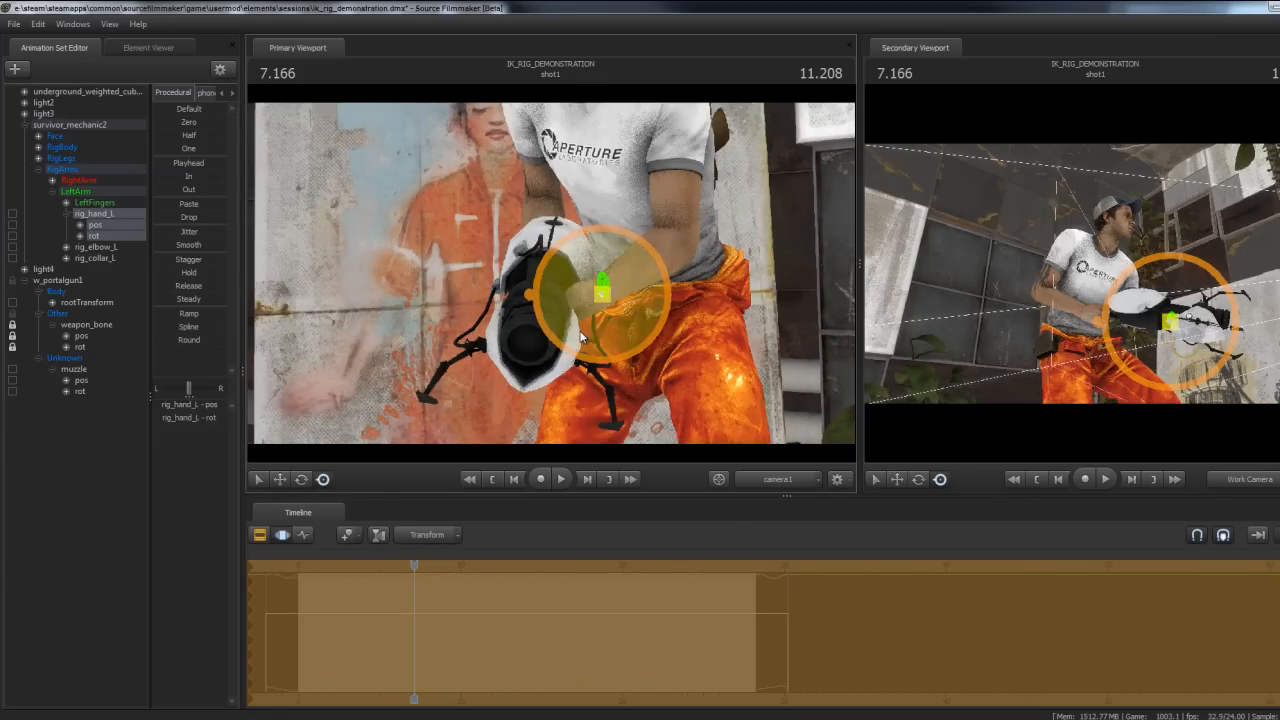
Scrub to a later moment and lower rig_pelvis to keyframe the crouch
{"action": "left_click", "coordinate": [560, 480]}
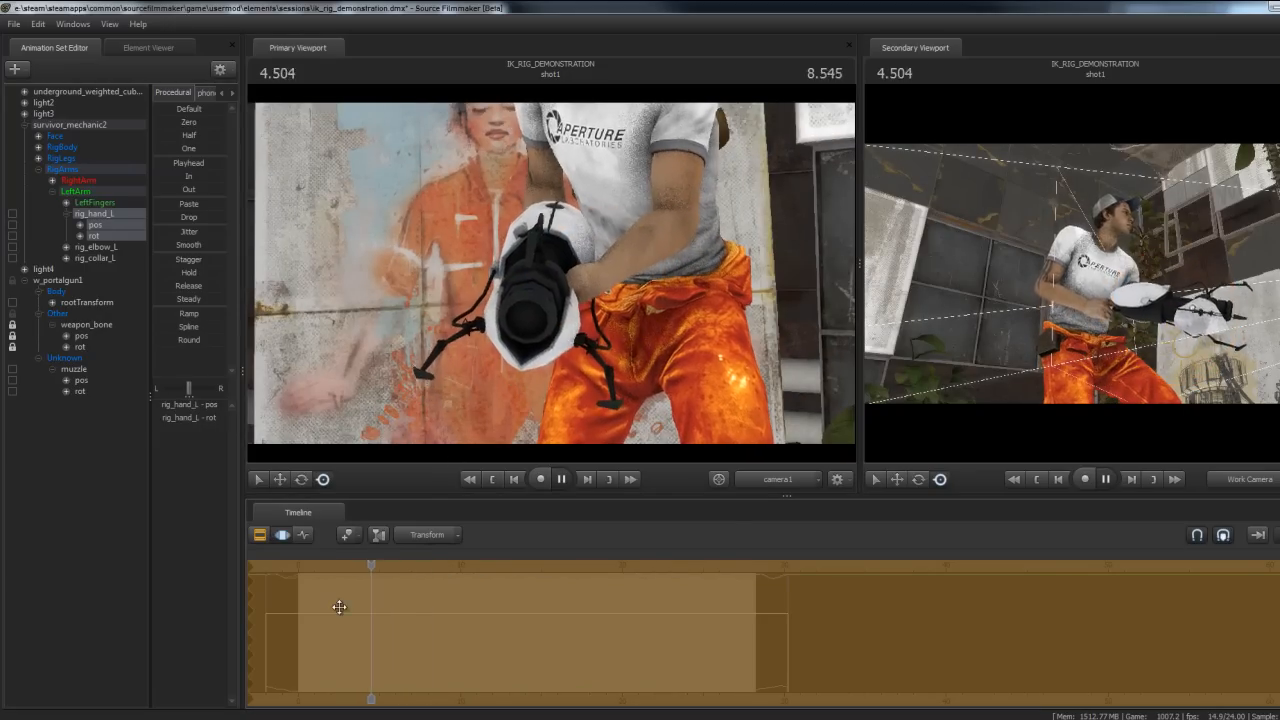
{"action": "left_click_drag", "start_coordinate": [370, 564], "coordinate": [404, 564]}
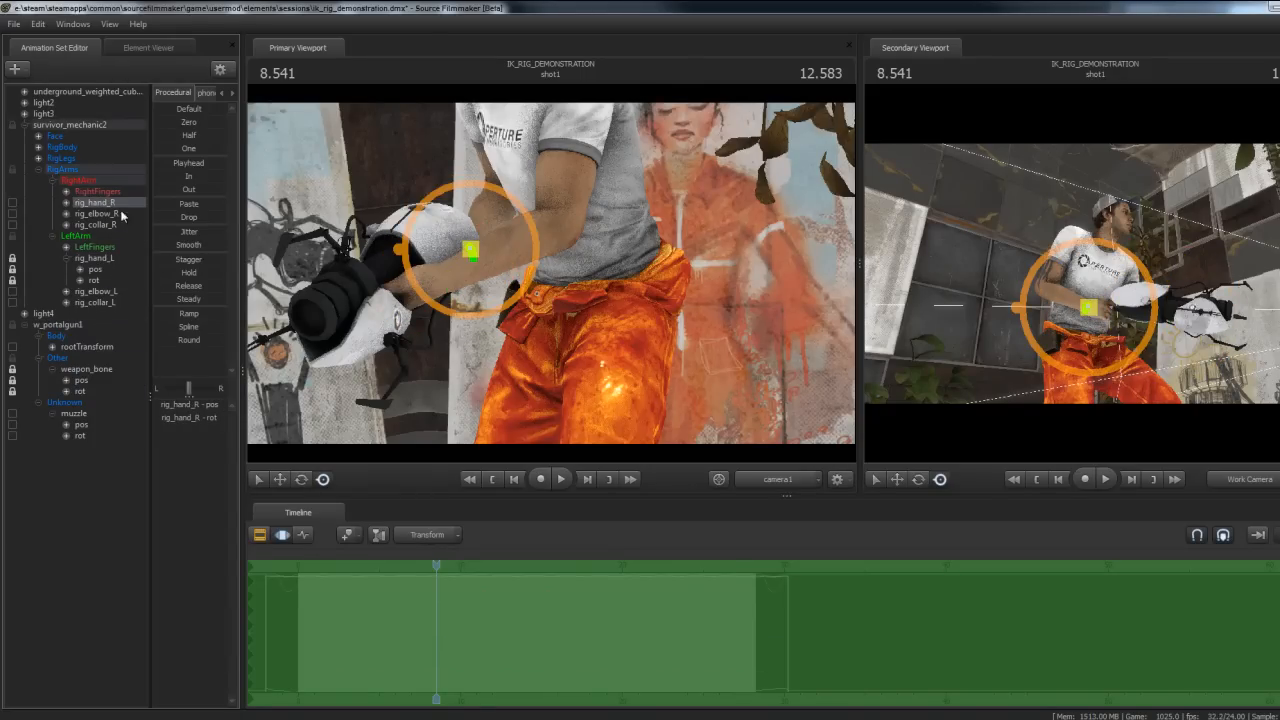
{"action": "left_click_drag", "start_coordinate": [470, 250], "coordinate": [460, 256]}
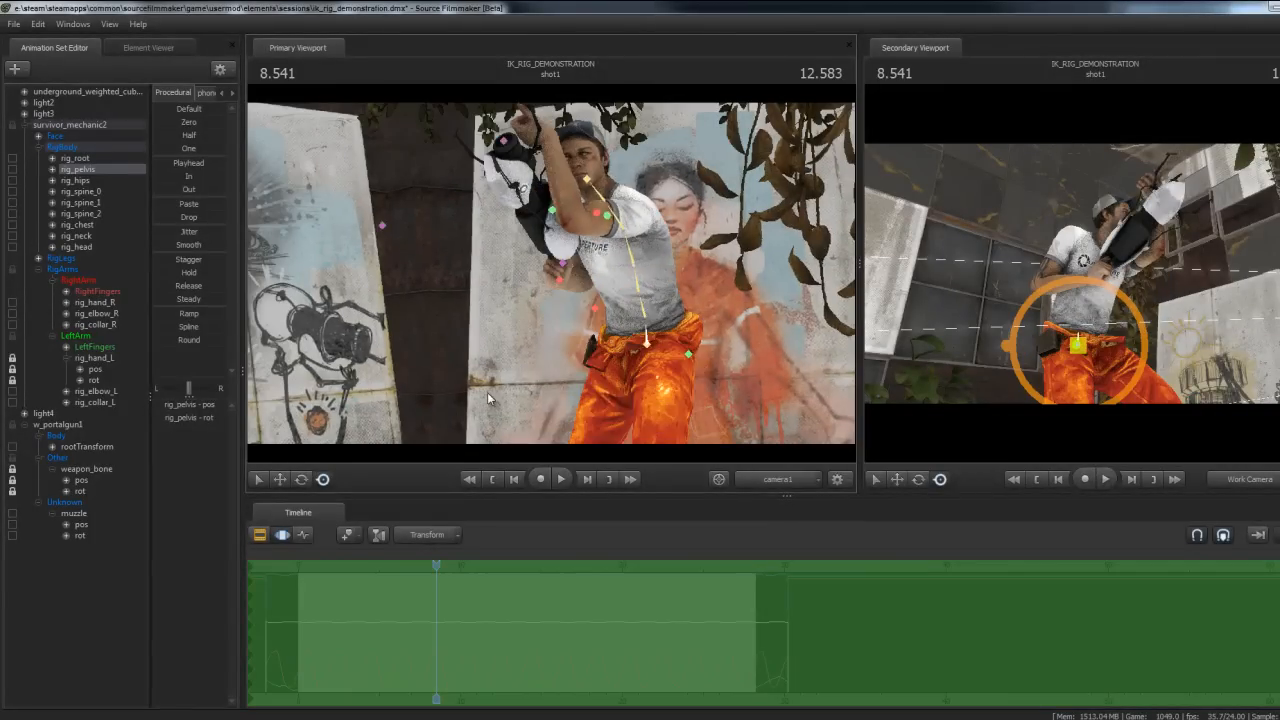
{"action": "left_click", "coordinate": [94, 302]}
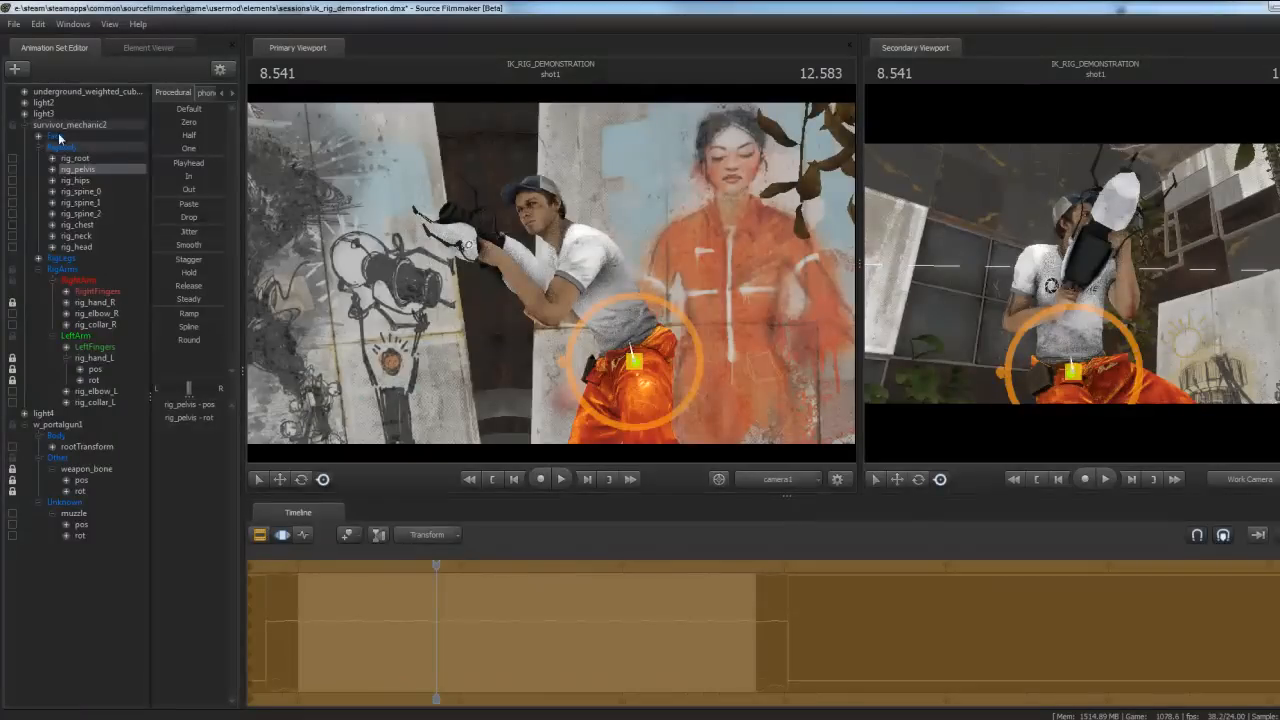
Bring up the mechanic animation set's options with the Rig and Show Hidden Elements entries
{"action": "right_click", "coordinate": [60, 136]}
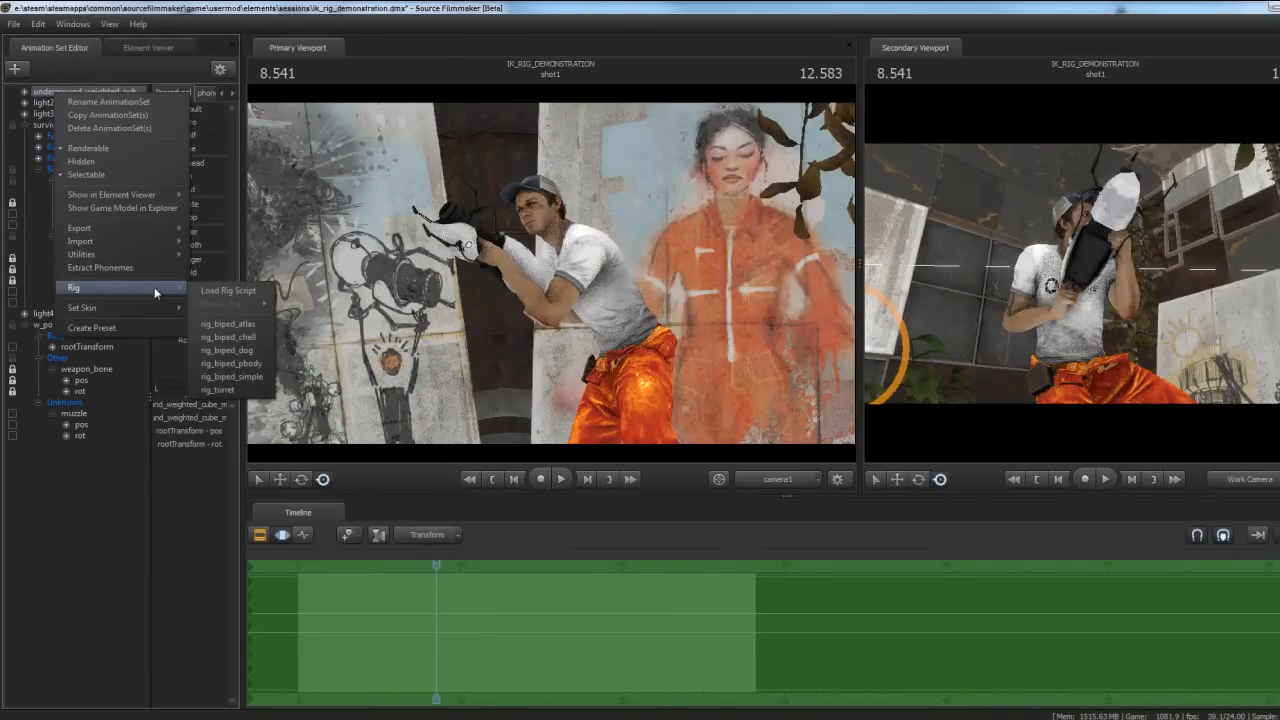
{"action": "mouse_move", "coordinate": [218, 388]}
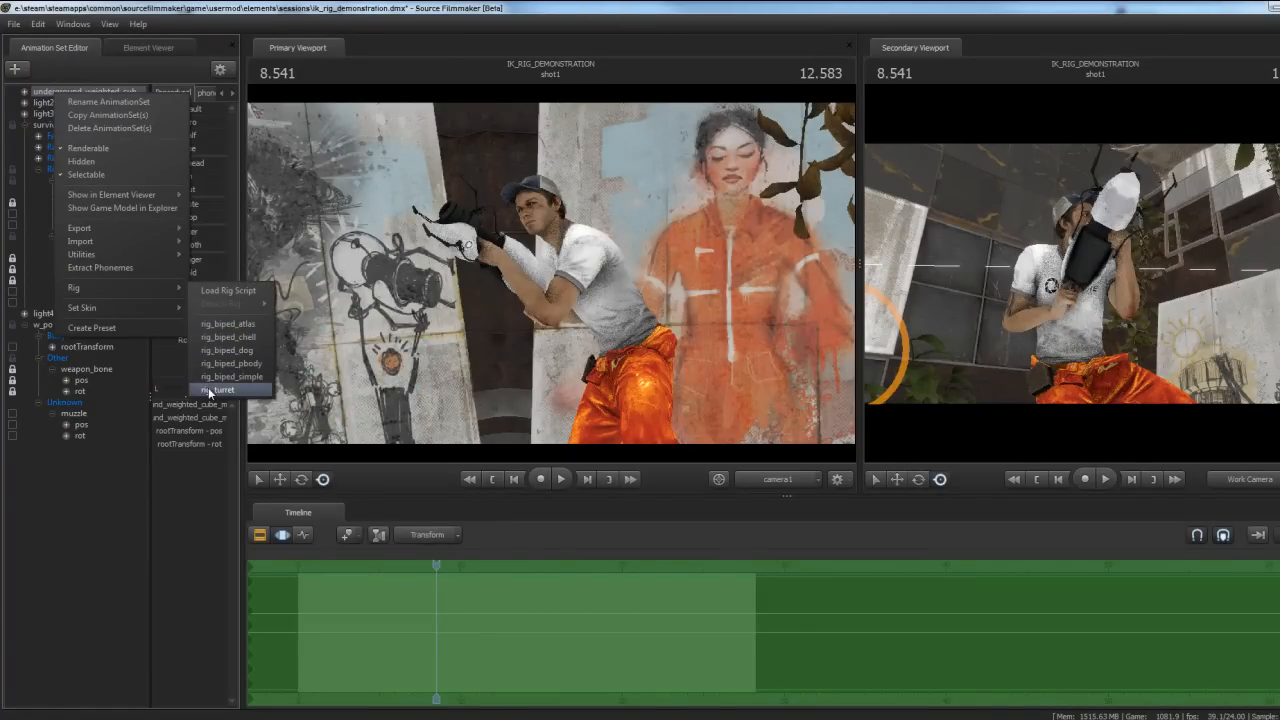
{"action": "mouse_move", "coordinate": [120, 532]}
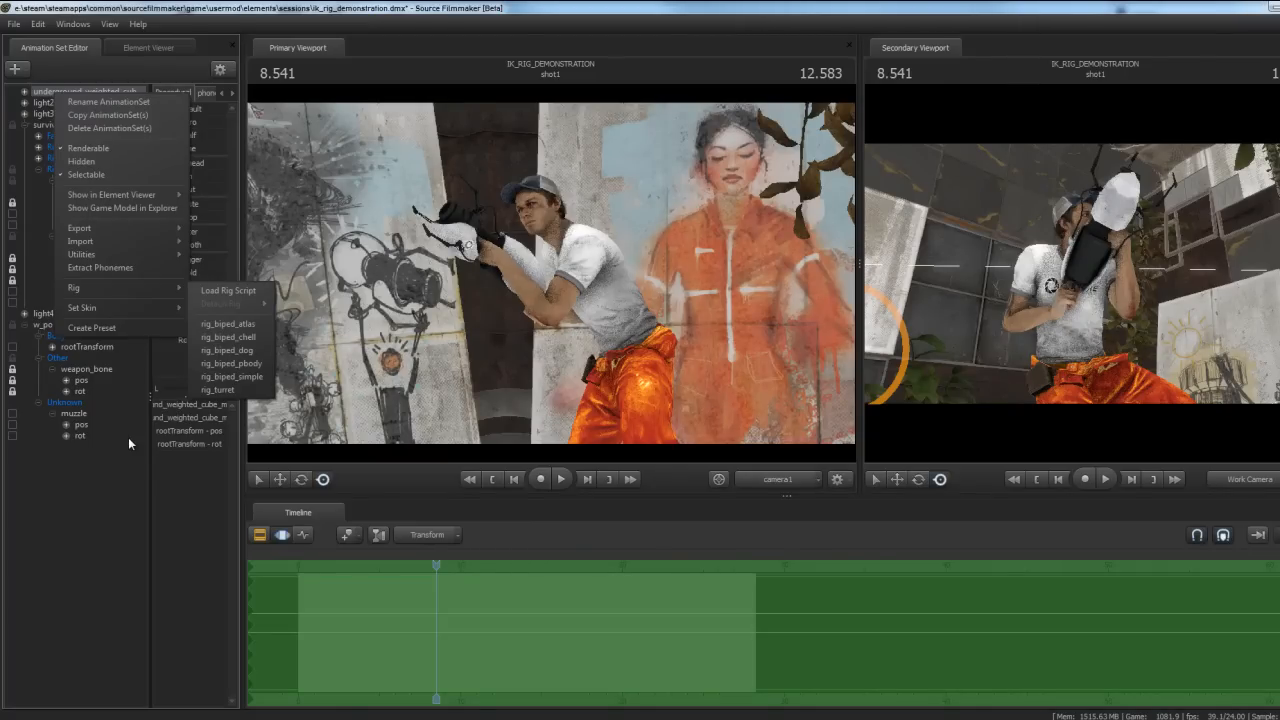
{"action": "mouse_move", "coordinate": [124, 444]}
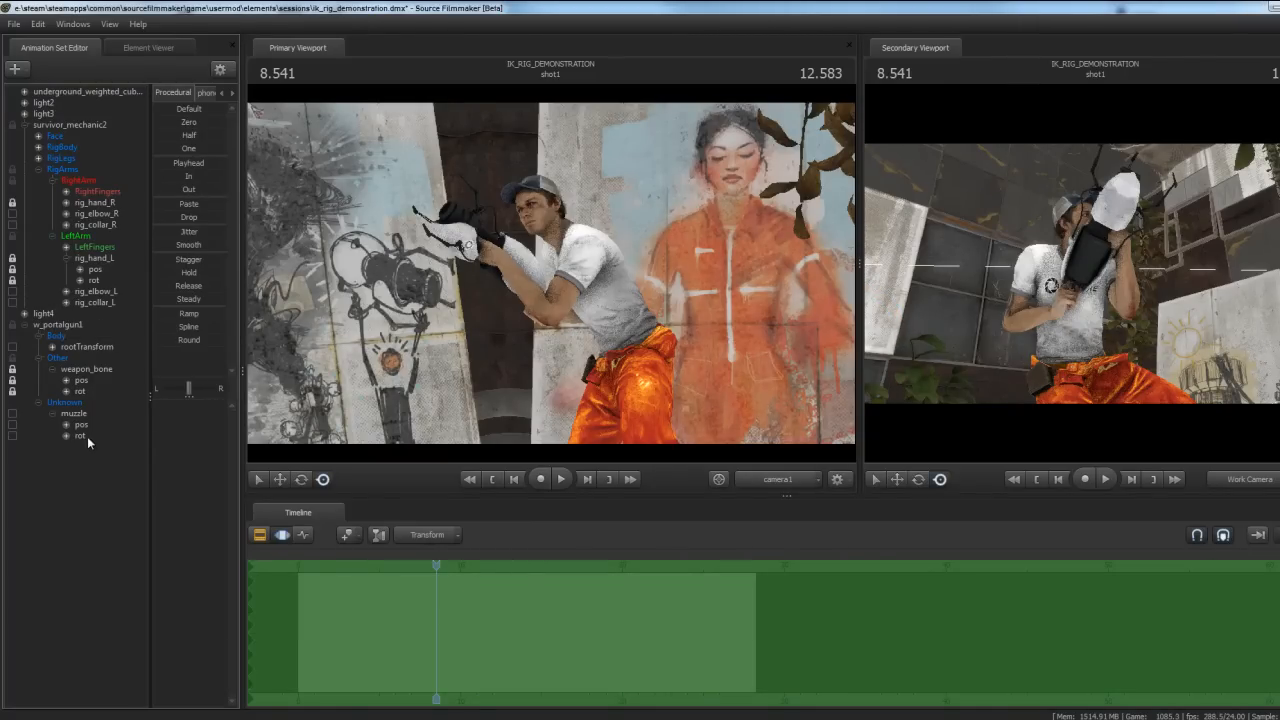
{"action": "mouse_move", "coordinate": [92, 432]}
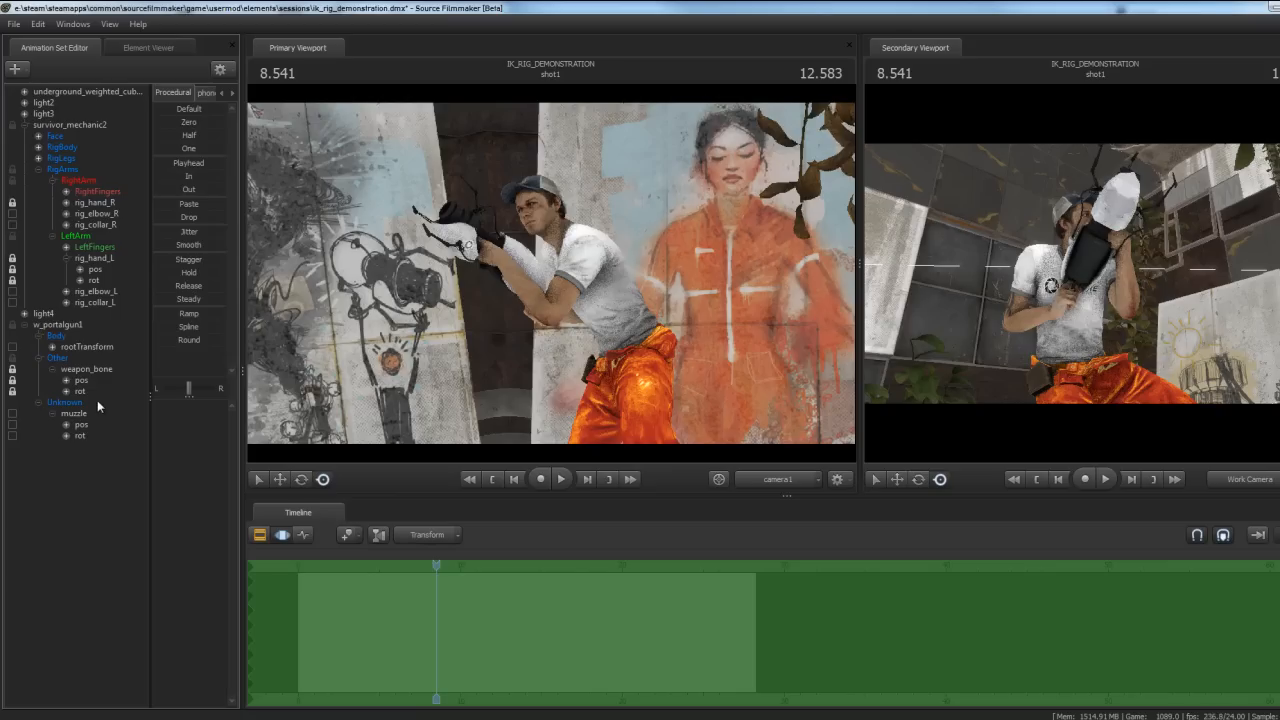
{"action": "mouse_move", "coordinate": [176, 152]}
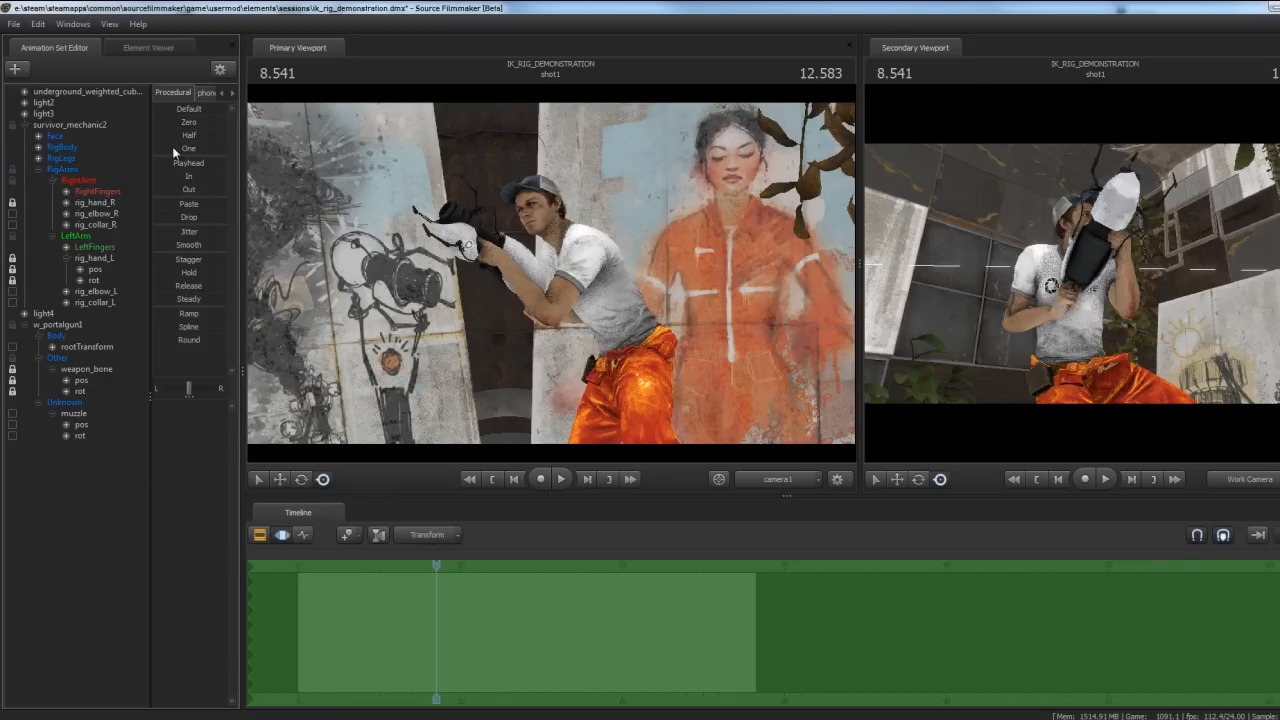
{"action": "mouse_move", "coordinate": [180, 232]}
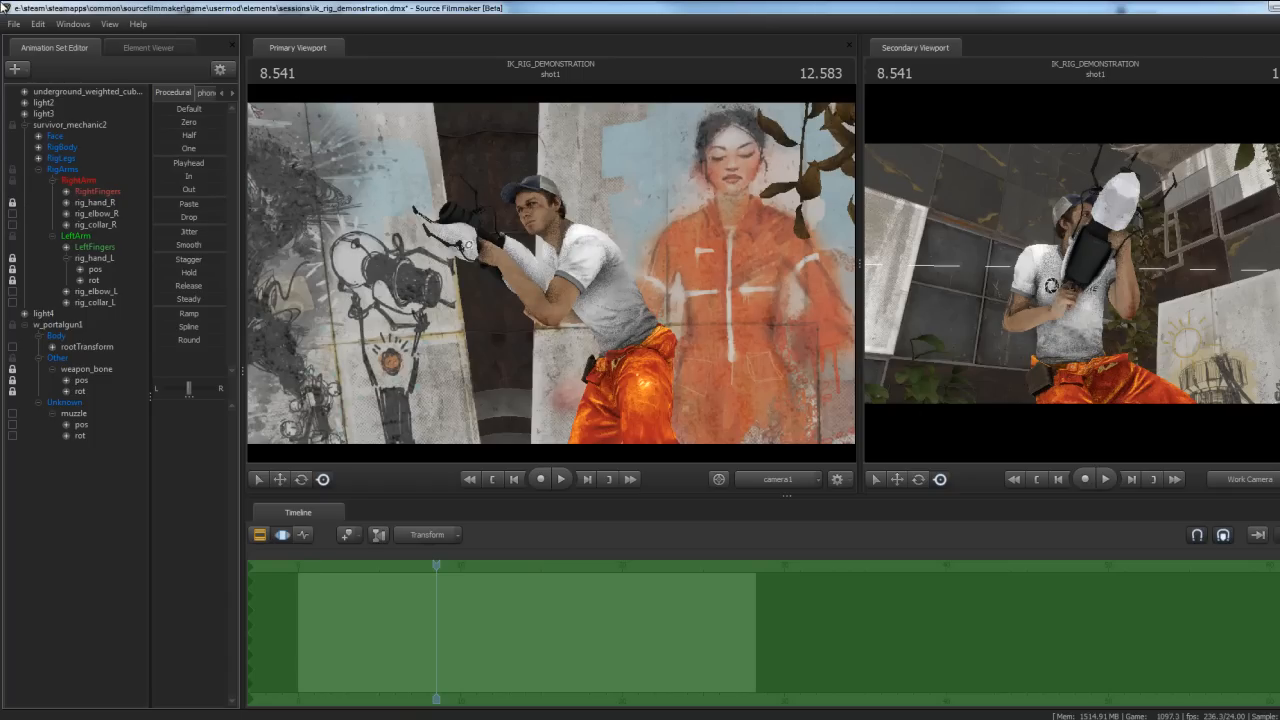
{"action": "mouse_move", "coordinate": [504, 244]}
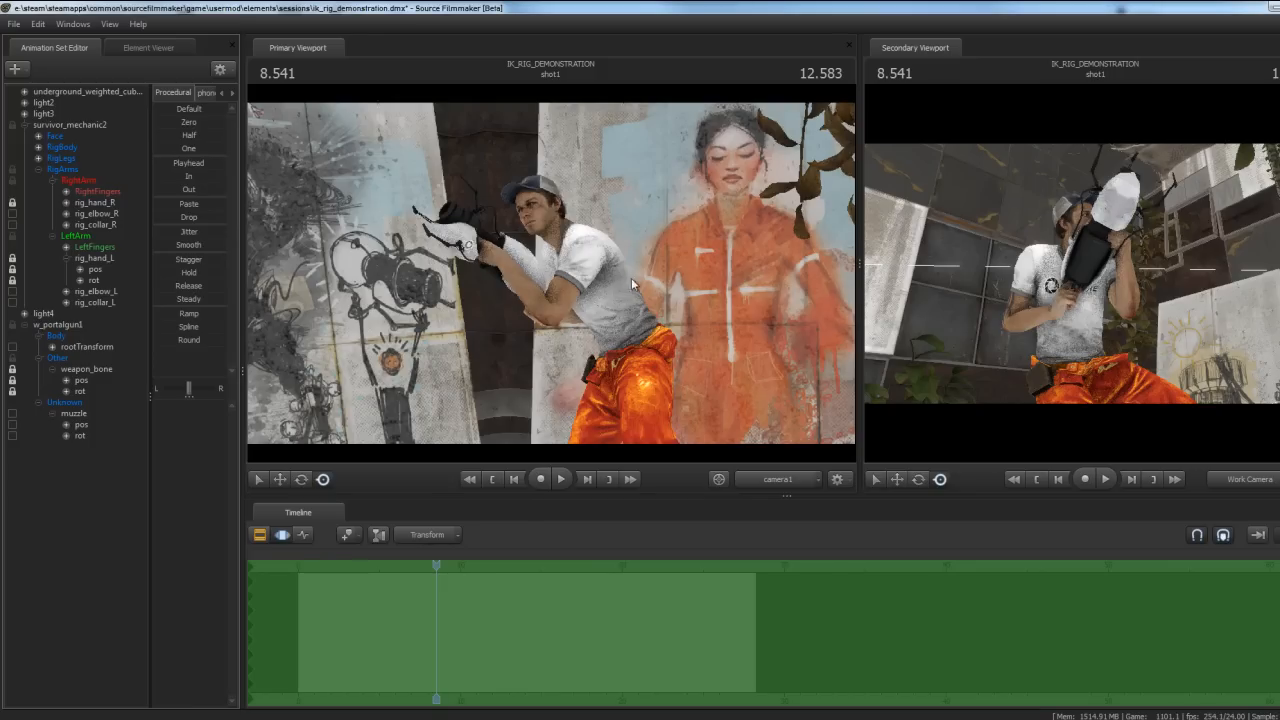
{"action": "mouse_move", "coordinate": [432, 276]}
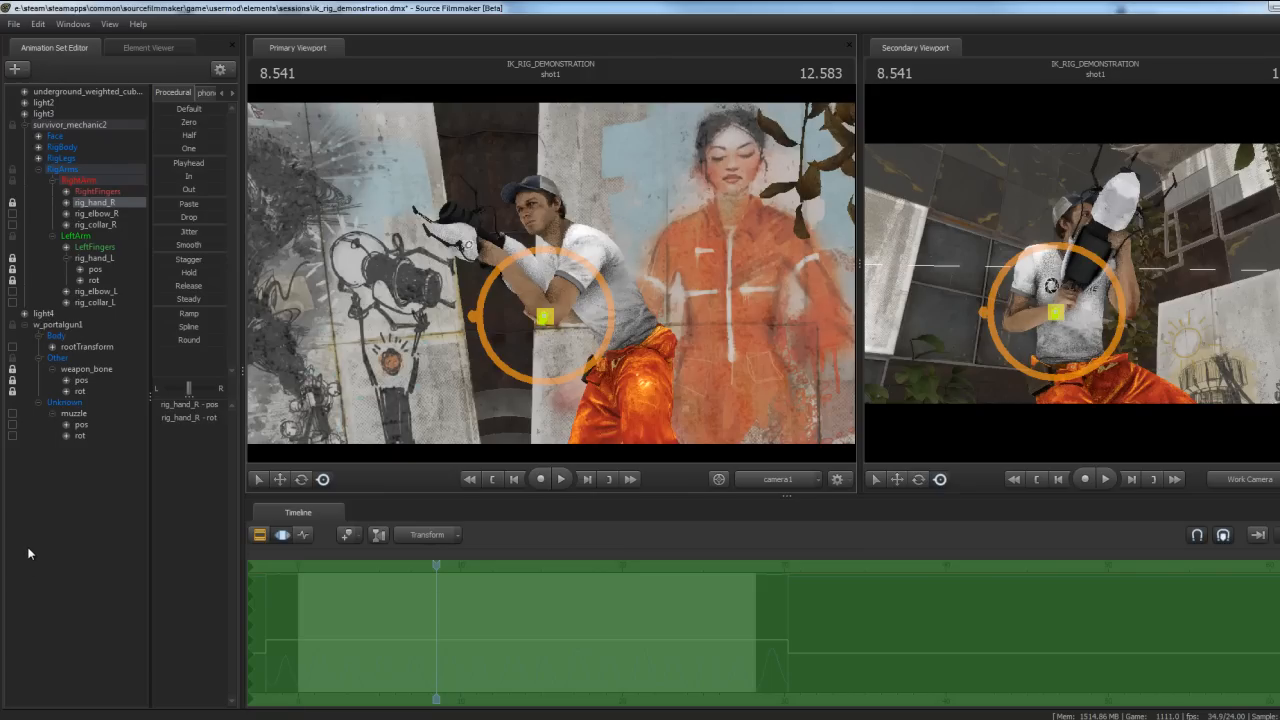
{"action": "mouse_move", "coordinate": [24, 532]}
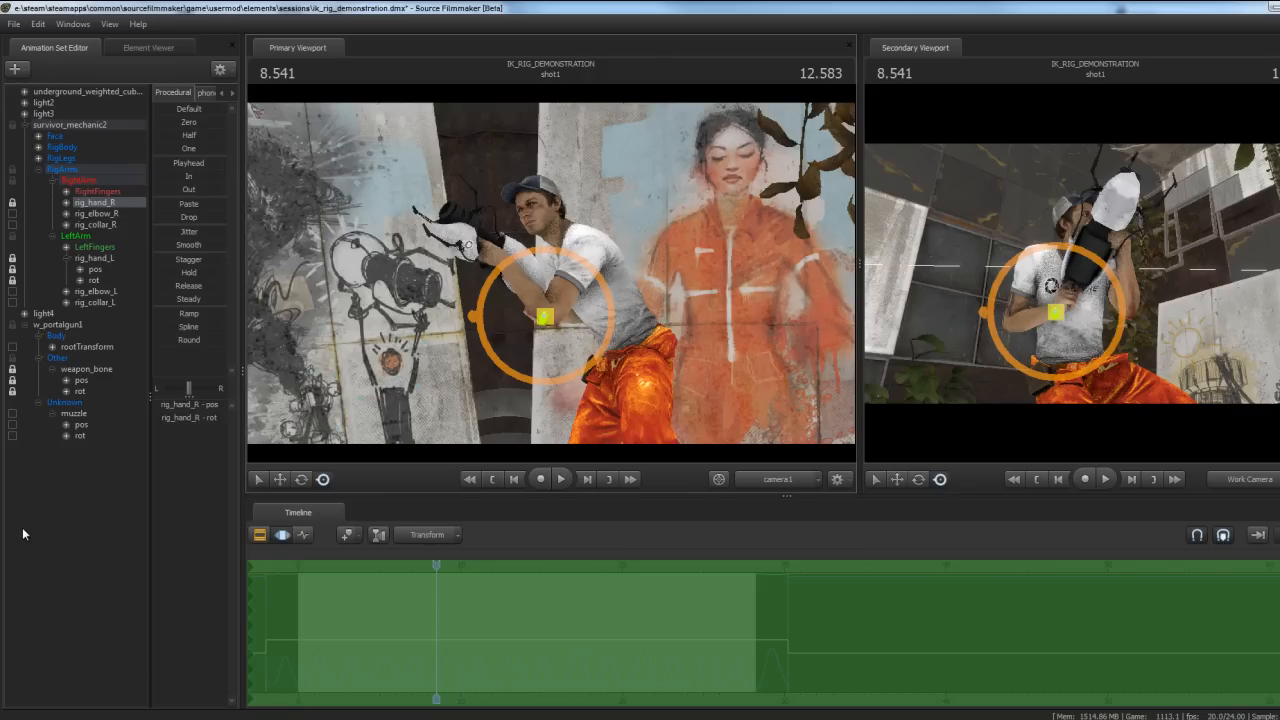
{"action": "mouse_move", "coordinate": [50, 436]}
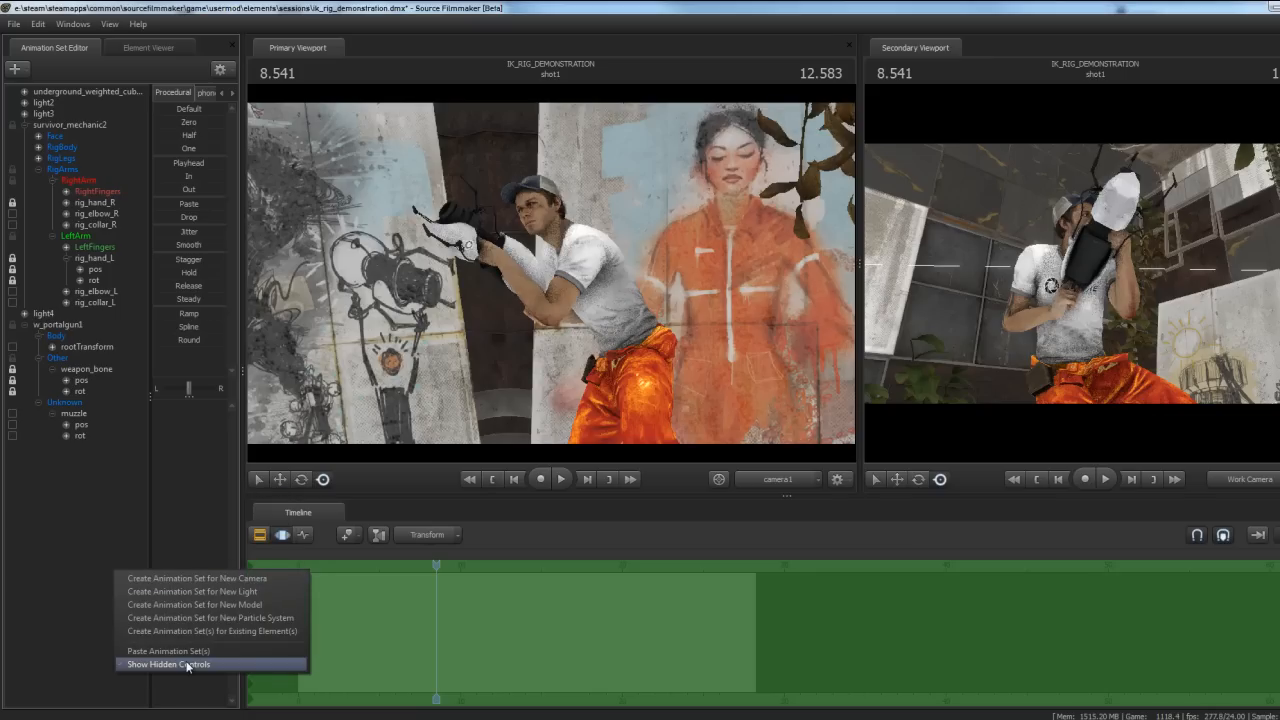
Enable Show Hidden Elements and expand the greyed-out bone and constraint entries
{"action": "left_click", "coordinate": [168, 664]}
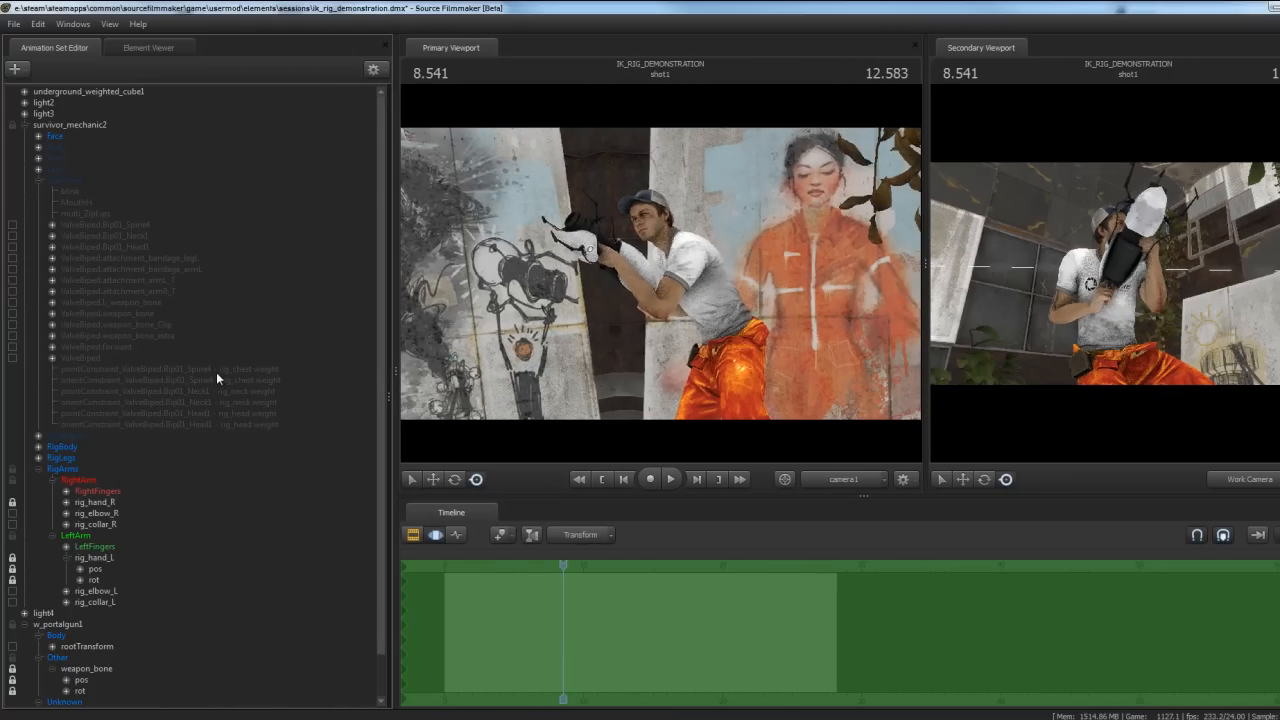
{"action": "left_click", "coordinate": [170, 368]}
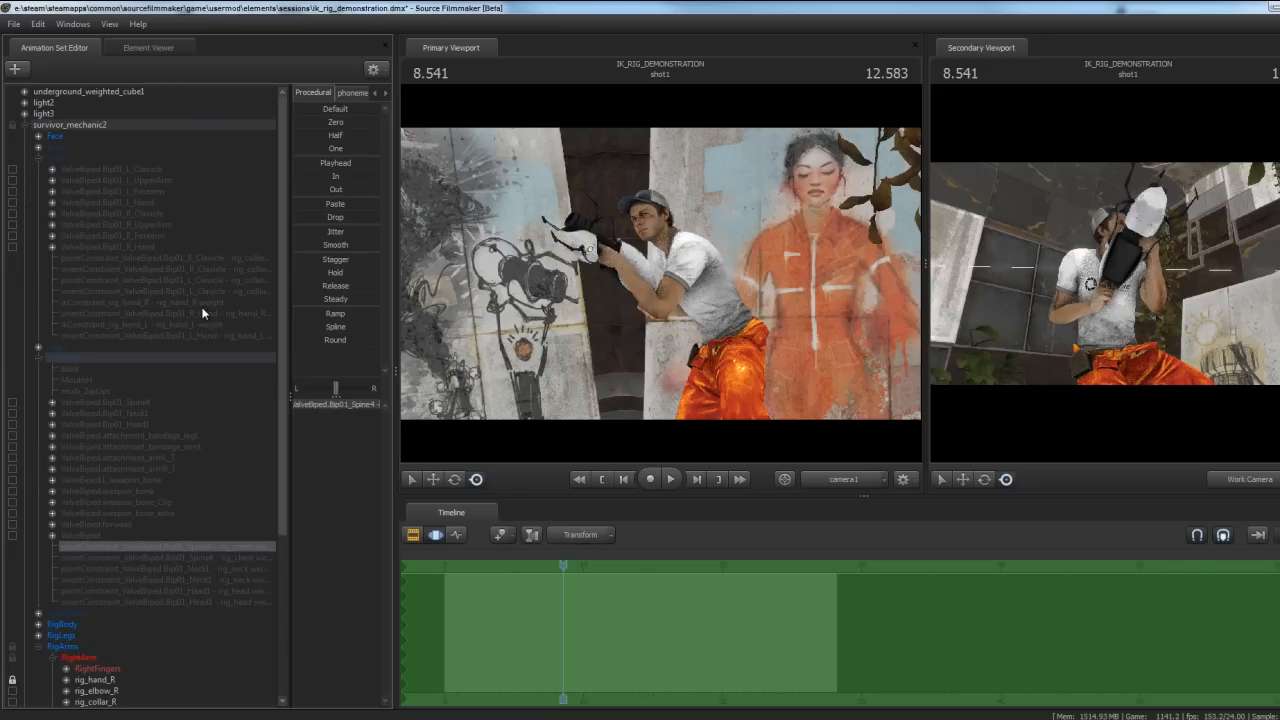
{"action": "left_click", "coordinate": [144, 302]}
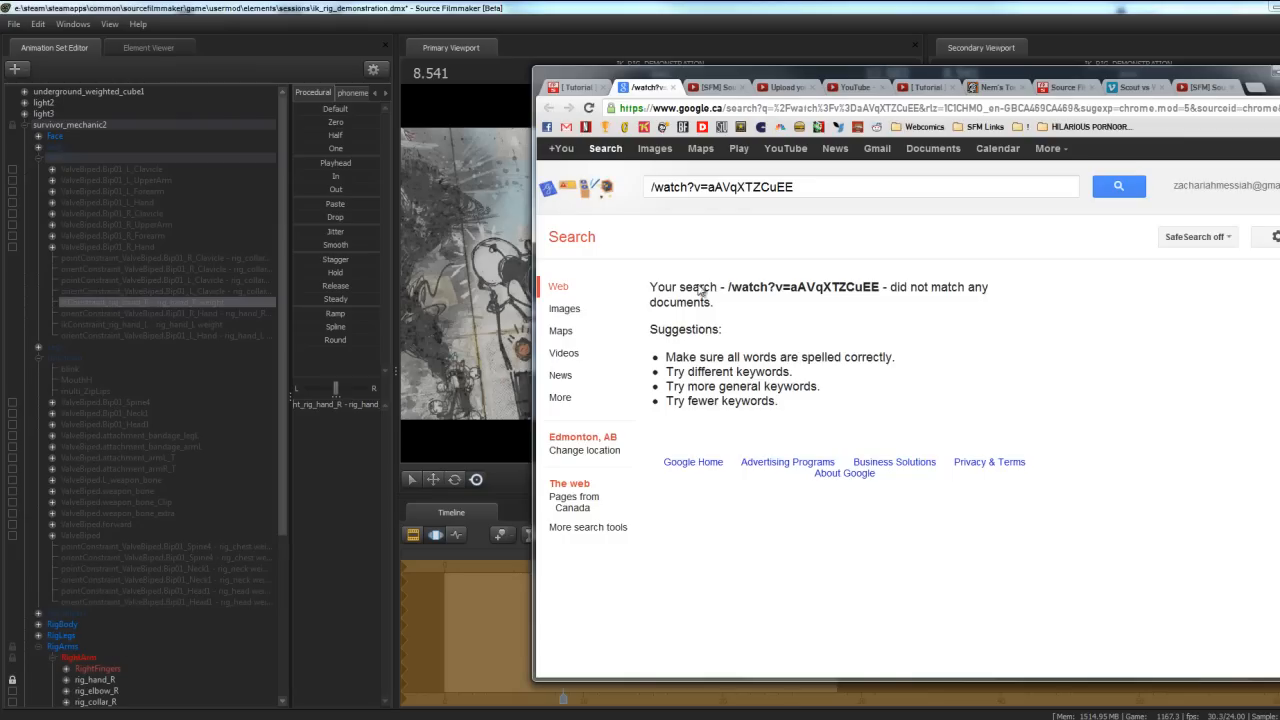
Search Google for 'fk stand for' and view a result explaining the term
{"action": "type", "text": "fk"}
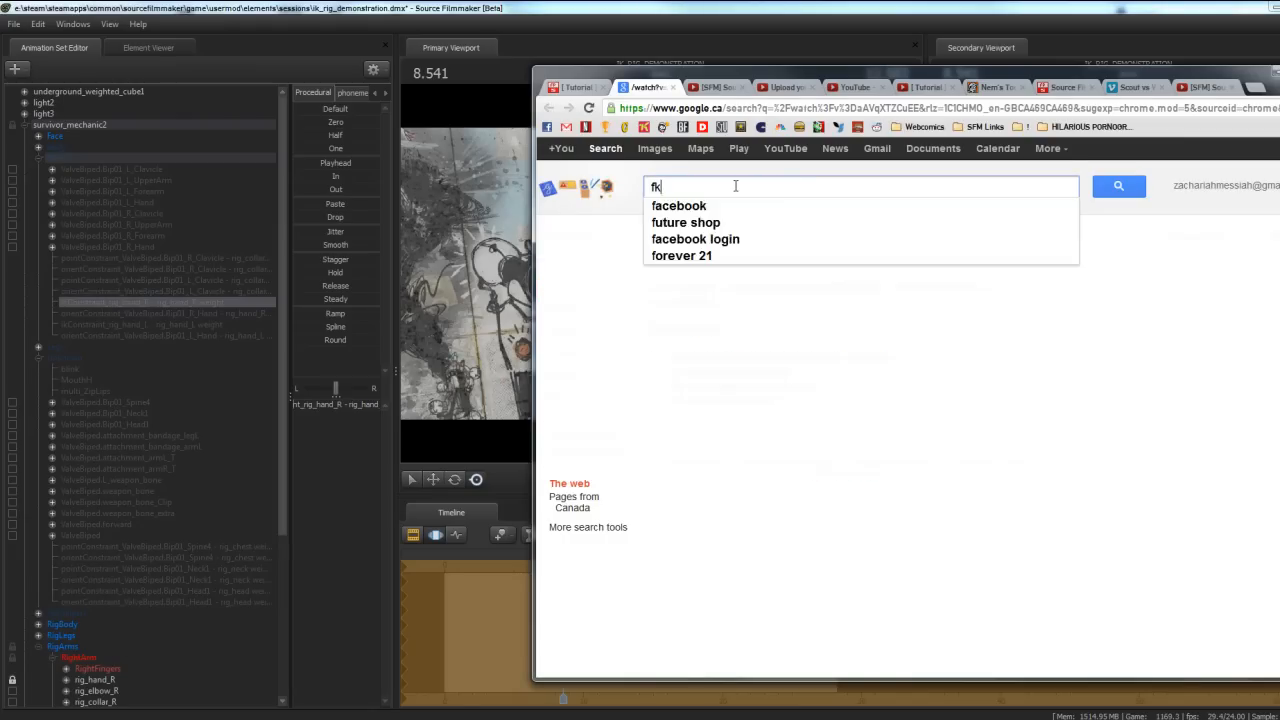
{"action": "type", "text": "stand for"}
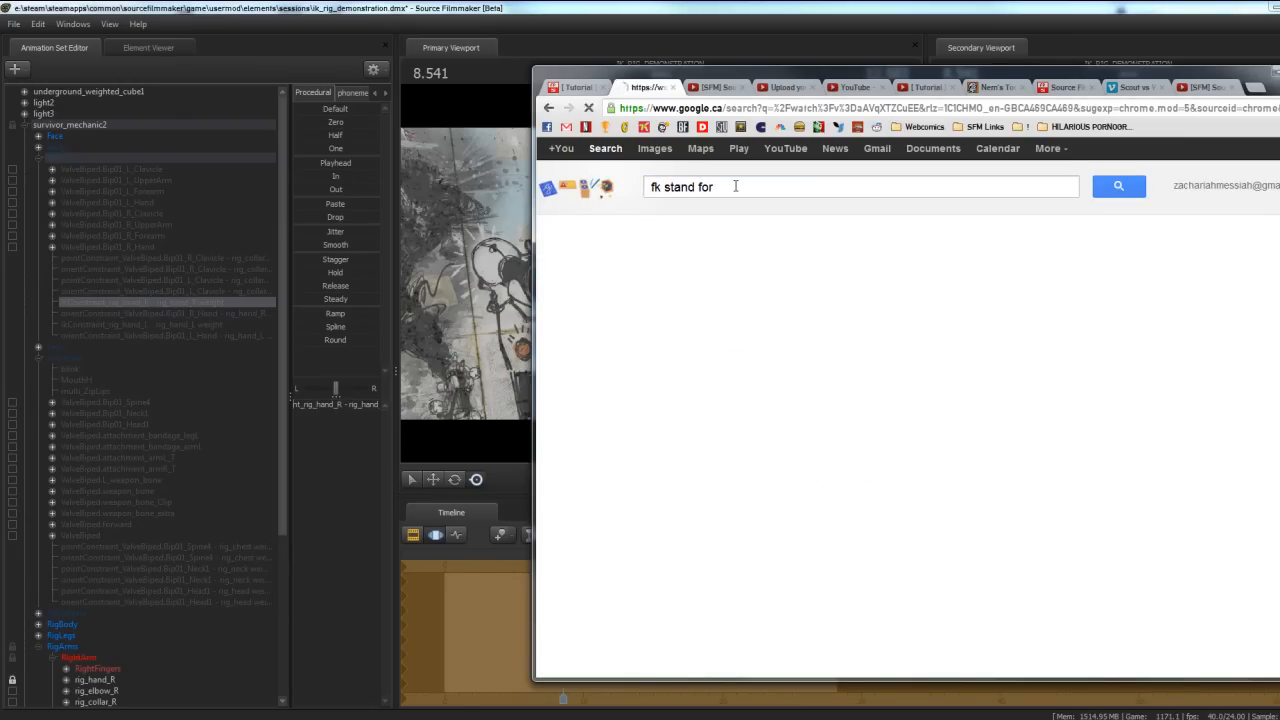
{"action": "left_click", "coordinate": [1120, 186]}
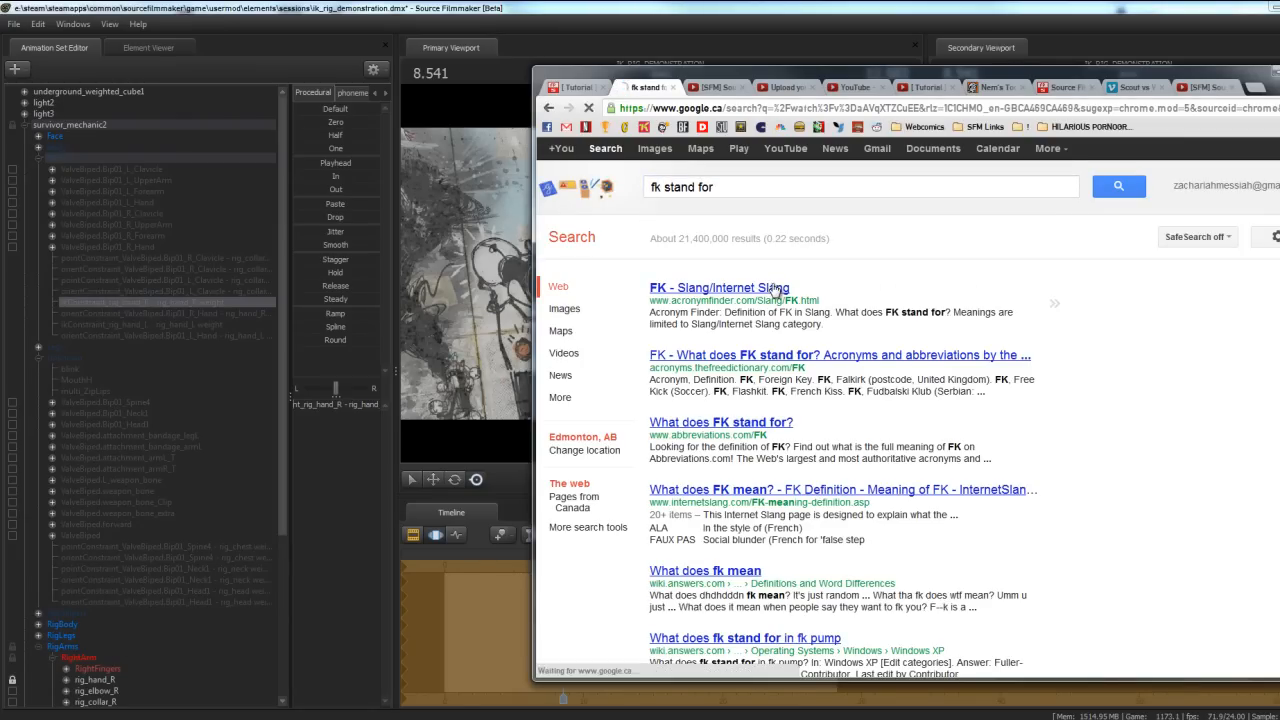
{"action": "left_click", "coordinate": [718, 288]}
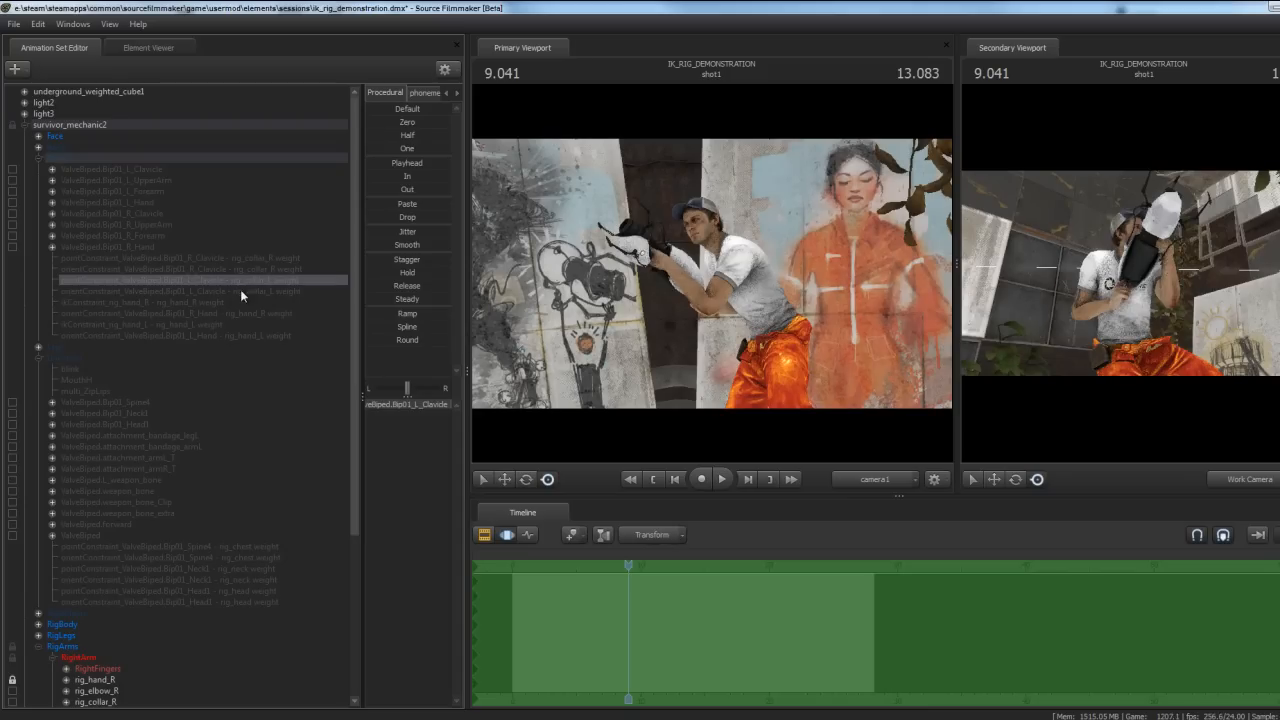
{"action": "mouse_move", "coordinate": [238, 298]}
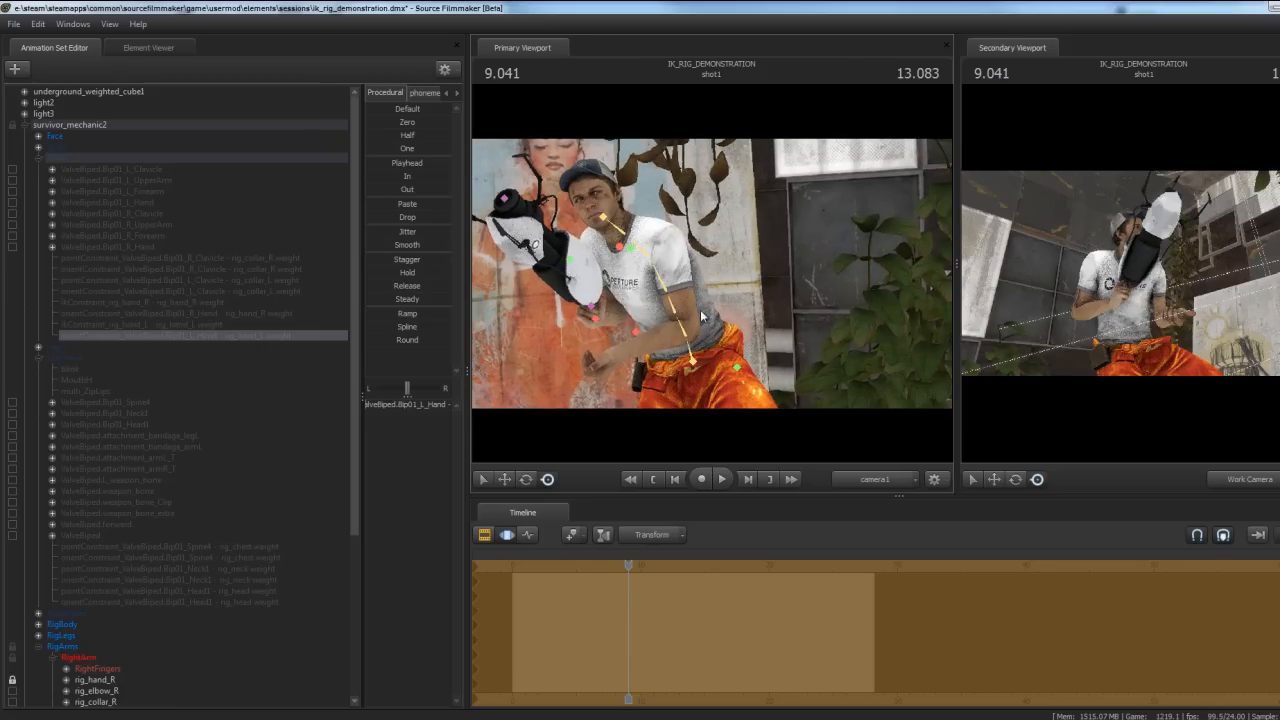
Select the survivor's right arm control group in the Animation Set Editor
{"action": "scroll", "scroll_direction": "down", "scroll_amount": 3}
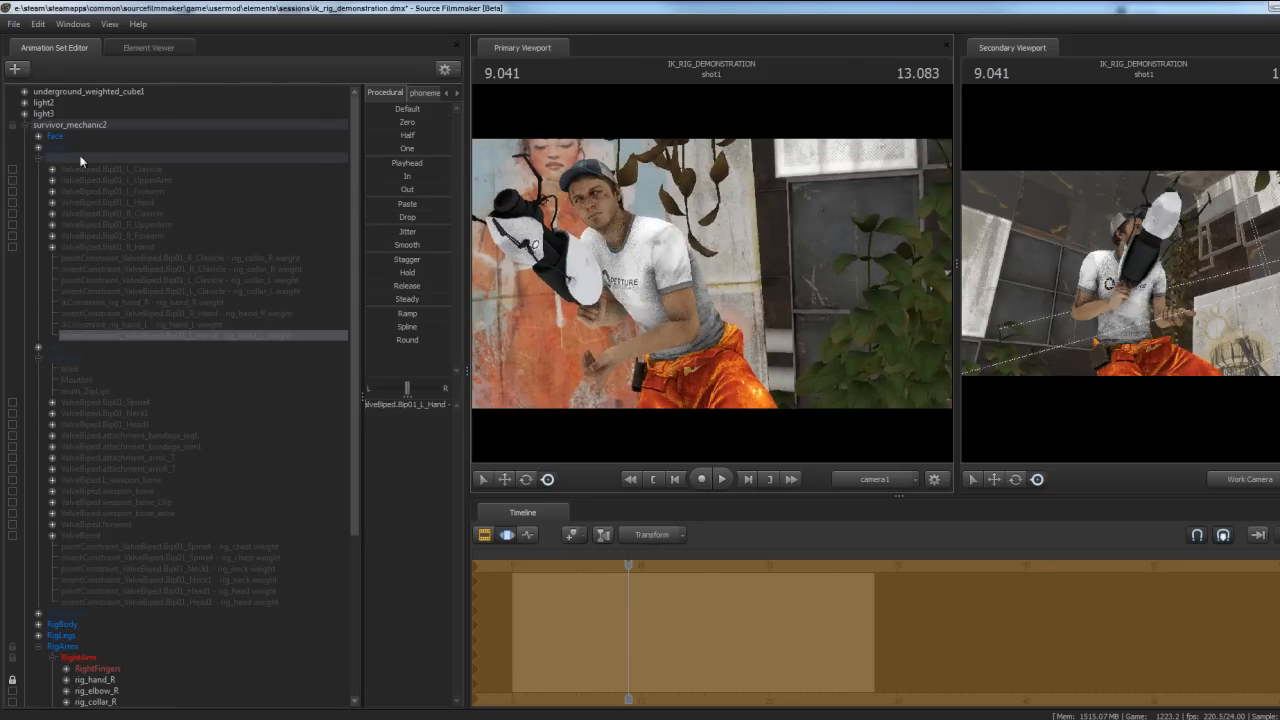
{"action": "mouse_move", "coordinate": [650, 350]}
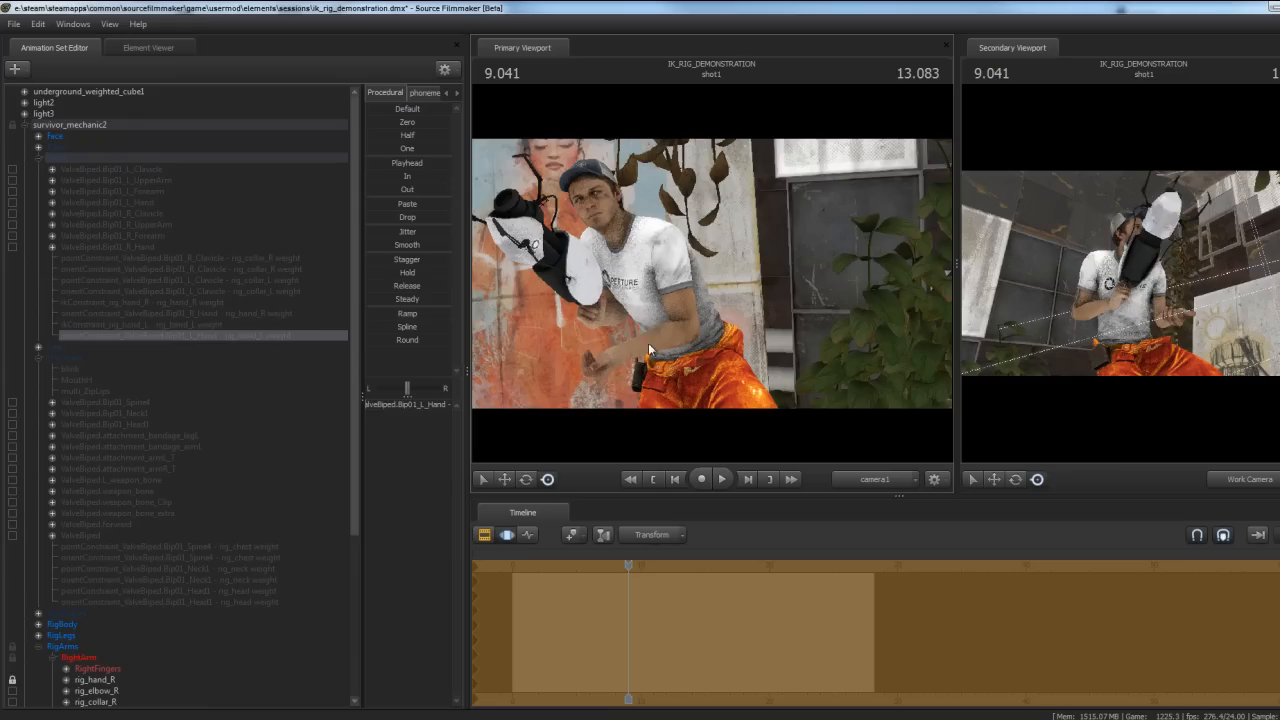
{"action": "mouse_move", "coordinate": [628, 368]}
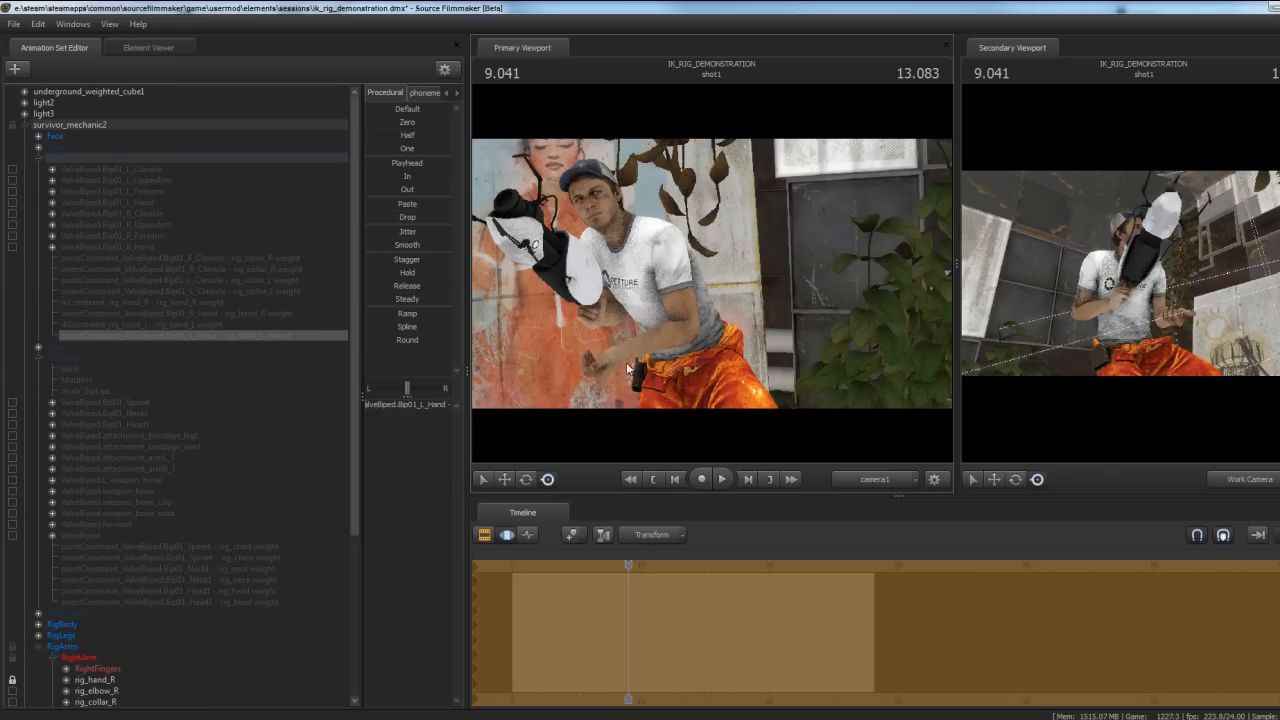
{"action": "mouse_move", "coordinate": [584, 368]}
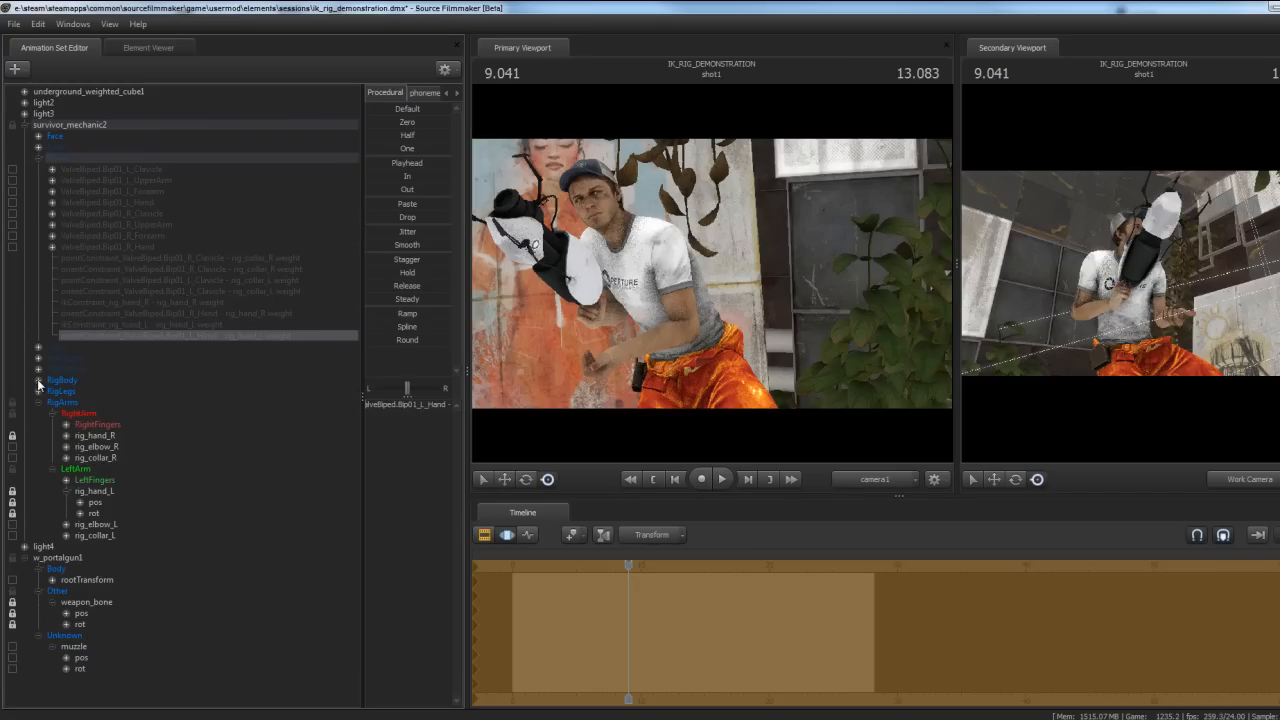
{"action": "mouse_move", "coordinate": [44, 390]}
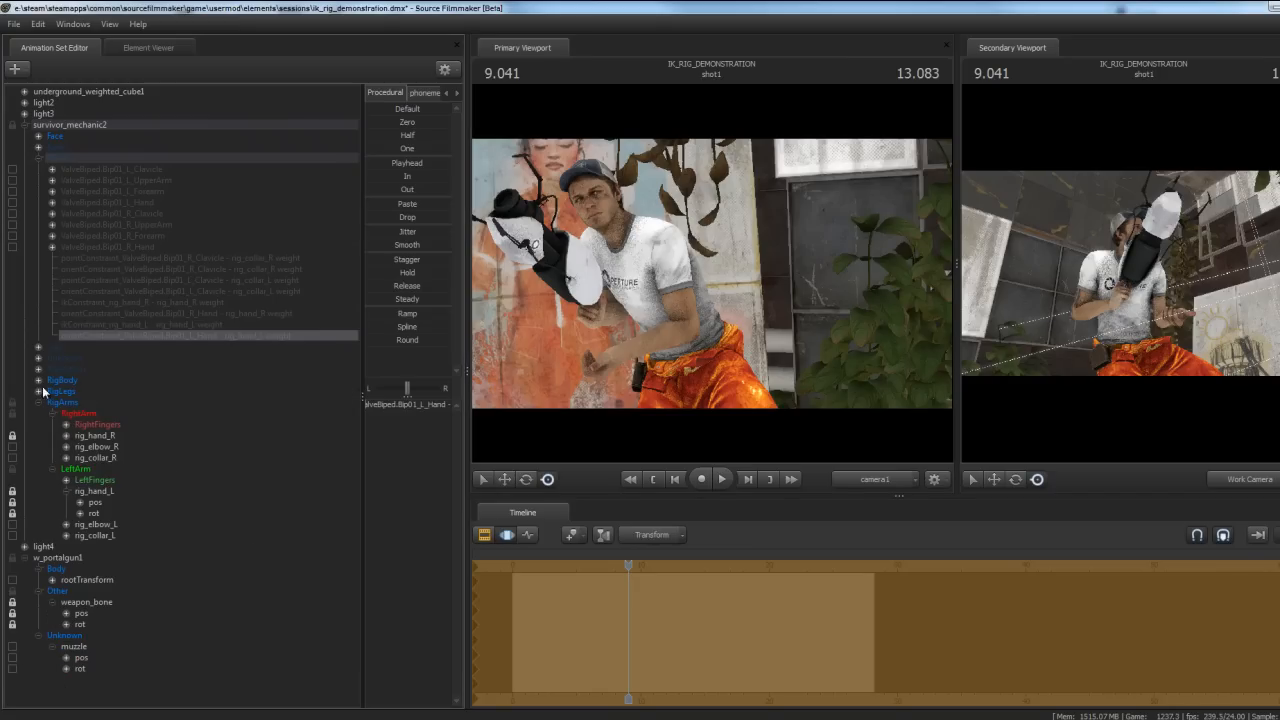
{"action": "left_click", "coordinate": [38, 136]}
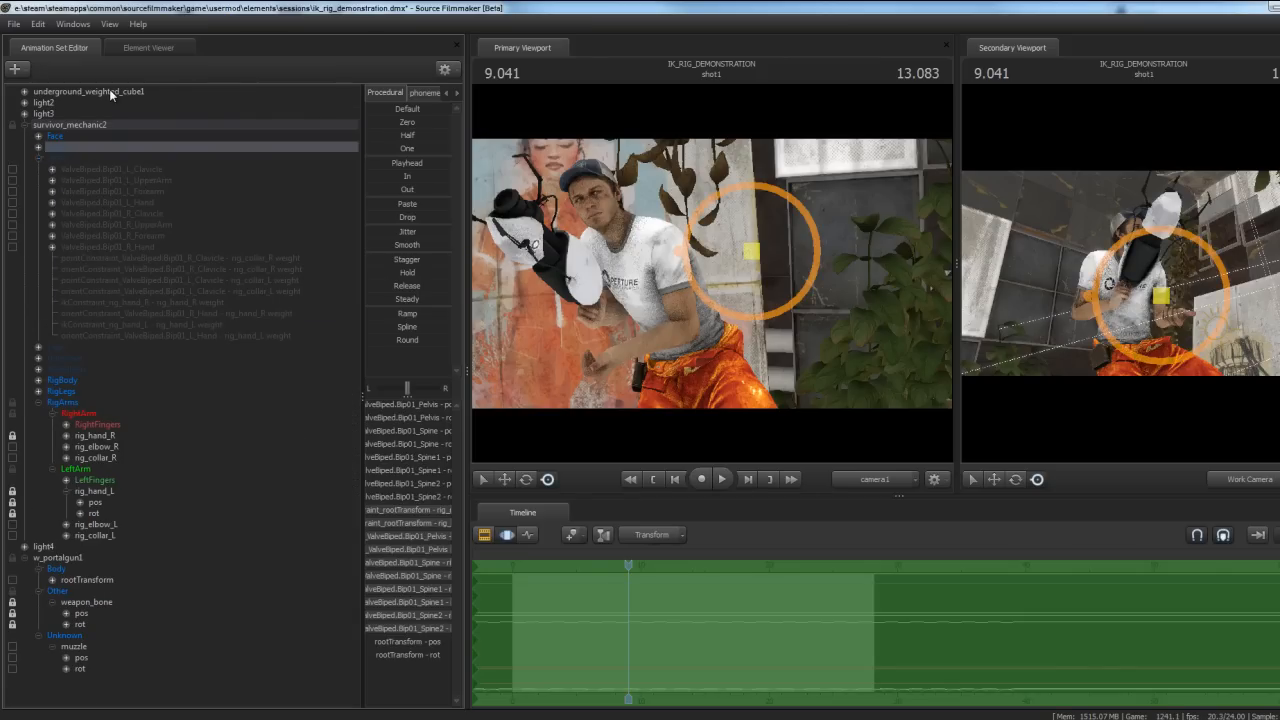
{"action": "mouse_move", "coordinate": [32, 156]}
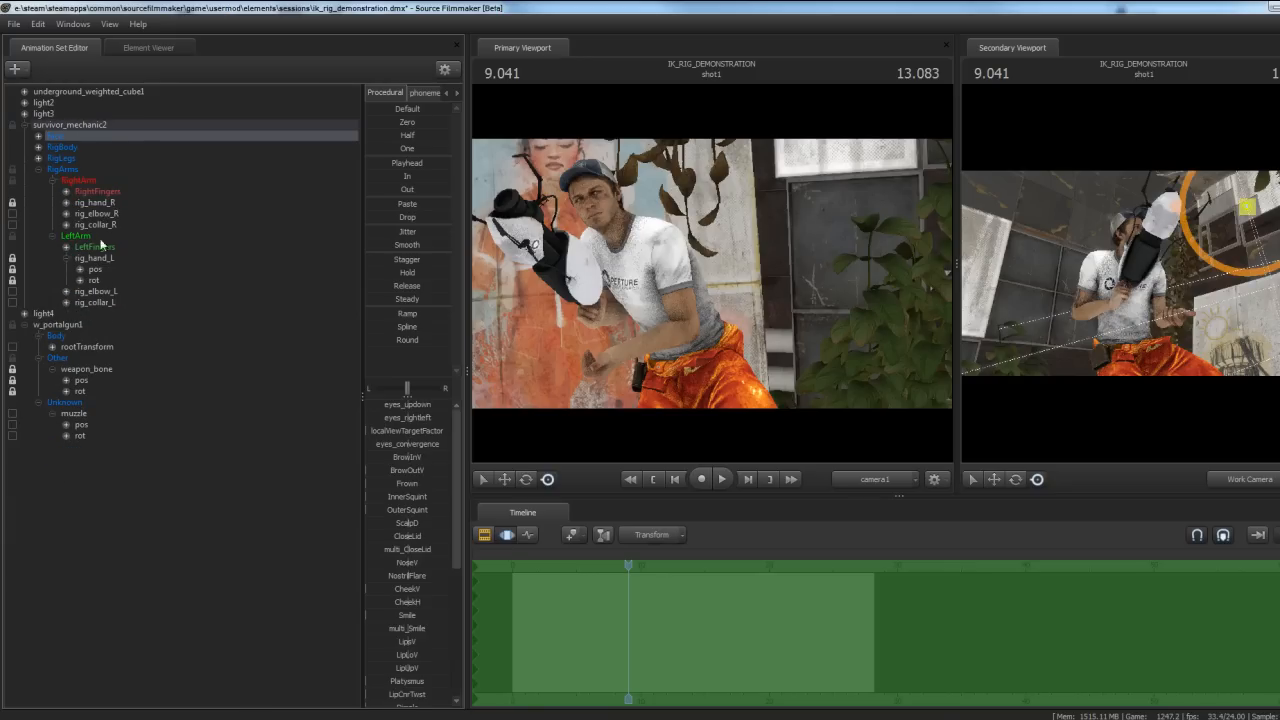
{"action": "mouse_move", "coordinate": [156, 320]}
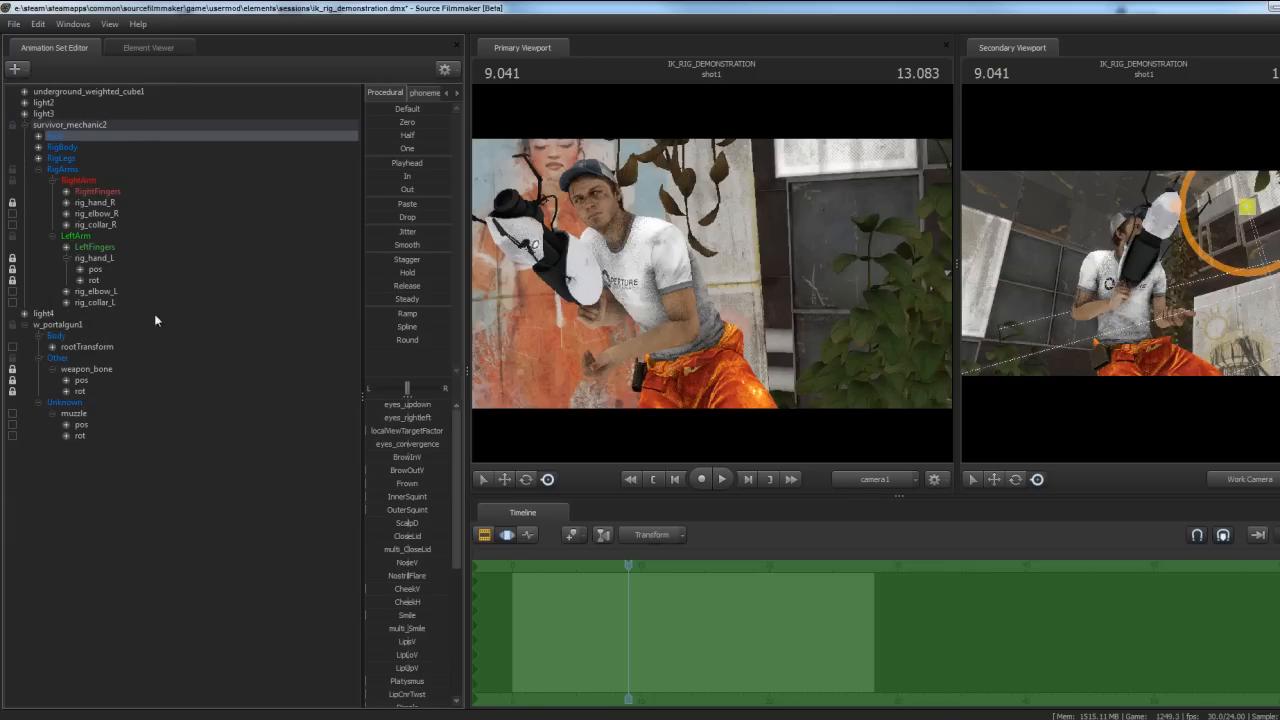
{"action": "mouse_move", "coordinate": [616, 248]}
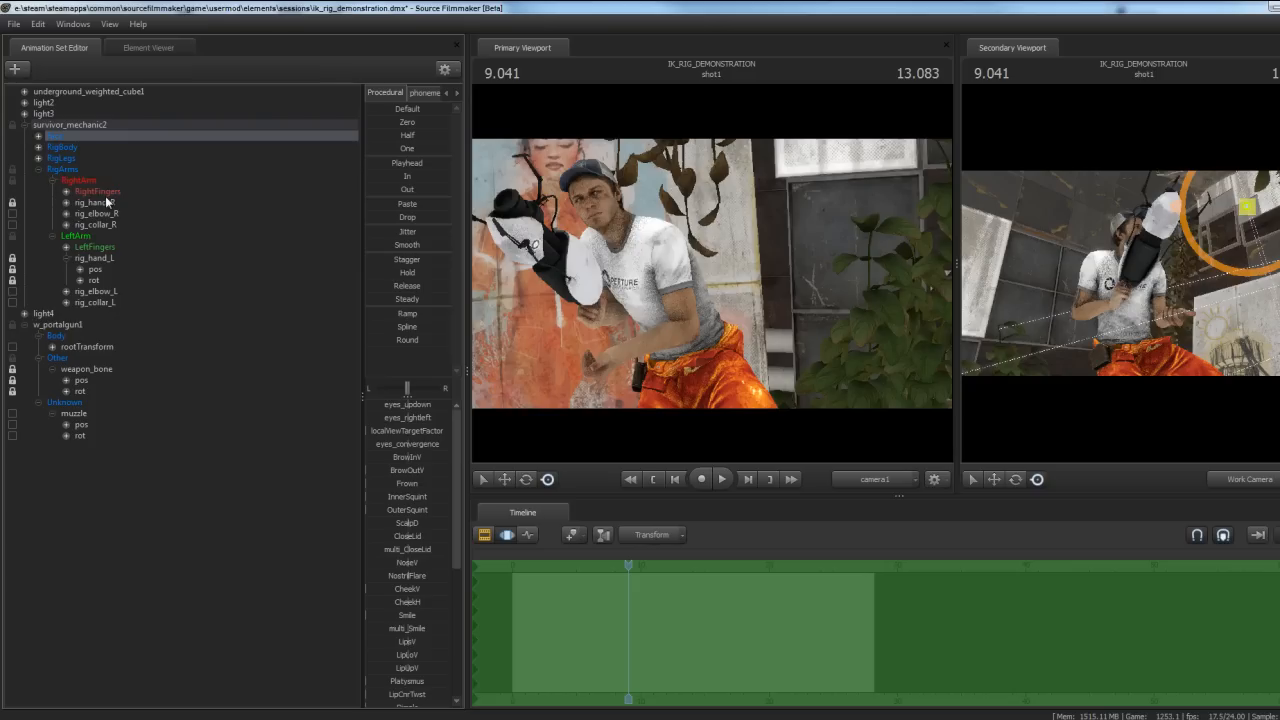
{"action": "mouse_move", "coordinate": [144, 238]}
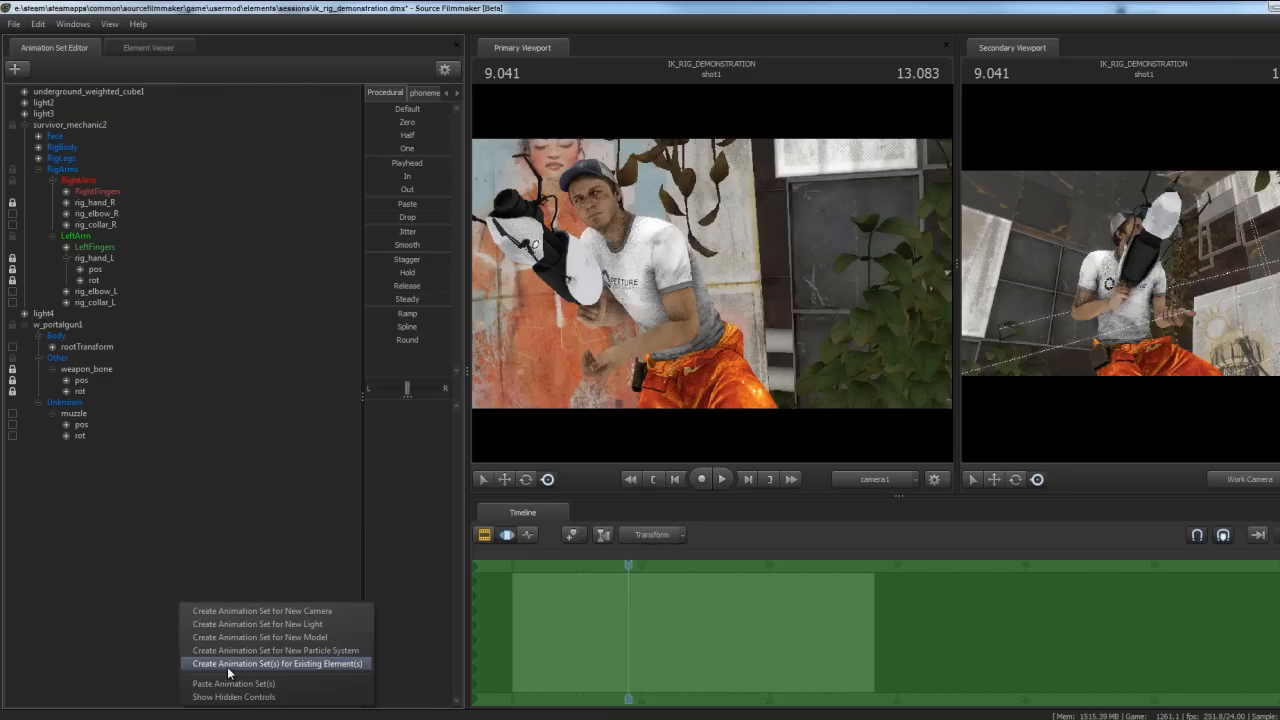
Expand the IK weight controls and try the right-hand, left-hand and arm weight settings
{"action": "left_click", "coordinate": [276, 664]}
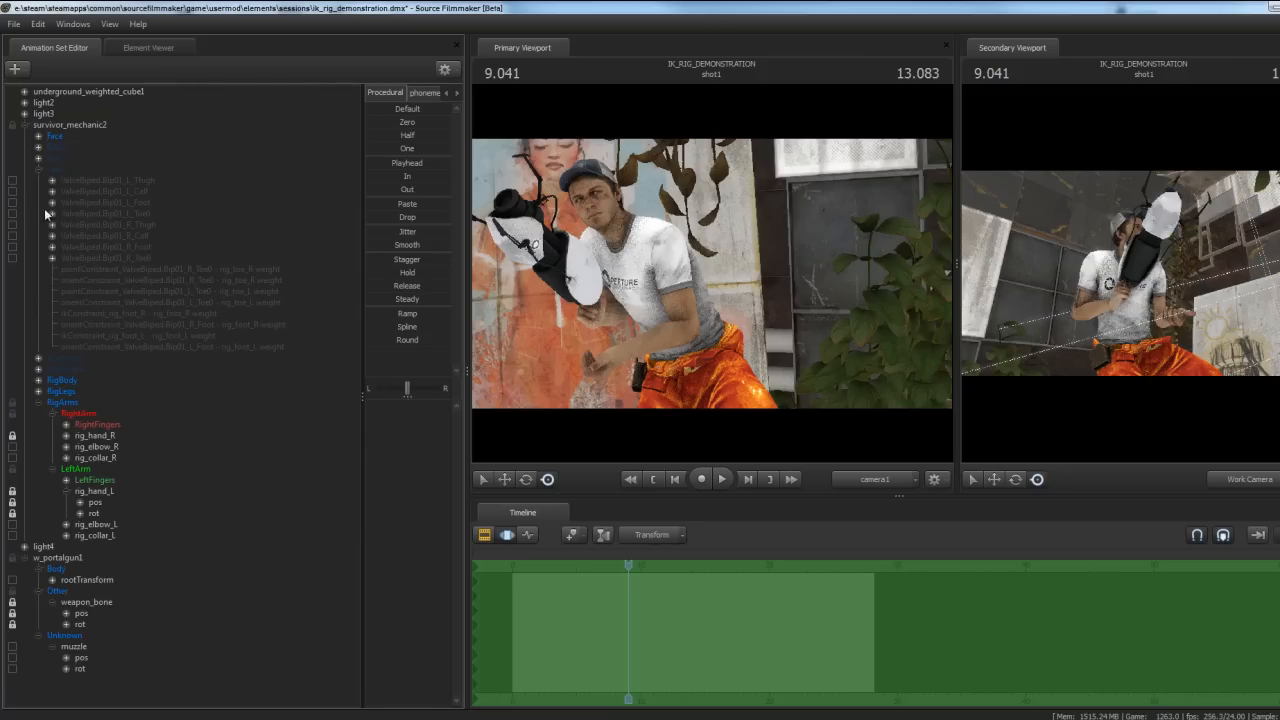
{"action": "mouse_move", "coordinate": [80, 316]}
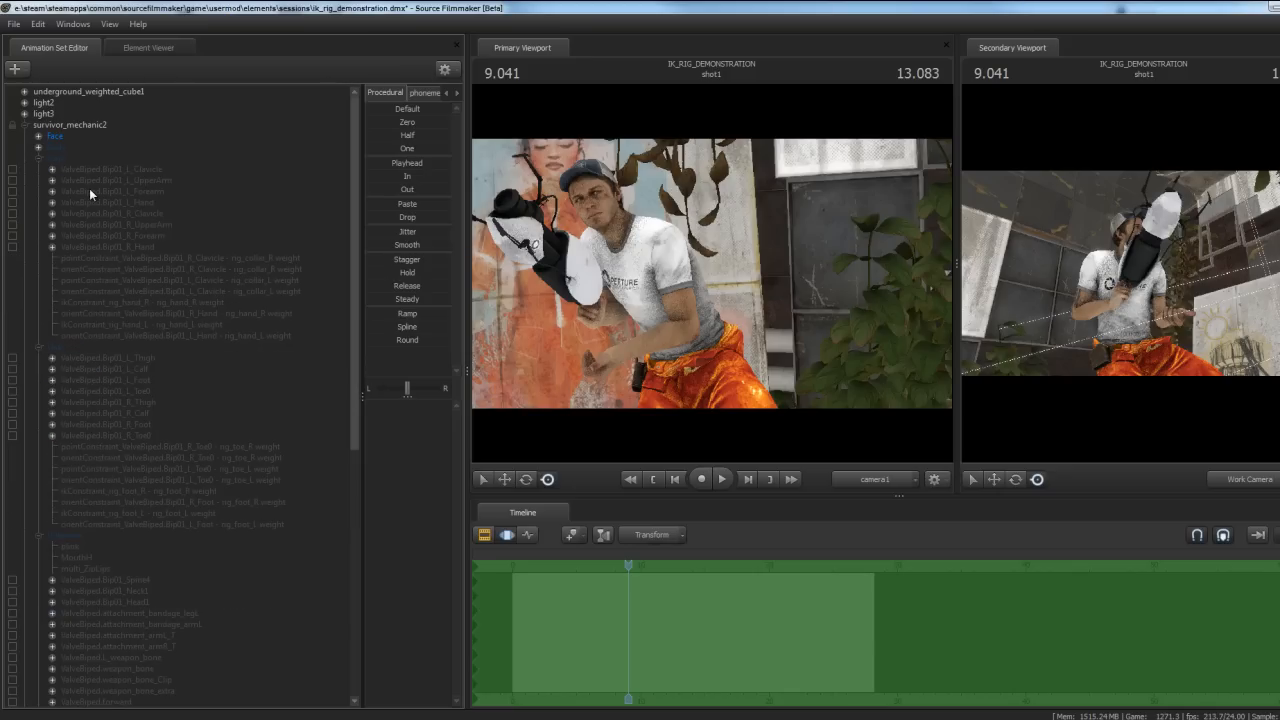
{"action": "left_click", "coordinate": [116, 192]}
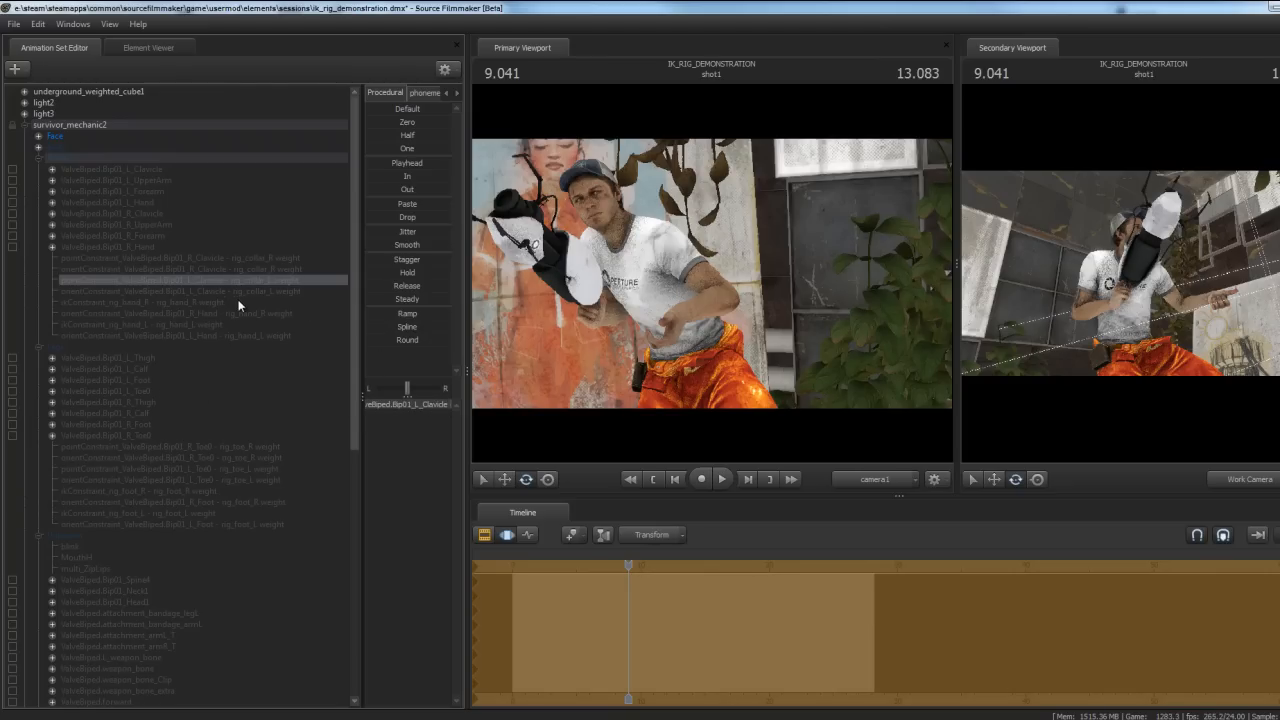
{"action": "left_click", "coordinate": [180, 292]}
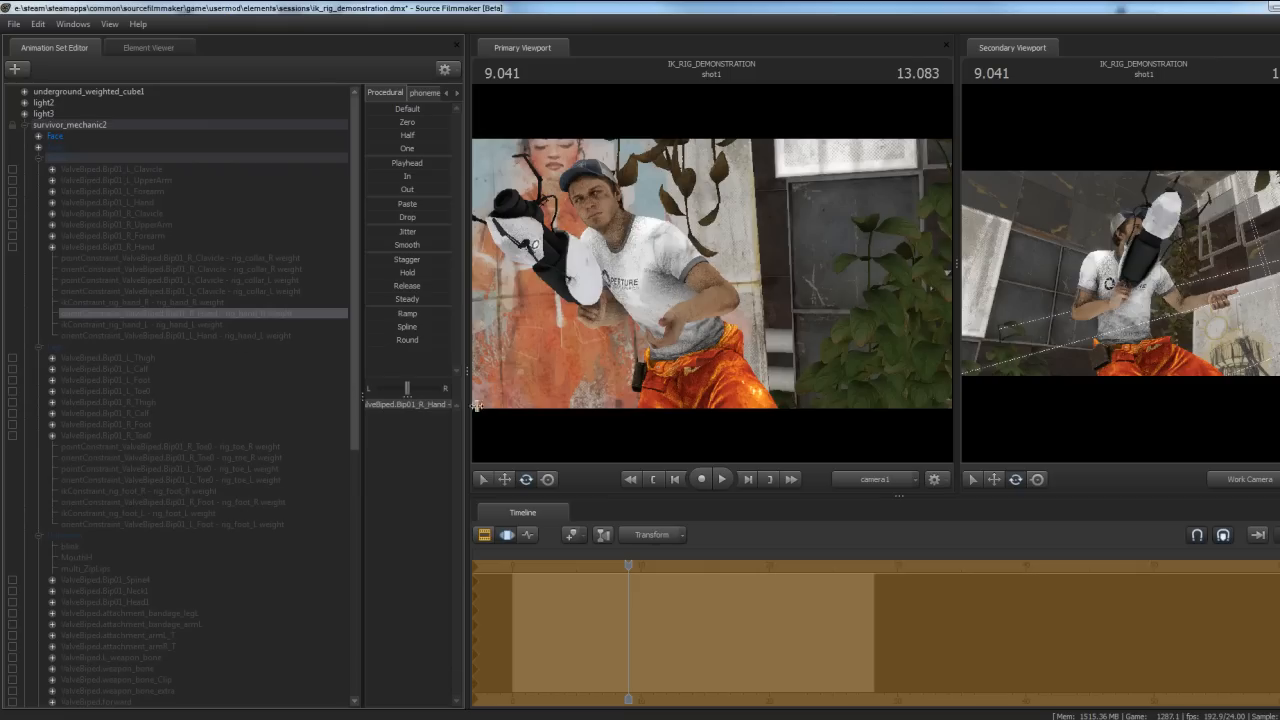
{"action": "left_click", "coordinate": [180, 324]}
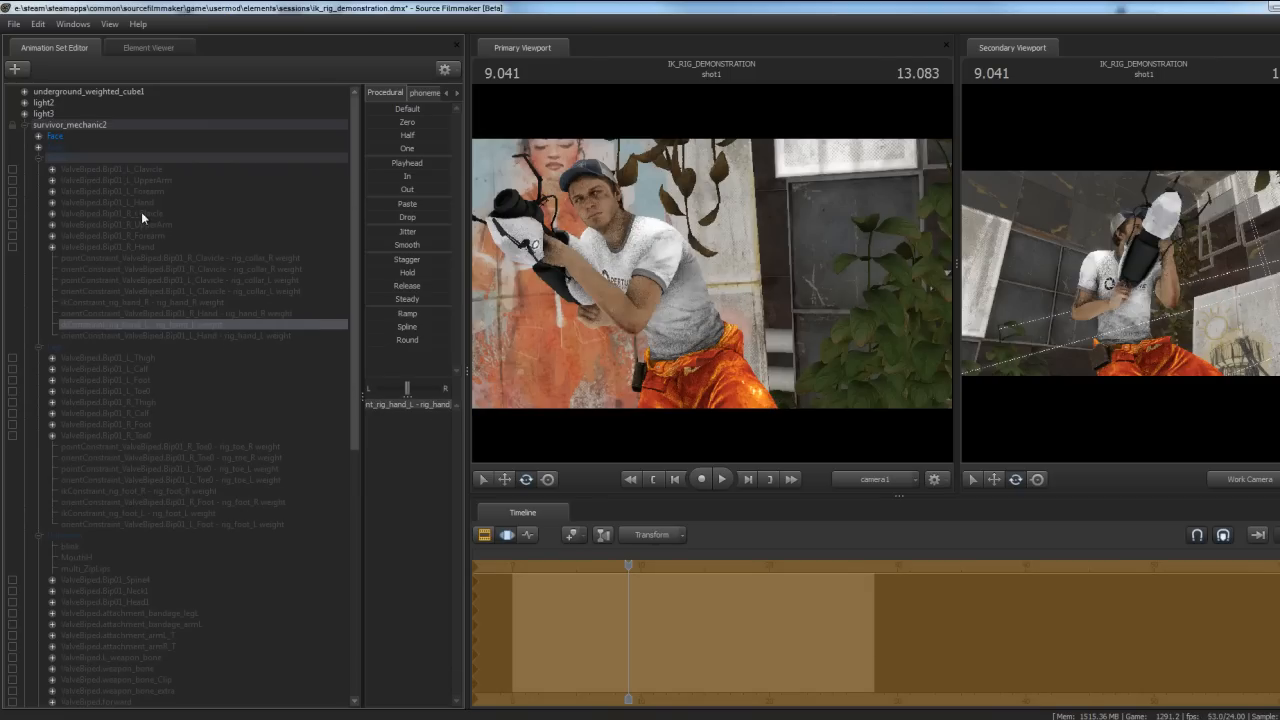
{"action": "left_click", "coordinate": [116, 224]}
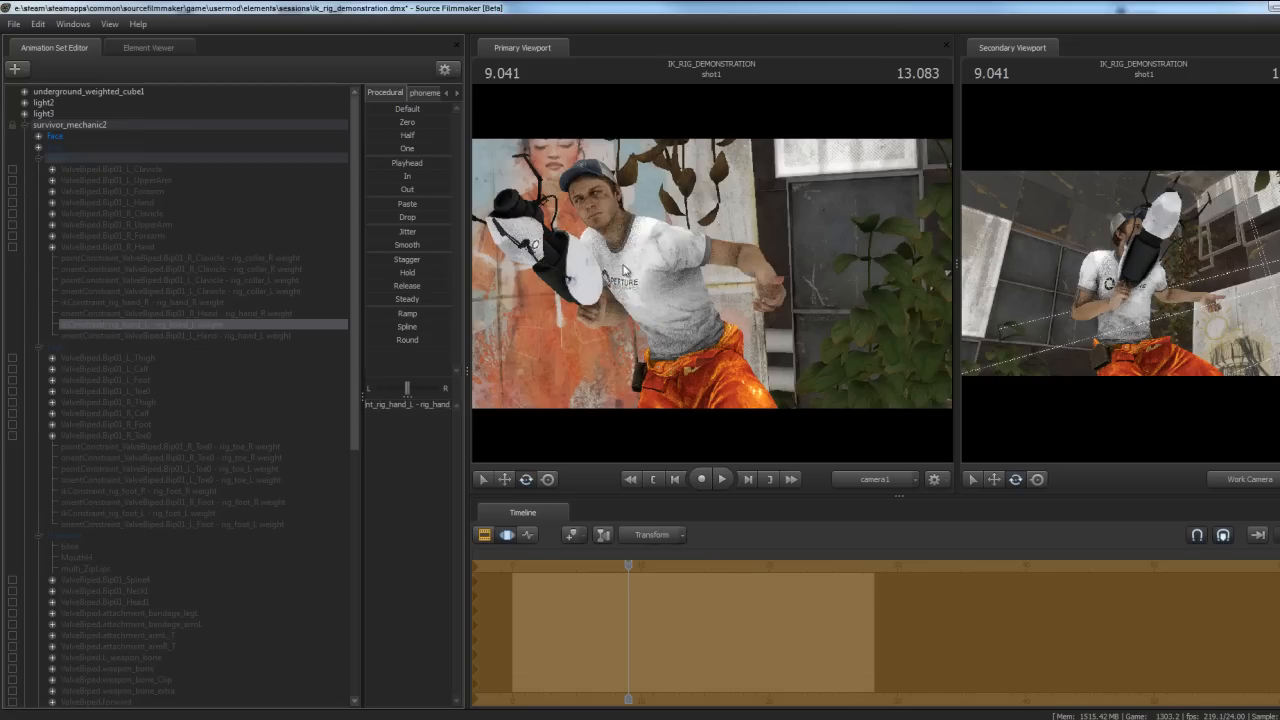
{"action": "mouse_move", "coordinate": [150, 196]}
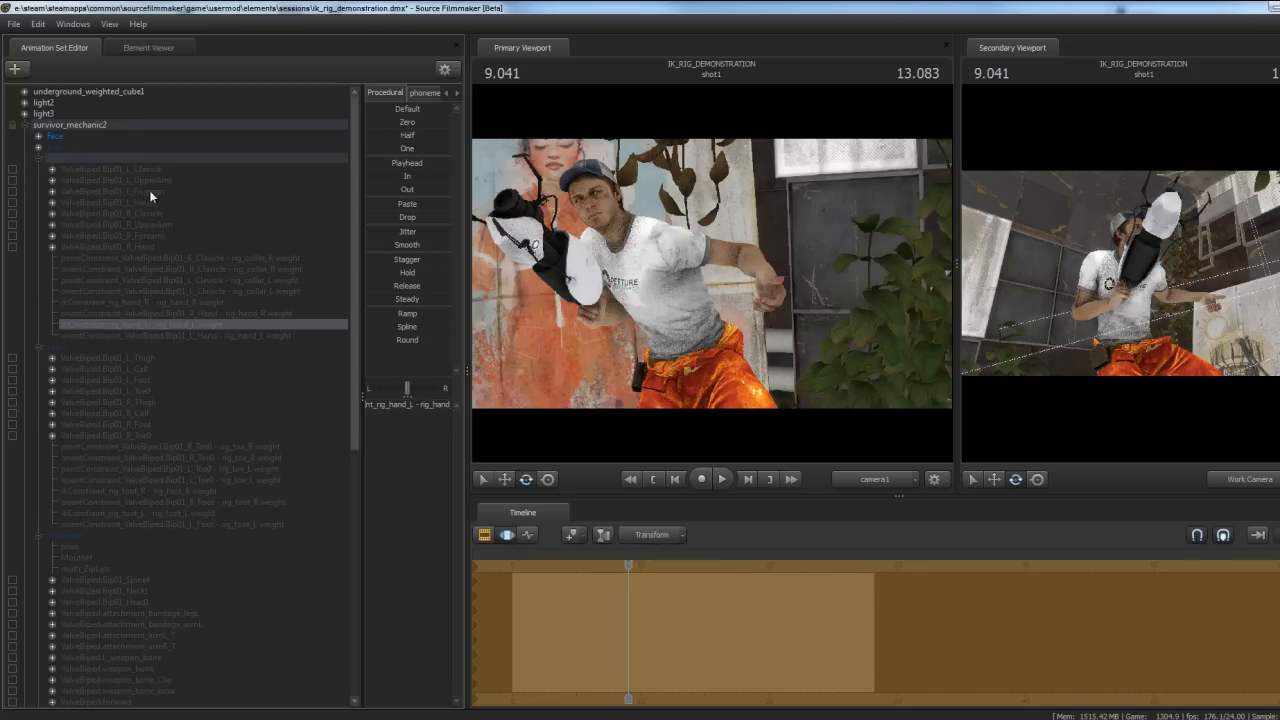
Select the left upper arm control, then the rig_hand_R control for posing
{"action": "left_click", "coordinate": [116, 180]}
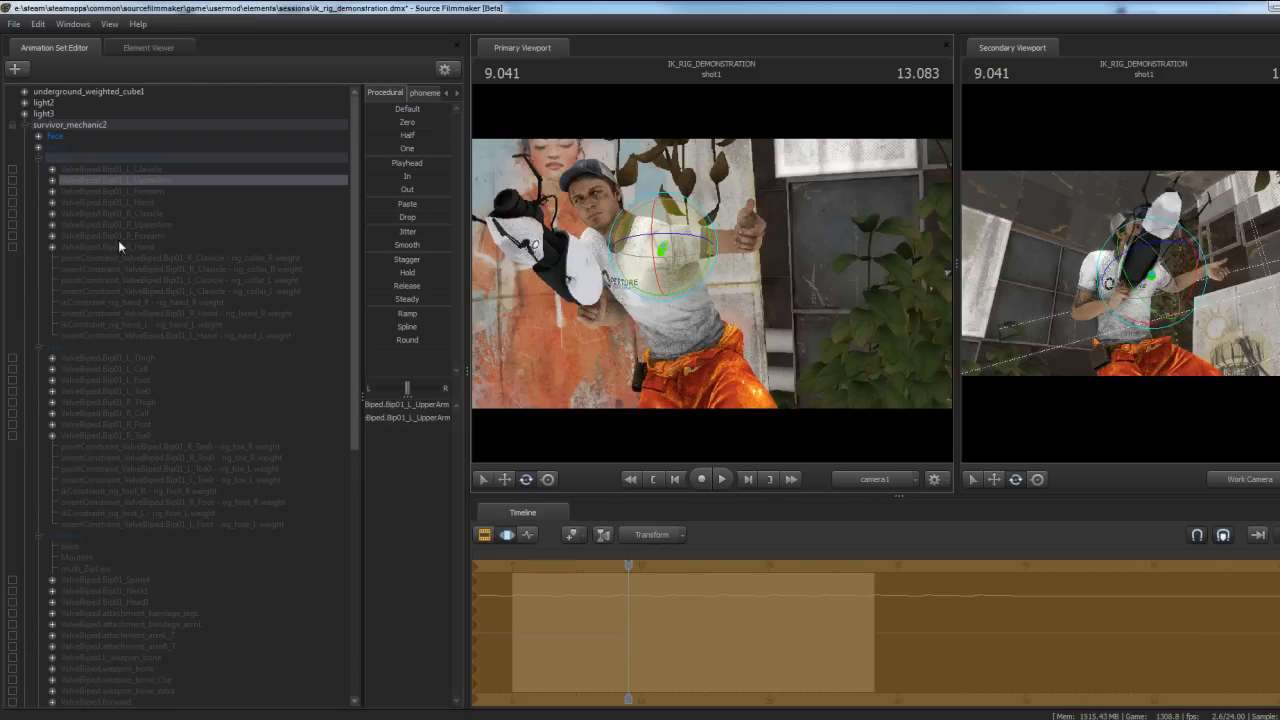
{"action": "mouse_move", "coordinate": [140, 200]}
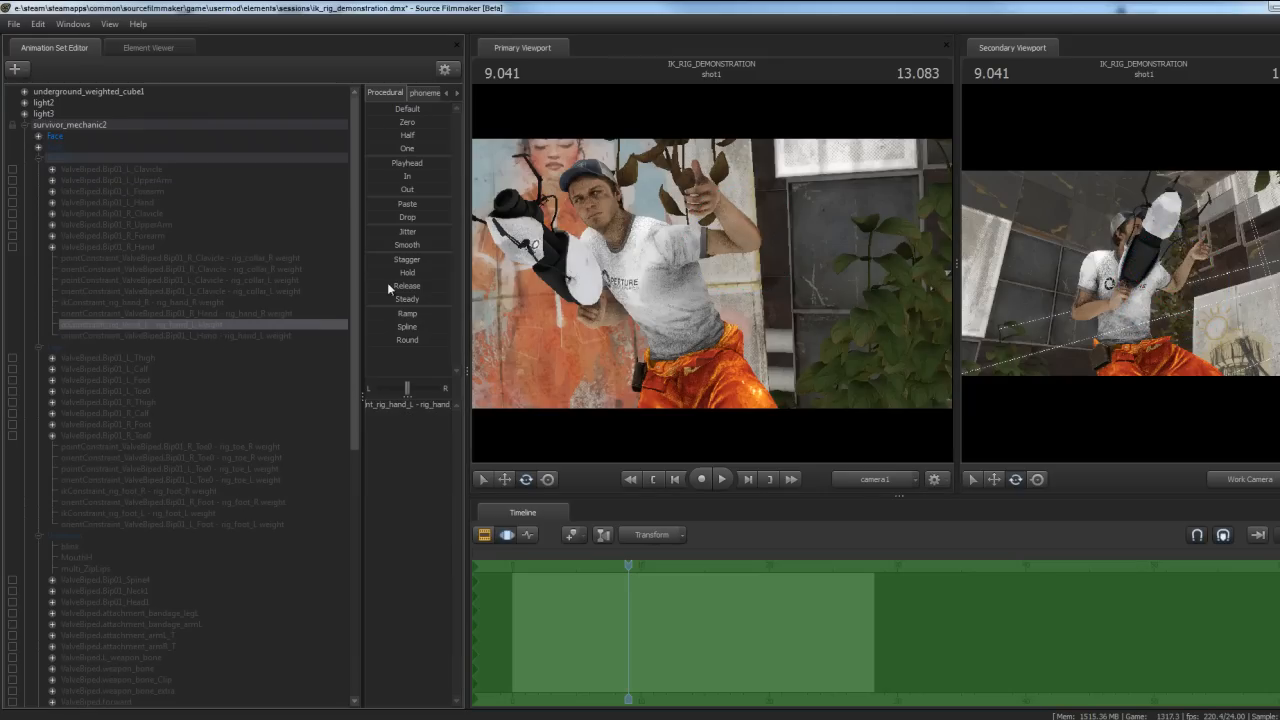
{"action": "mouse_move", "coordinate": [218, 338]}
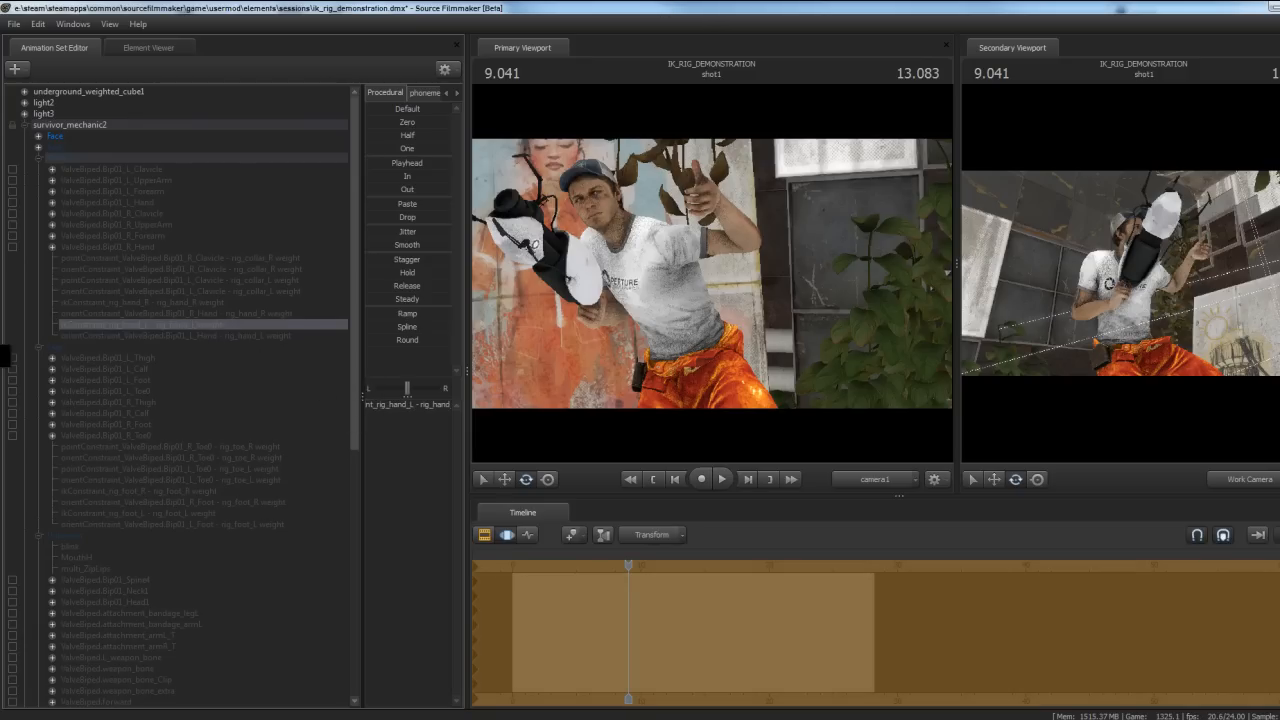
{"action": "left_click", "coordinate": [200, 336]}
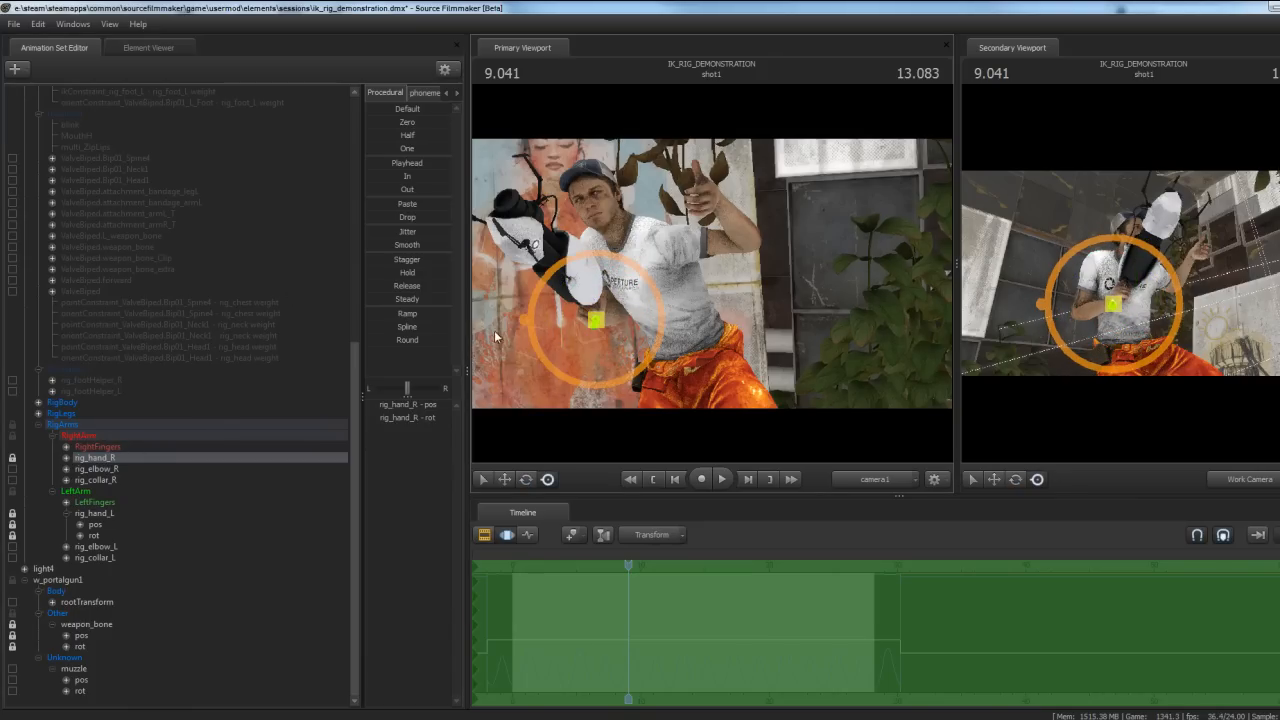
{"action": "mouse_move", "coordinate": [816, 242]}
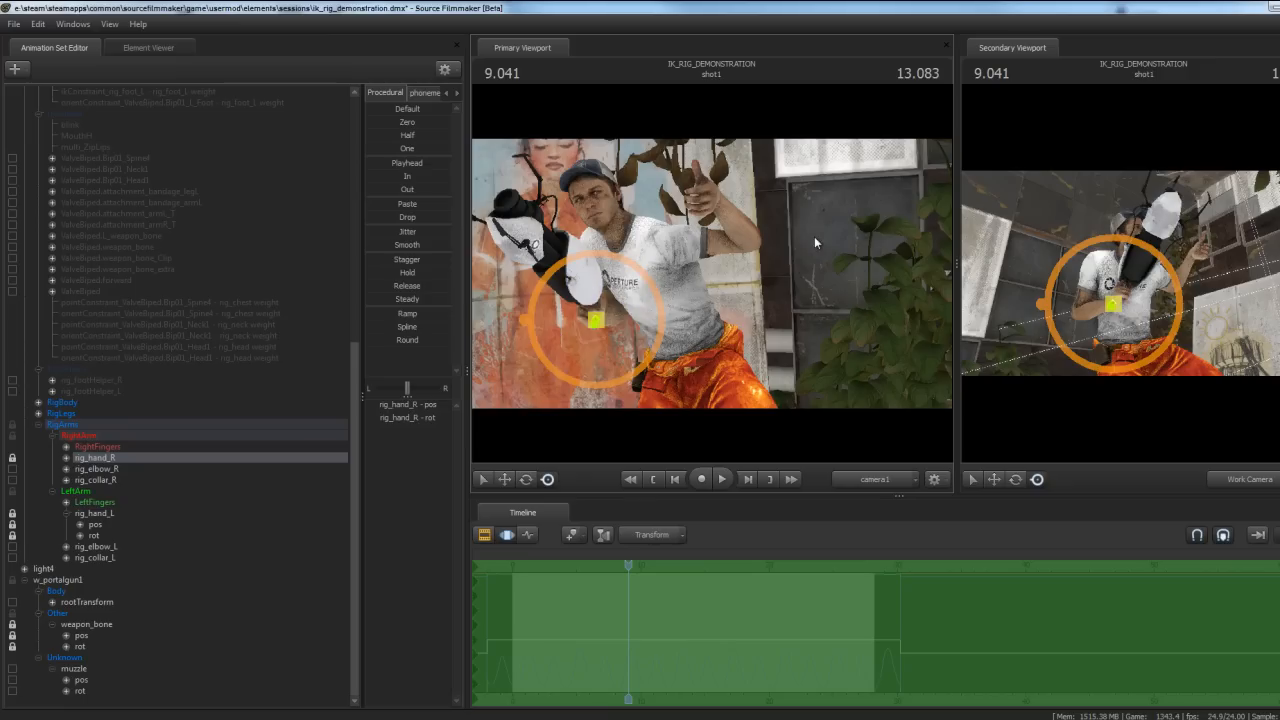
{"action": "mouse_move", "coordinate": [874, 220]}
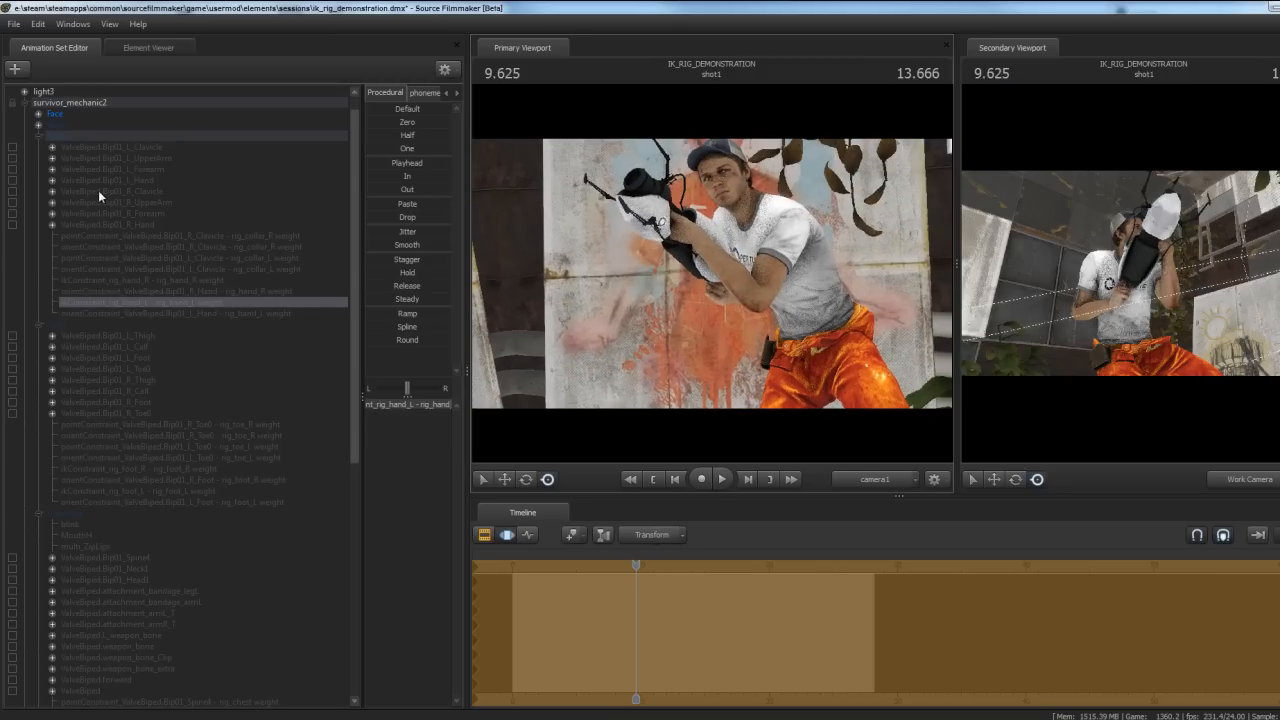
Step the playhead to about 4.08 s, show the motion editor tracks and select rig_pelvis
{"action": "left_click", "coordinate": [700, 480]}
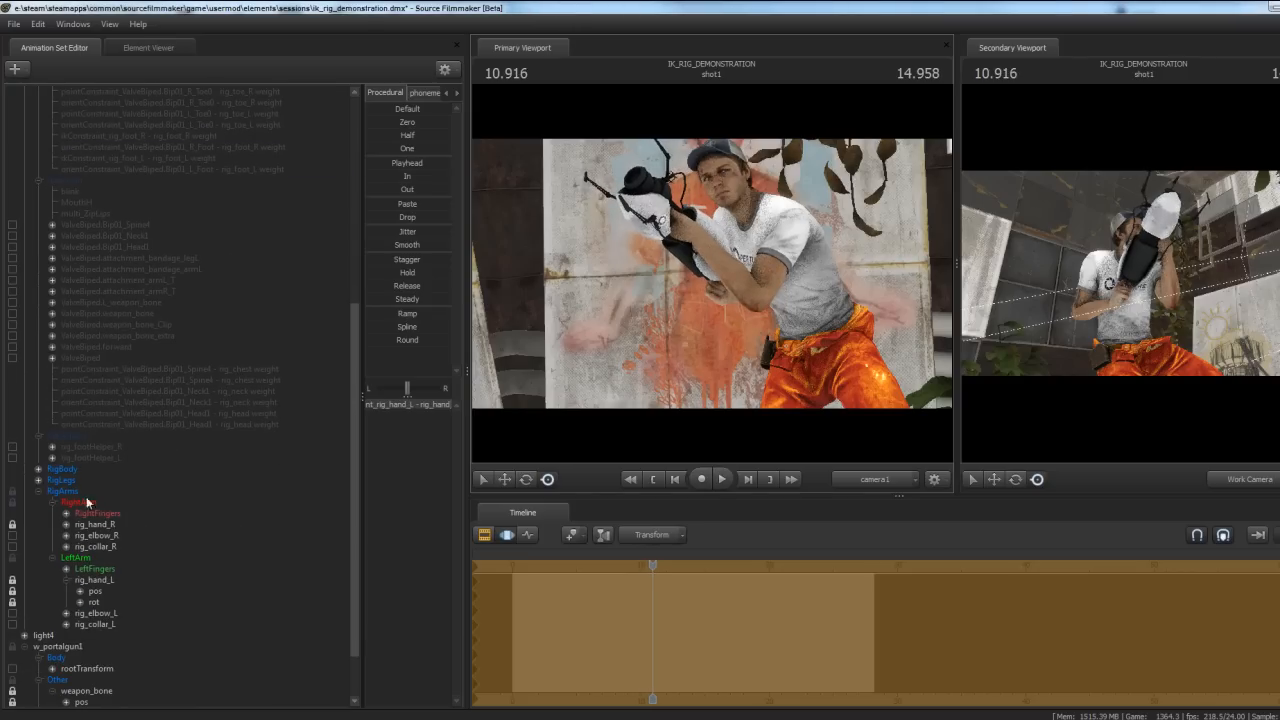
{"action": "left_click", "coordinate": [722, 480]}
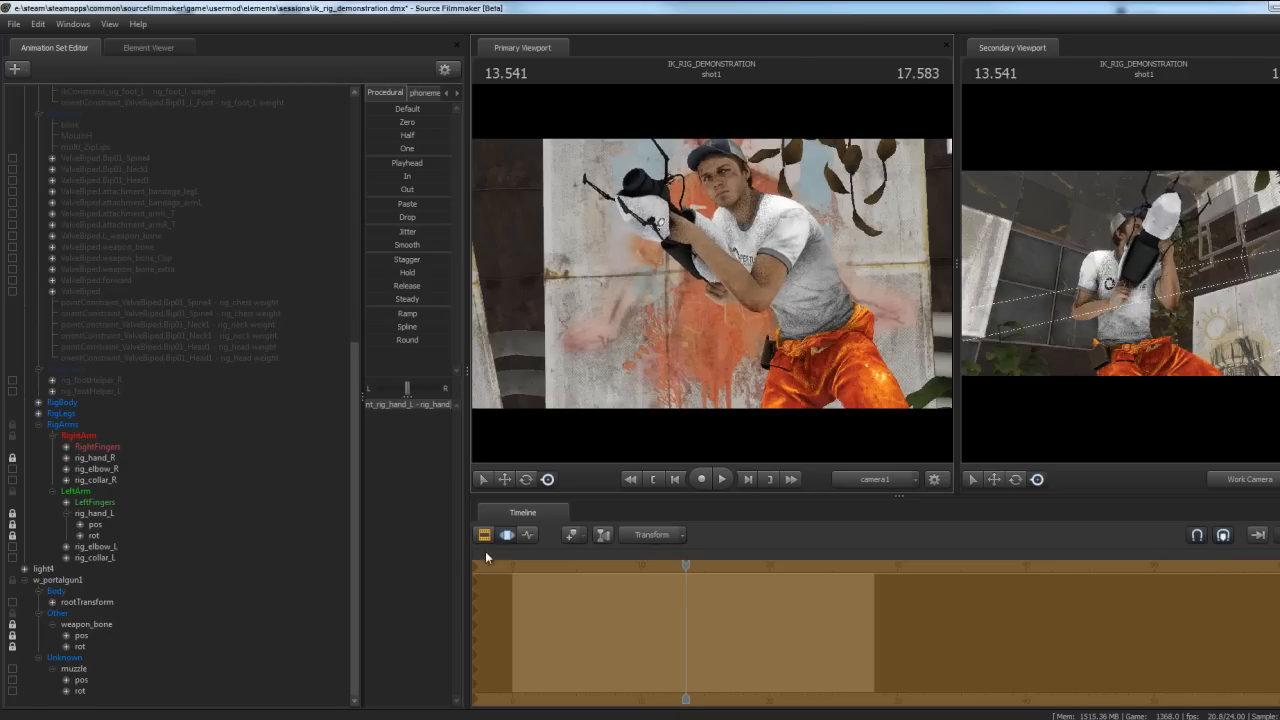
{"action": "left_click", "coordinate": [506, 534]}
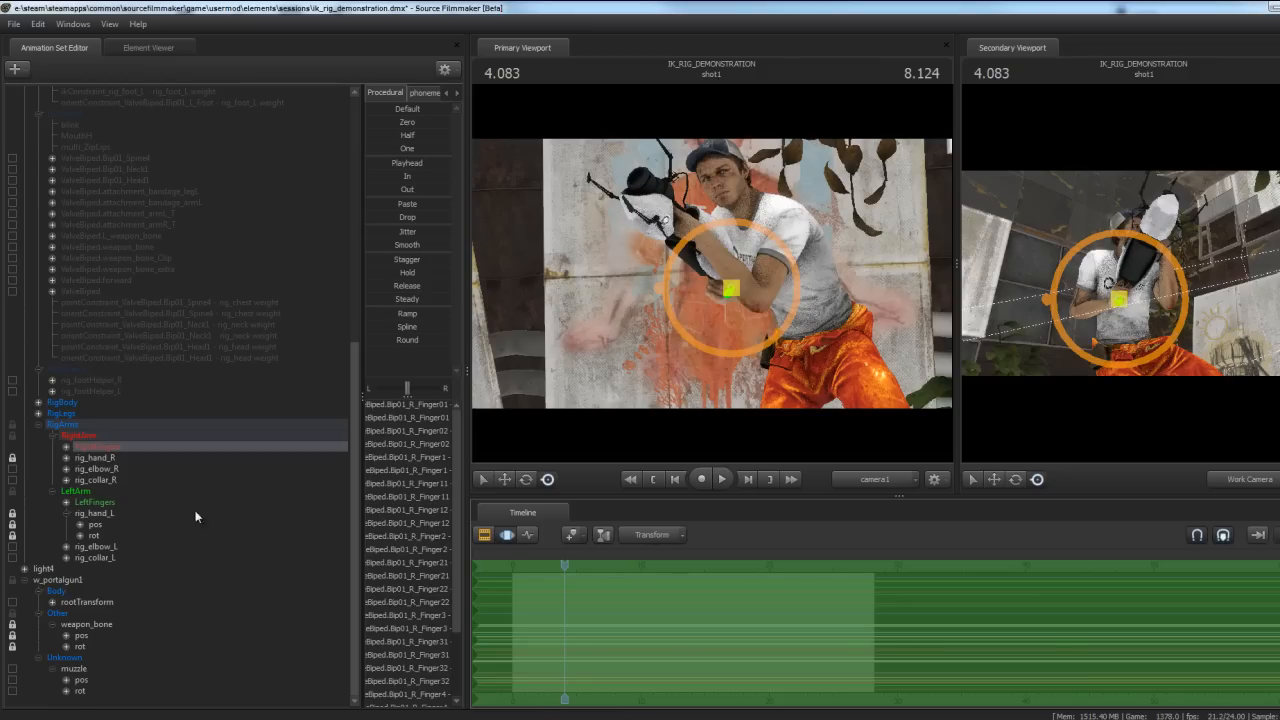
{"action": "scroll", "scroll_direction": "down", "scroll_amount": 3}
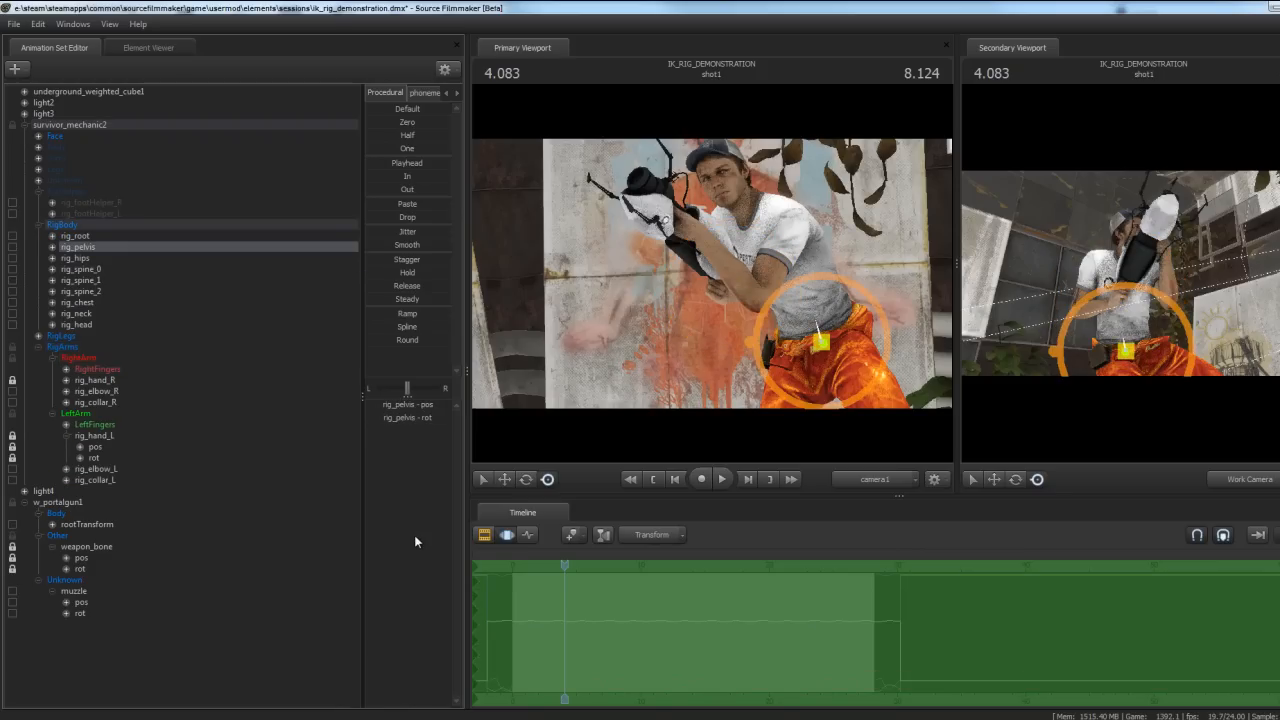
{"action": "mouse_move", "coordinate": [596, 600]}
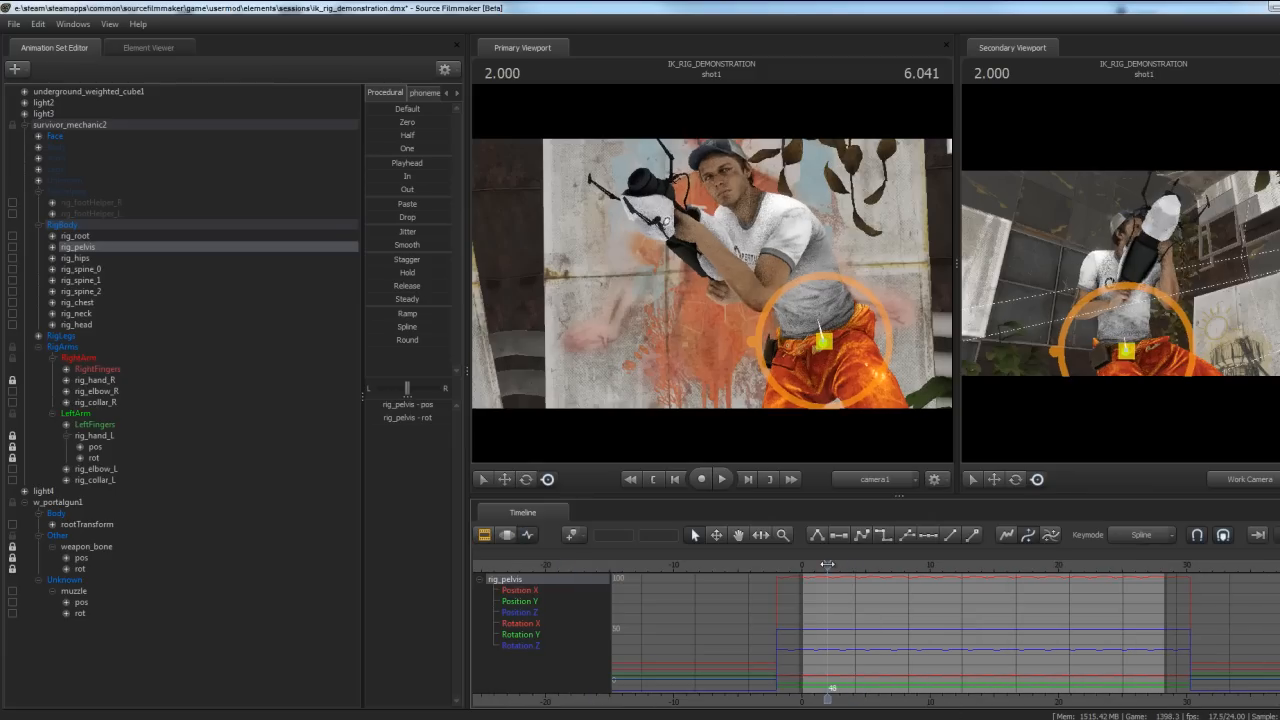
Key the rig pelvis lower and higher at successive frames by moving its viewport gizmo
{"action": "left_click_drag", "start_coordinate": [828, 556], "coordinate": [864, 556]}
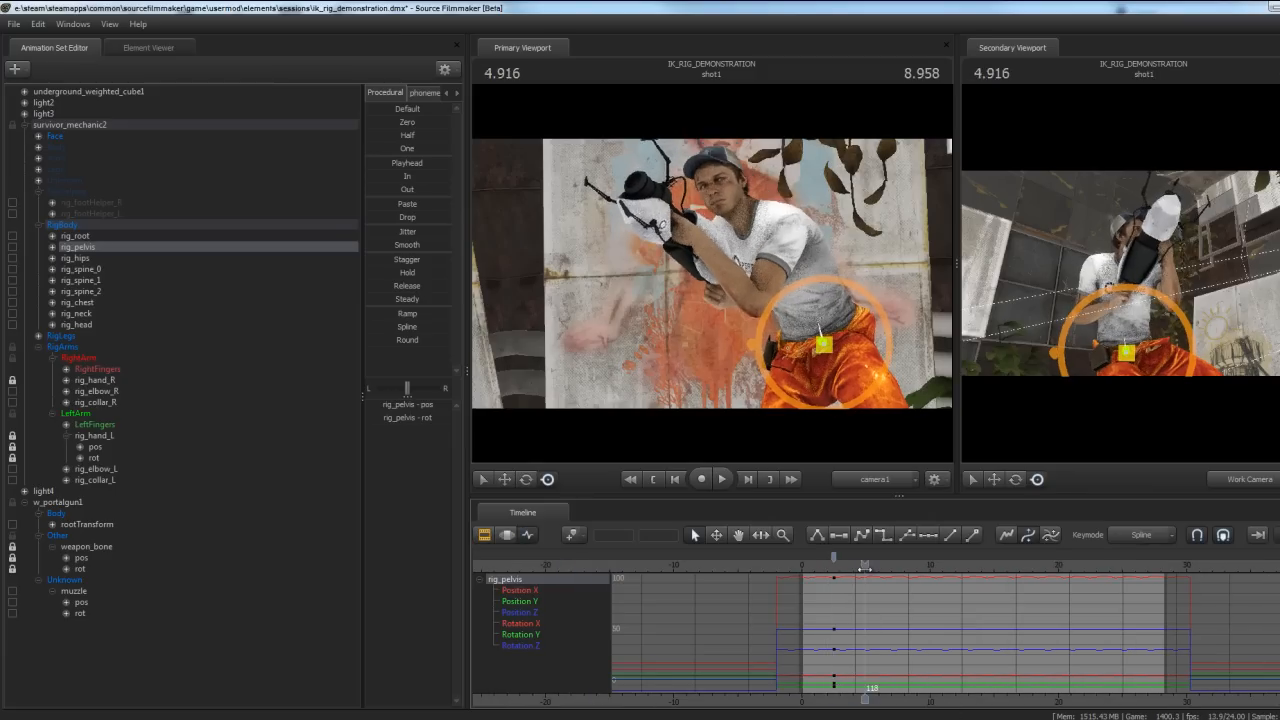
{"action": "left_click_drag", "start_coordinate": [832, 556], "coordinate": [868, 556]}
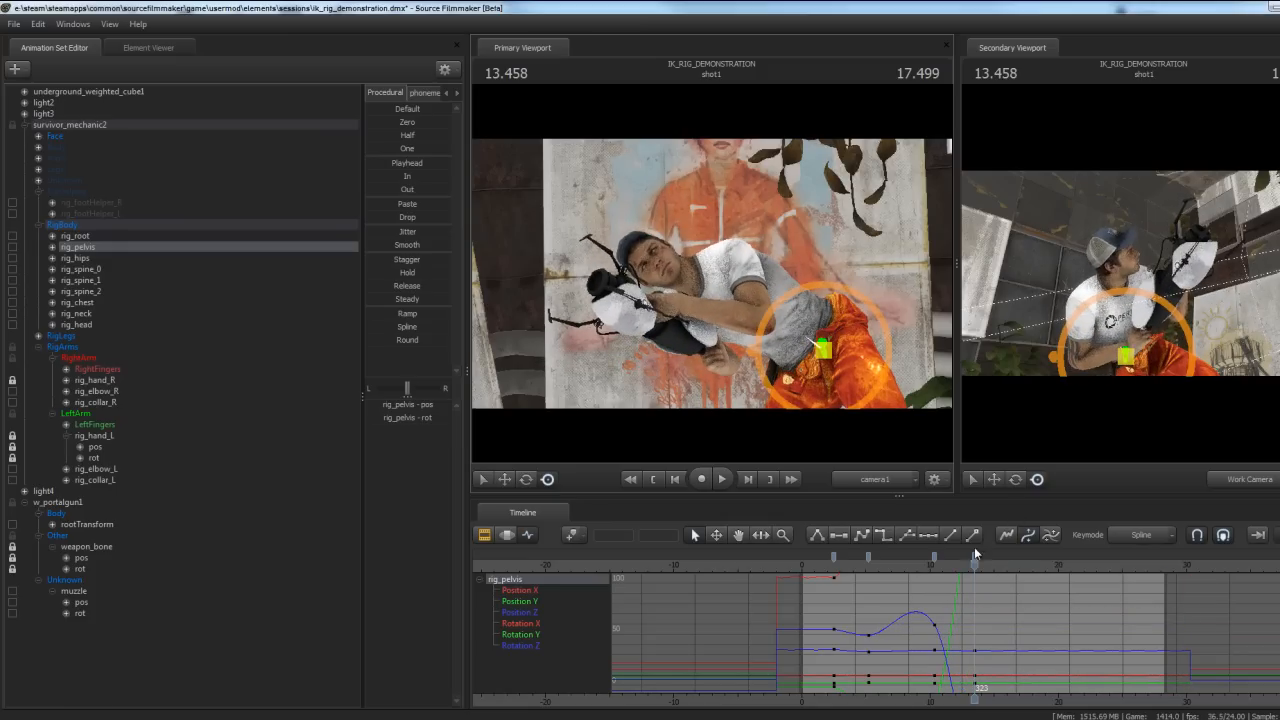
{"action": "left_click_drag", "start_coordinate": [970, 560], "coordinate": [904, 560]}
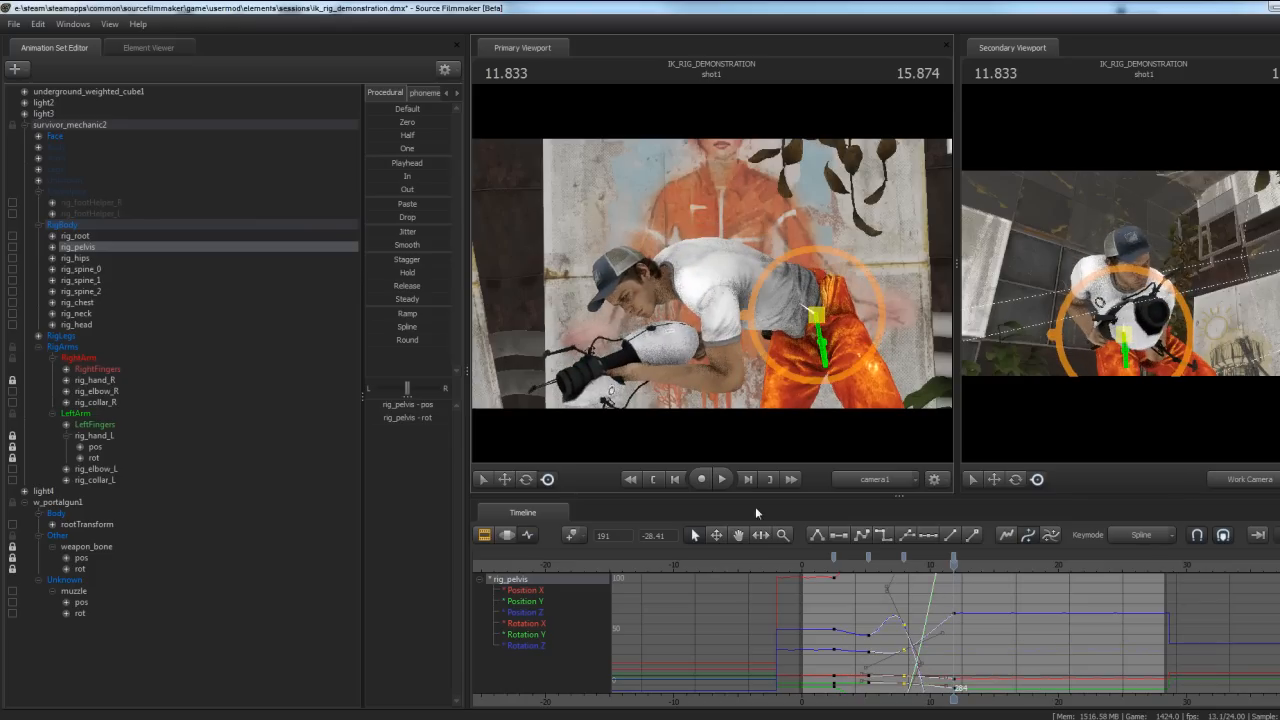
Play back the pelvis dip-and-rise animation, stop, and step between frames to check it
{"action": "left_click", "coordinate": [700, 480]}
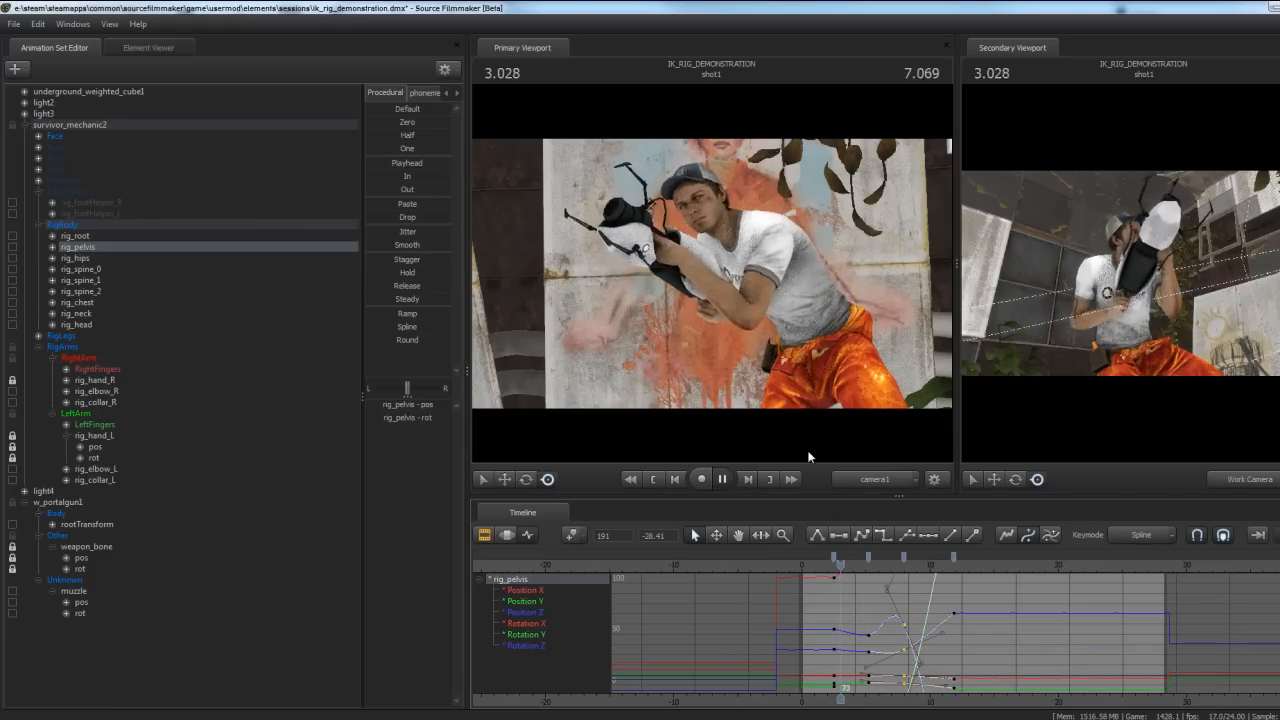
{"action": "left_click", "coordinate": [720, 480]}
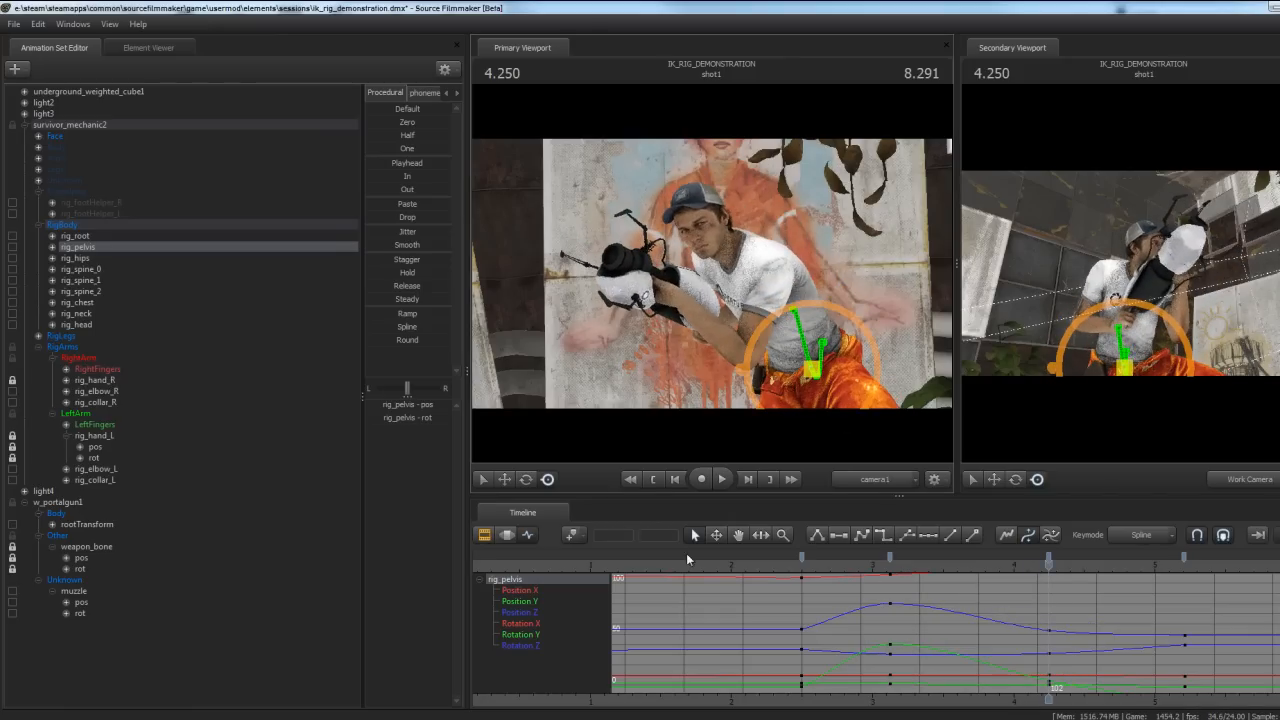
{"action": "left_click", "coordinate": [700, 480]}
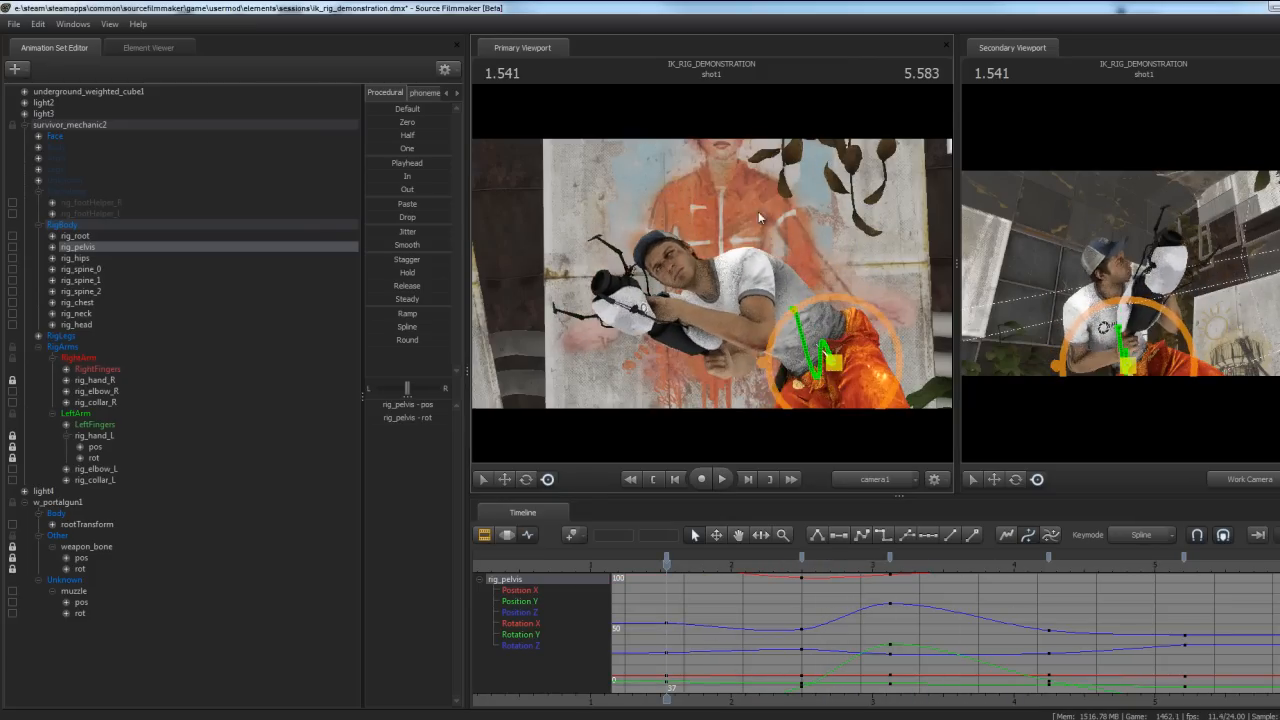
{"action": "left_click", "coordinate": [700, 480]}
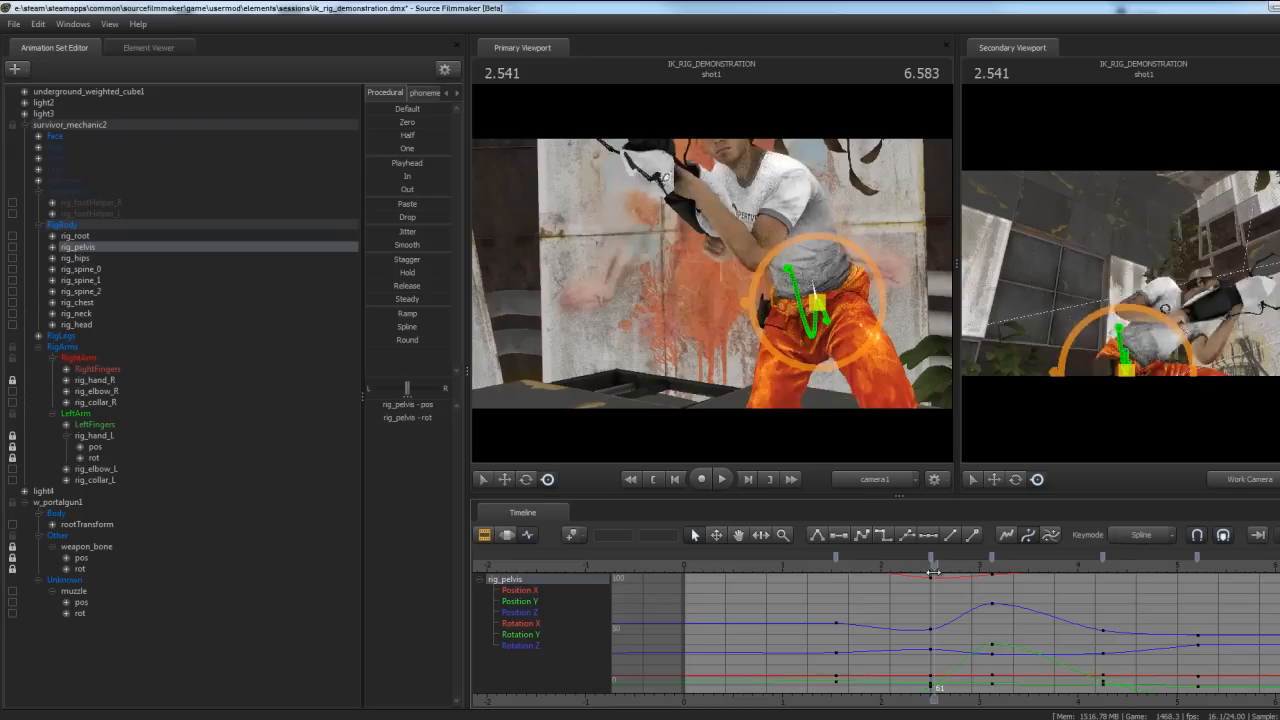
Detach the IK rig from the survivor animation set via Rig > Detach Rig, leaving raw bones
{"action": "left_click_drag", "start_coordinate": [930, 556], "coordinate": [860, 556]}
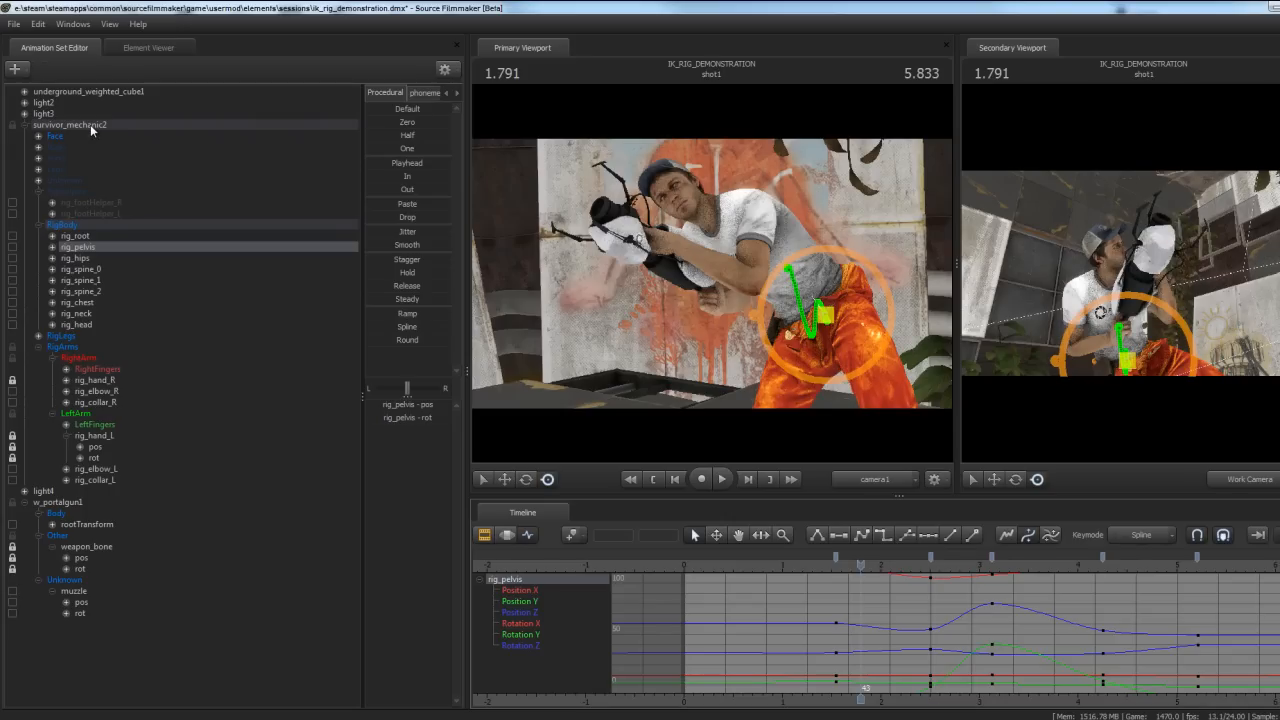
{"action": "right_click", "coordinate": [70, 136]}
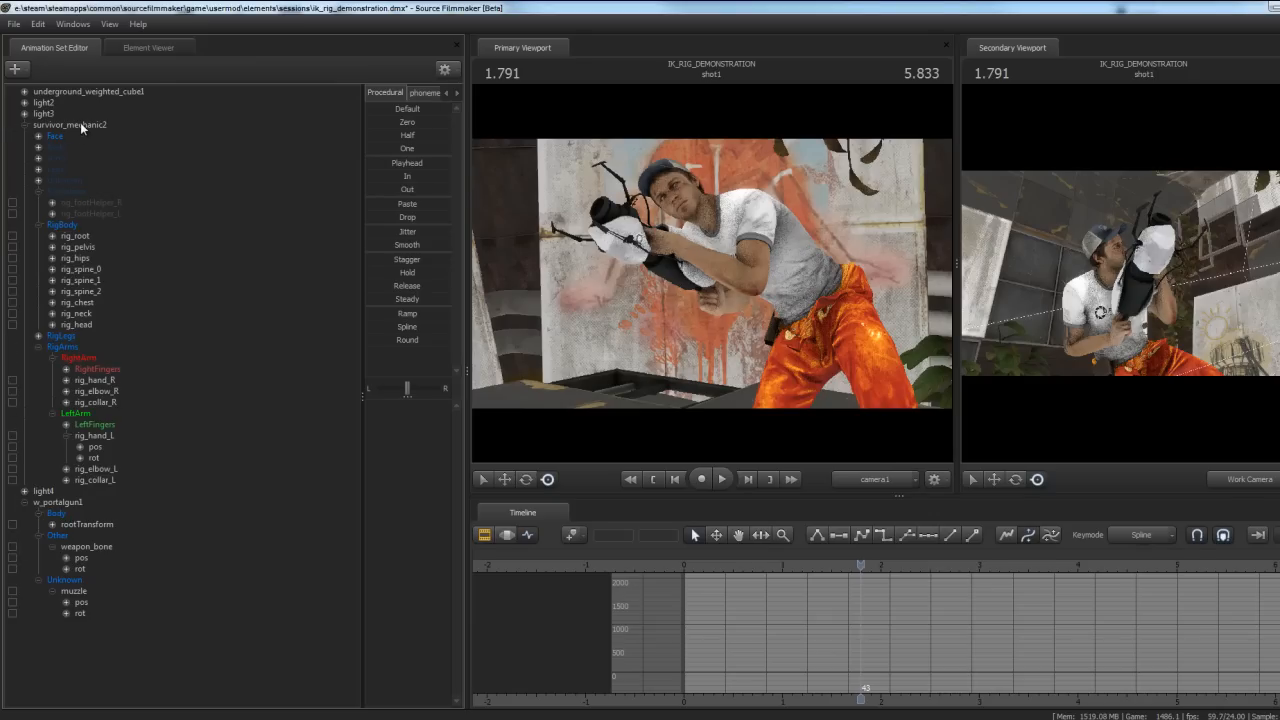
{"action": "right_click", "coordinate": [76, 124]}
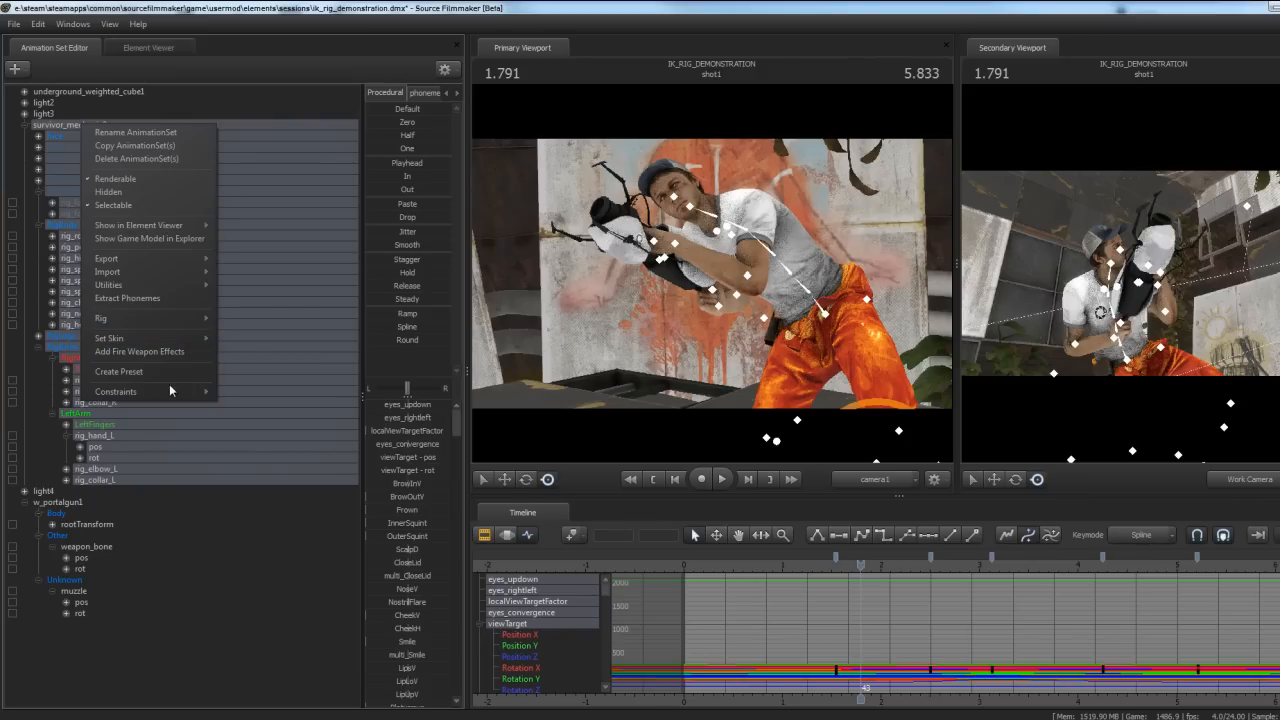
{"action": "mouse_move", "coordinate": [130, 338]}
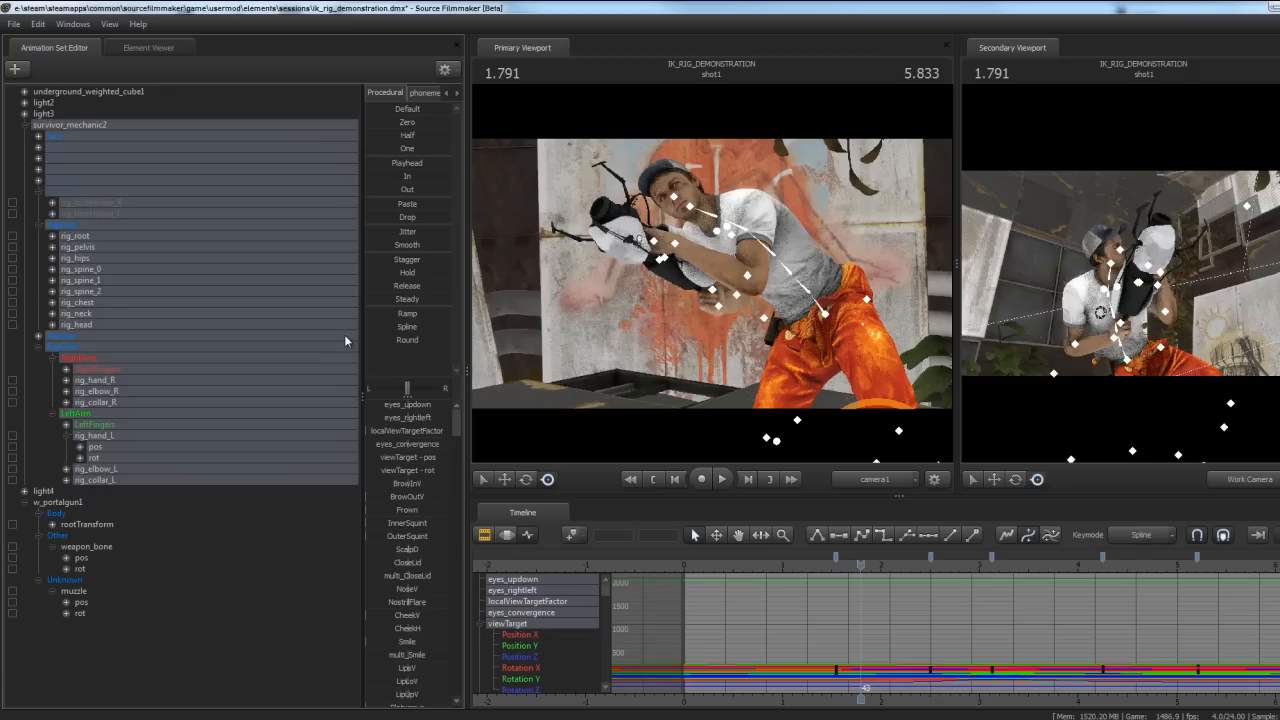
{"action": "mouse_move", "coordinate": [140, 322]}
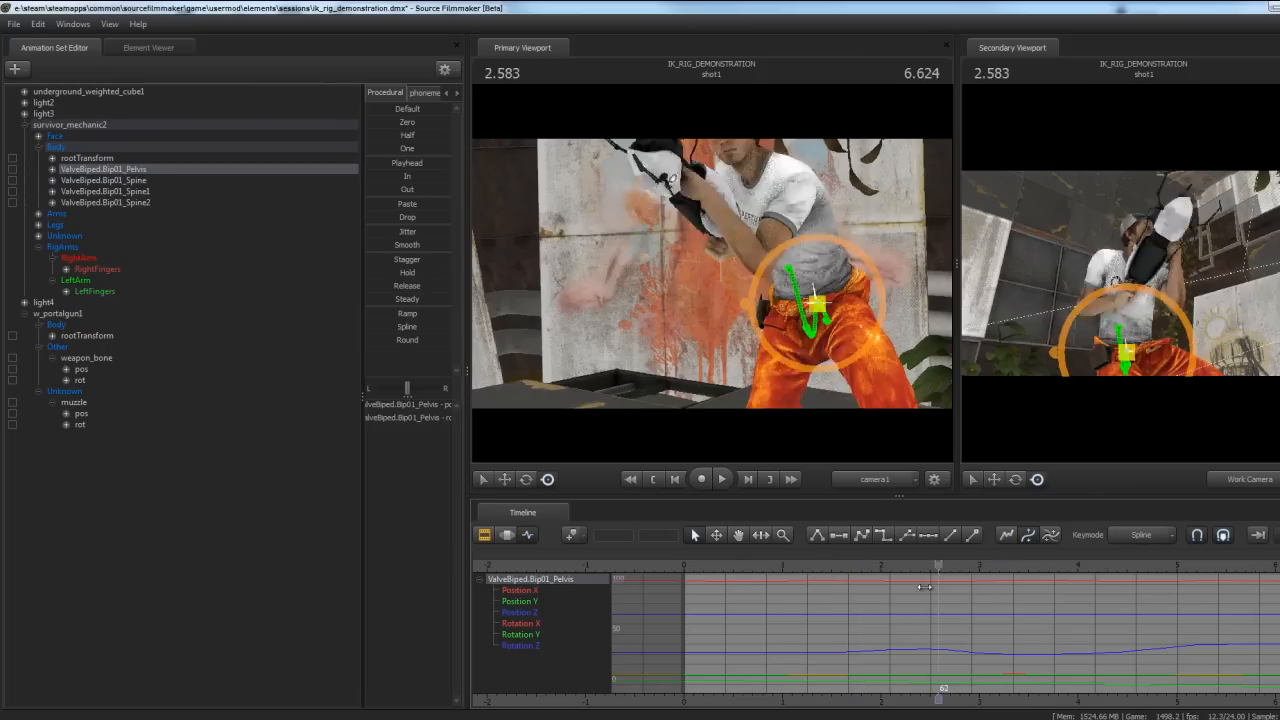
Pose the bare ValveBiped.Bip01_Pelvis bone and scrub to later and earlier frames
{"action": "left_click_drag", "start_coordinate": [924, 588], "coordinate": [872, 588]}
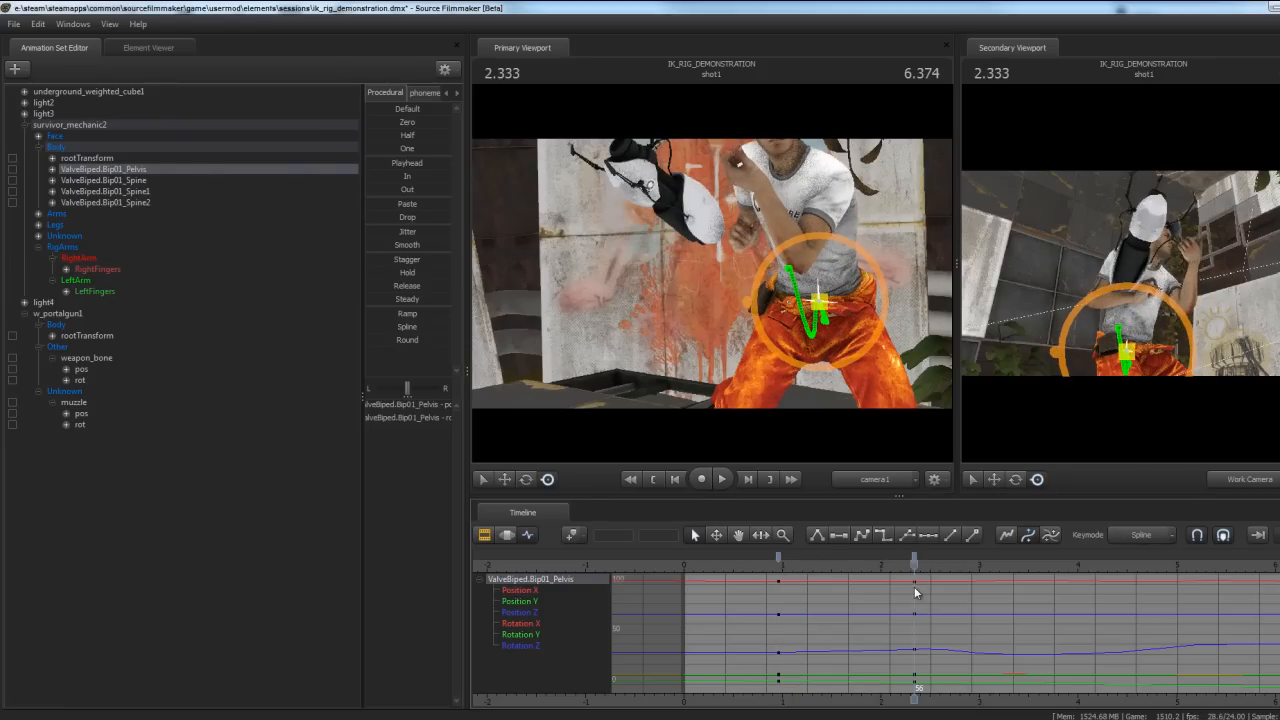
{"action": "mouse_move", "coordinate": [760, 650]}
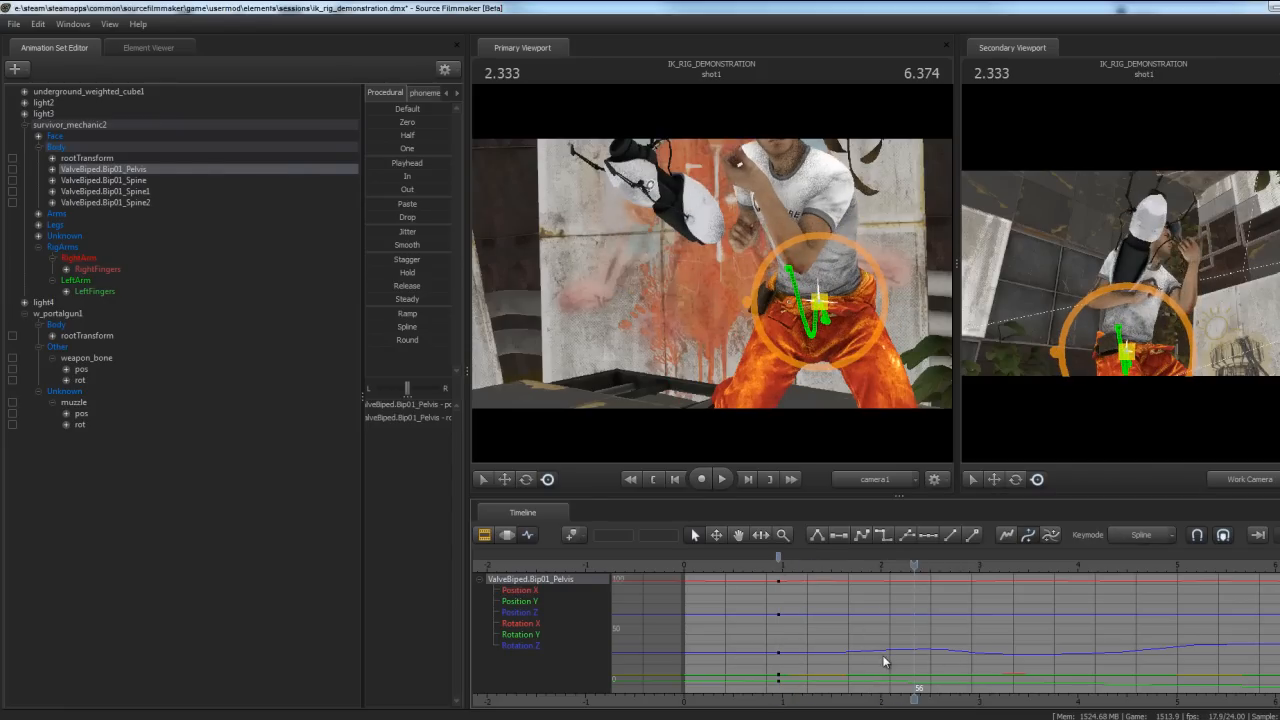
{"action": "left_click_drag", "start_coordinate": [778, 556], "coordinate": [990, 556]}
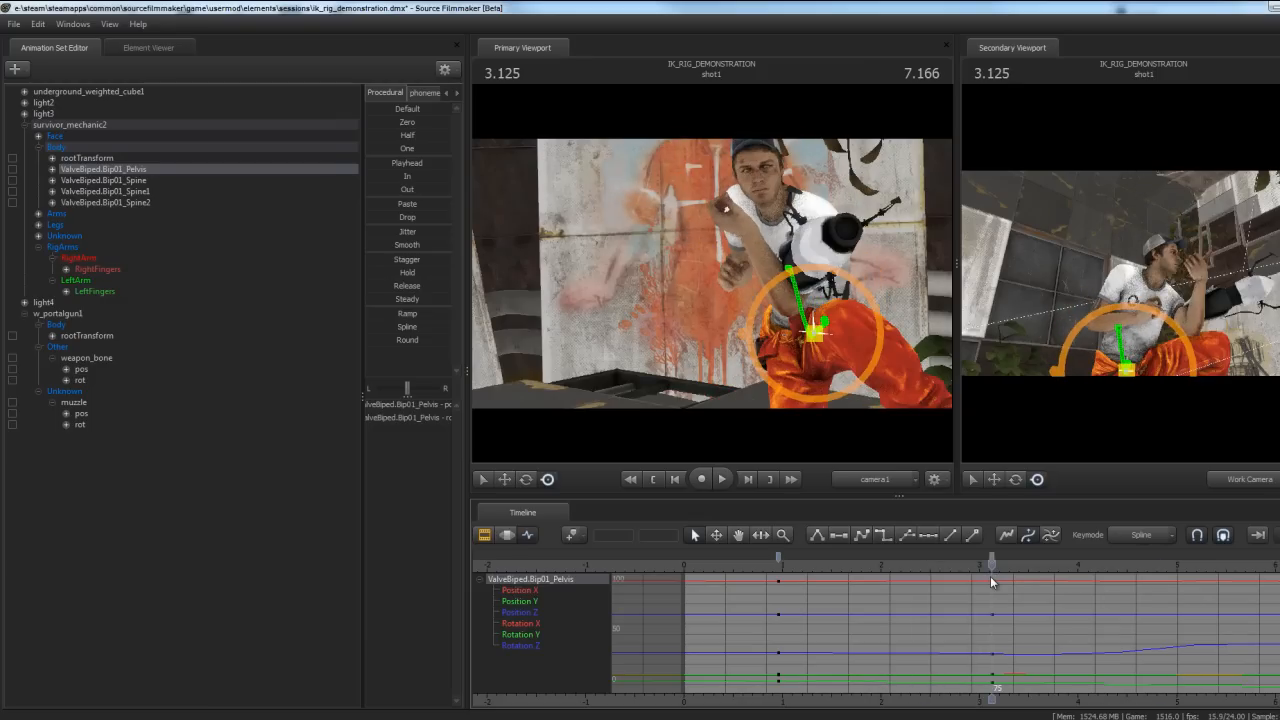
{"action": "left_click_drag", "start_coordinate": [990, 560], "coordinate": [918, 560]}
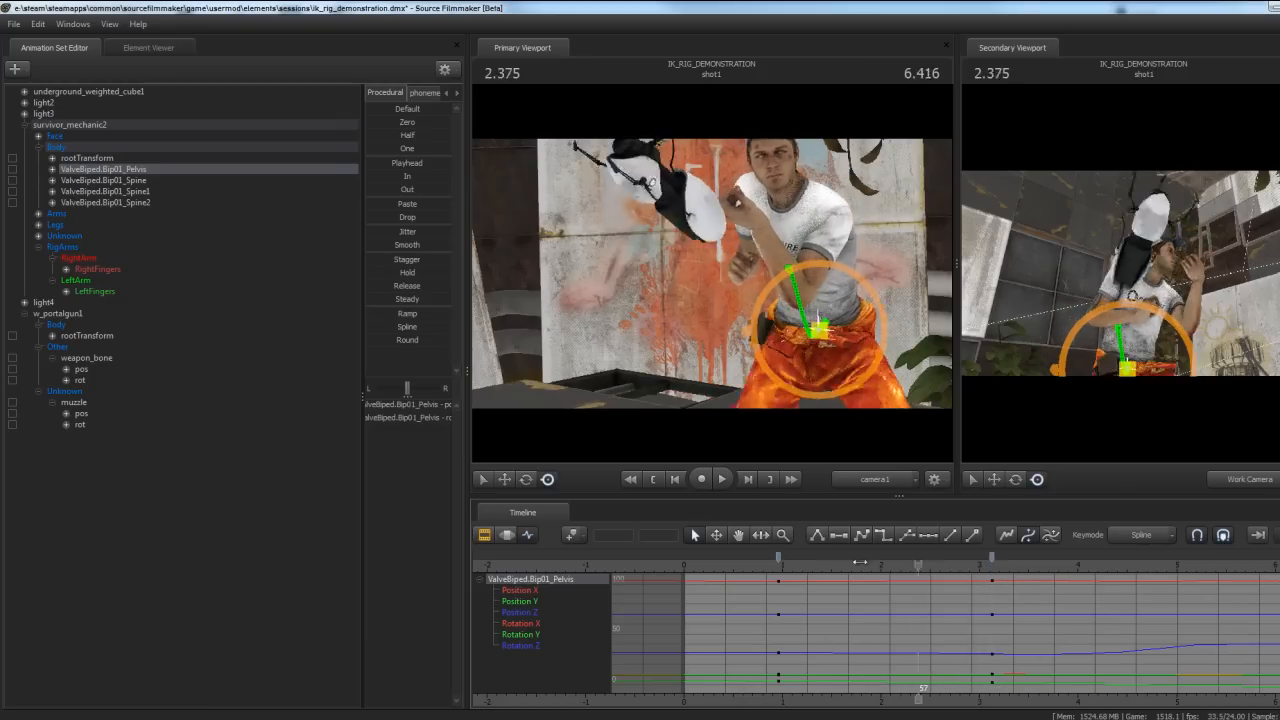
{"action": "left_click", "coordinate": [810, 564]}
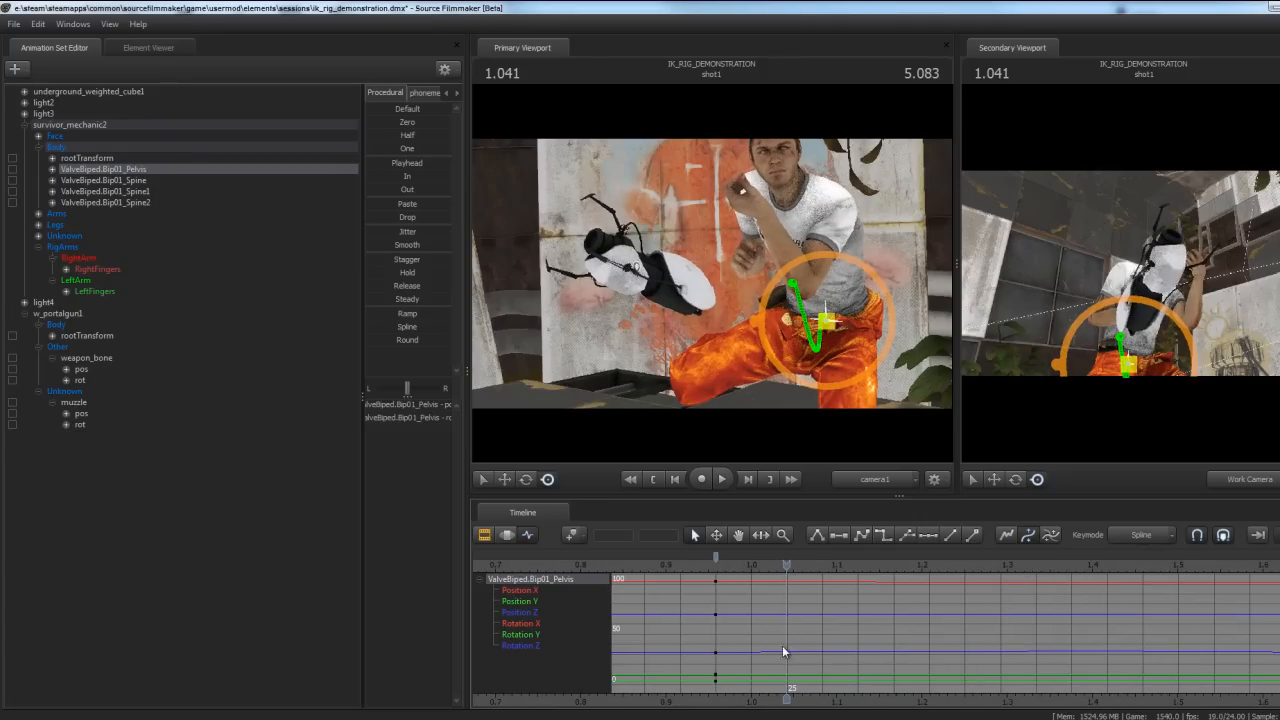
Scrub to frames near the shot start and further along to re-key the pelvis there
{"action": "left_click_drag", "start_coordinate": [786, 564], "coordinate": [860, 564]}
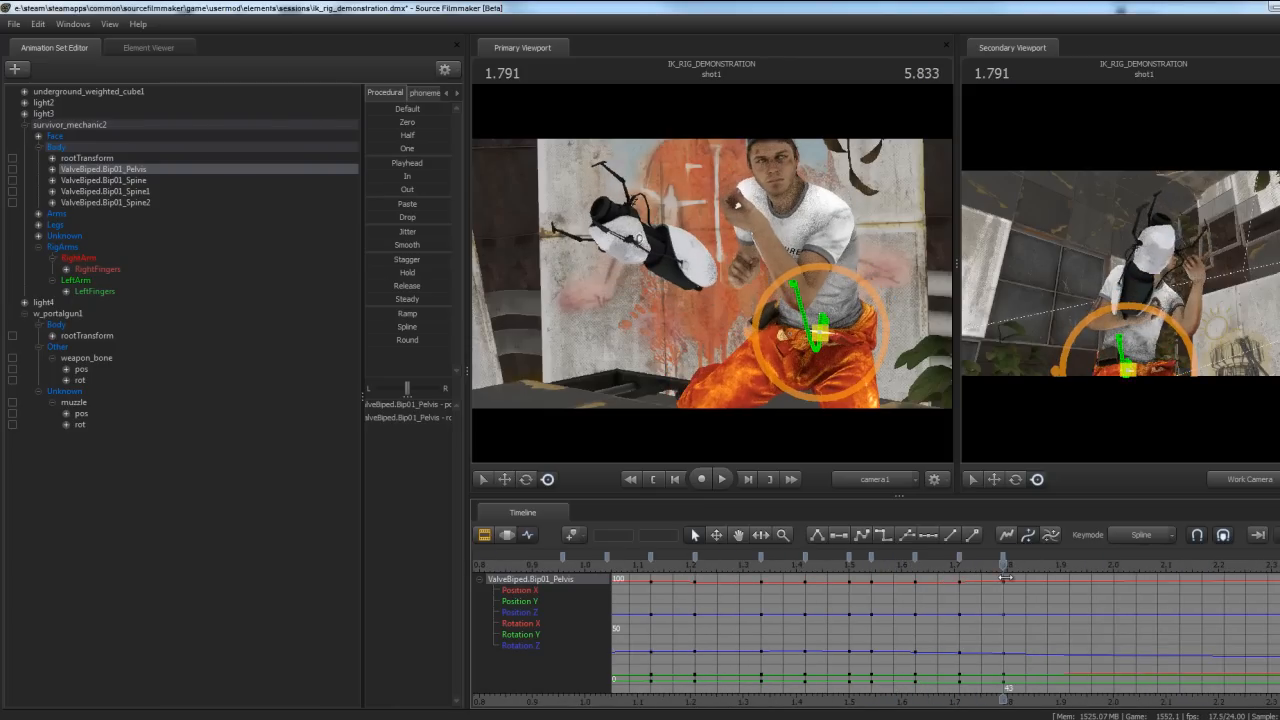
{"action": "left_click_drag", "start_coordinate": [1004, 564], "coordinate": [1136, 564]}
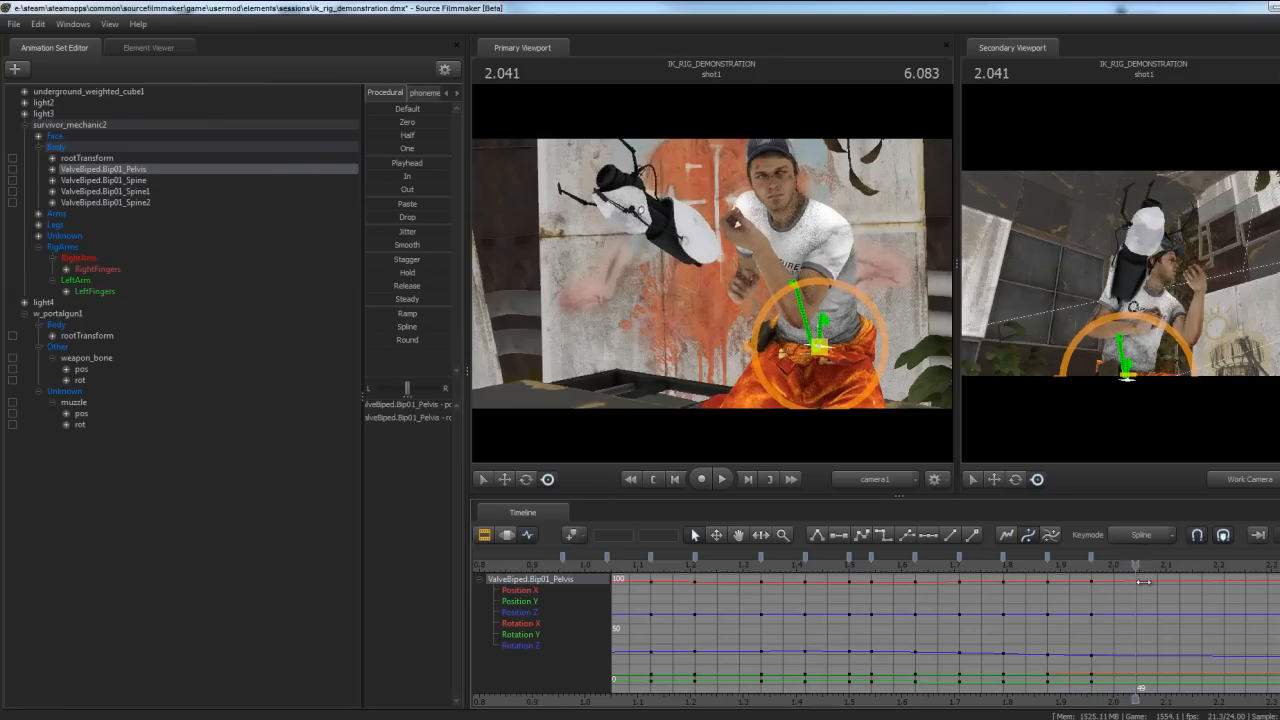
{"action": "left_click", "coordinate": [722, 480]}
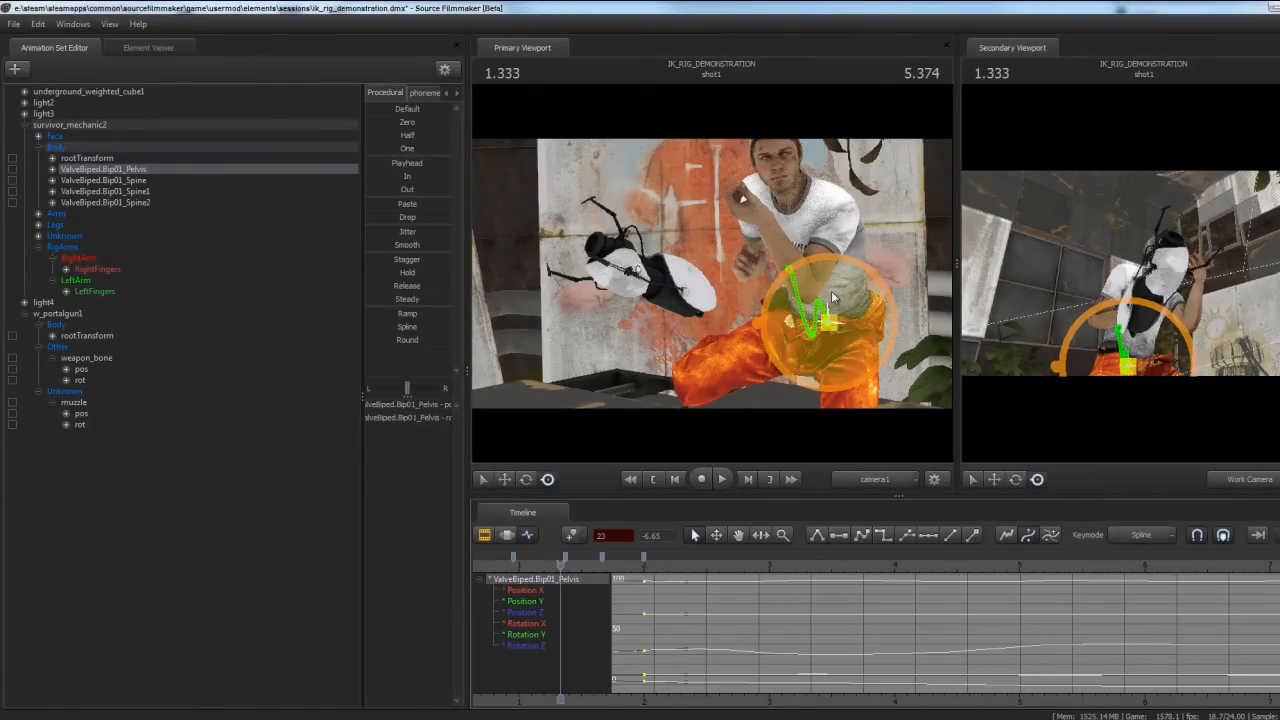
Jump between early frames and reposition the pelvis bone, ending near 16 seconds
{"action": "left_click", "coordinate": [700, 480]}
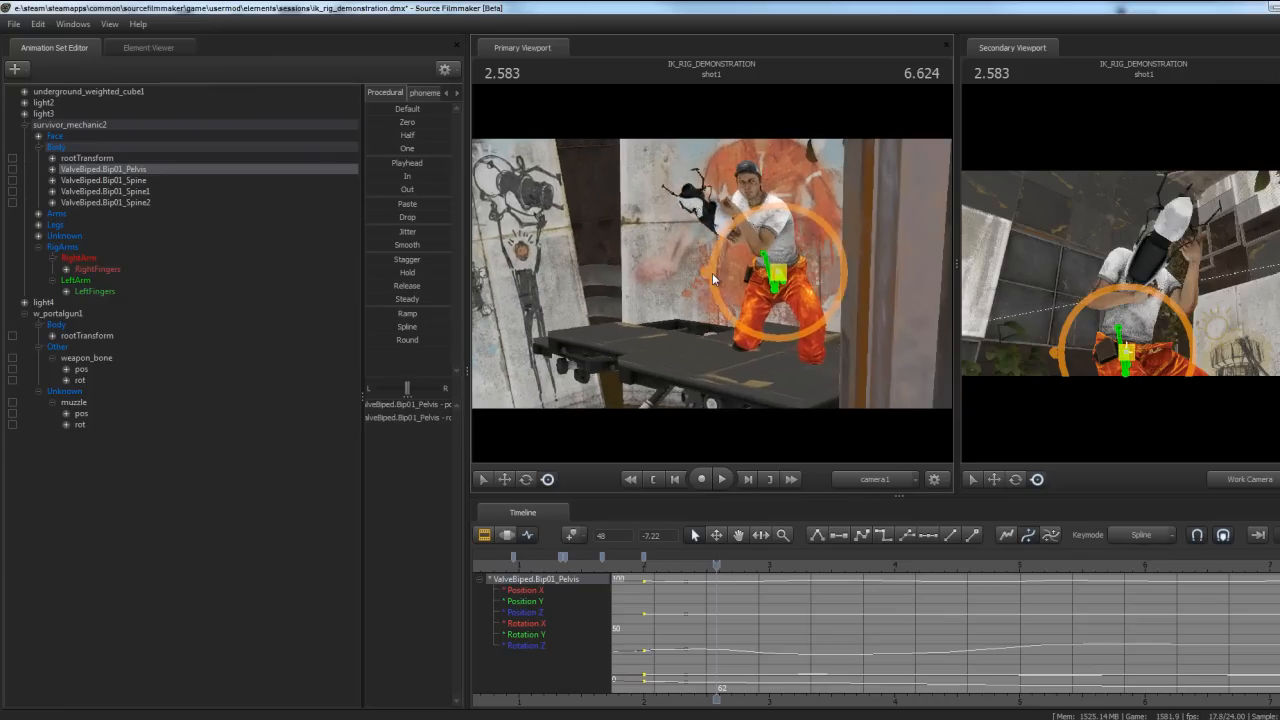
{"action": "left_click", "coordinate": [720, 480]}
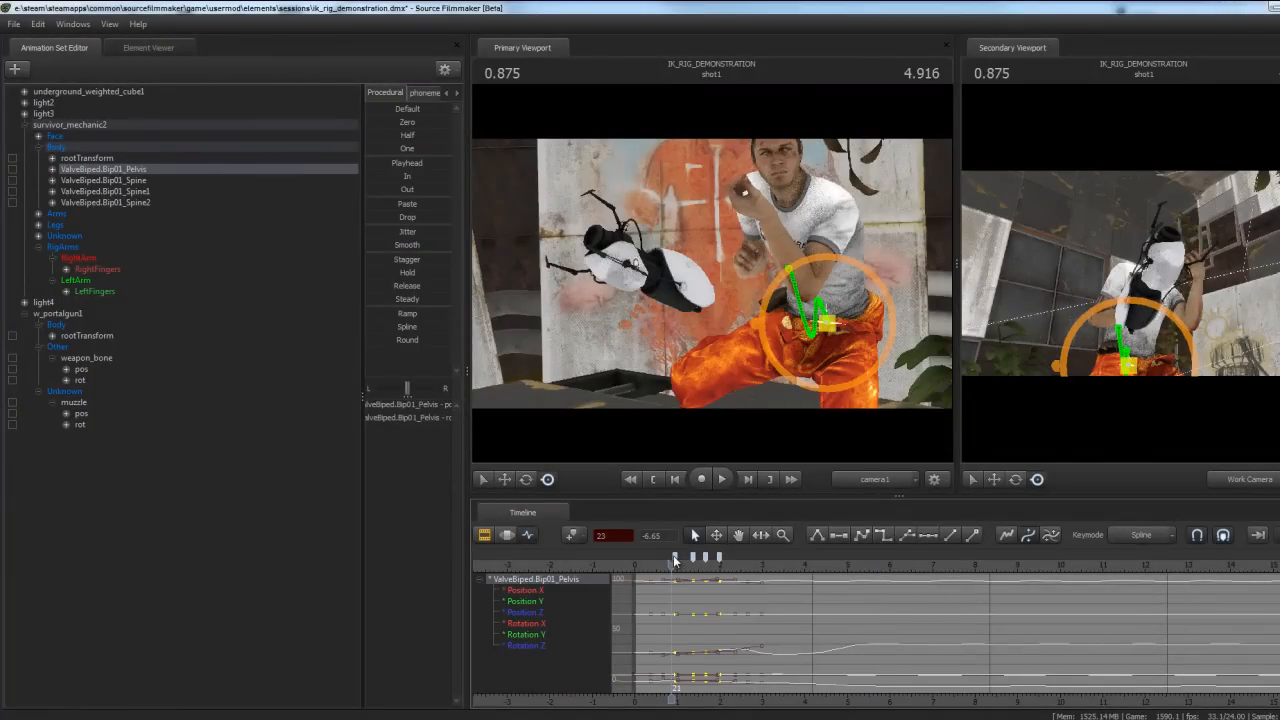
{"action": "left_click", "coordinate": [722, 480]}
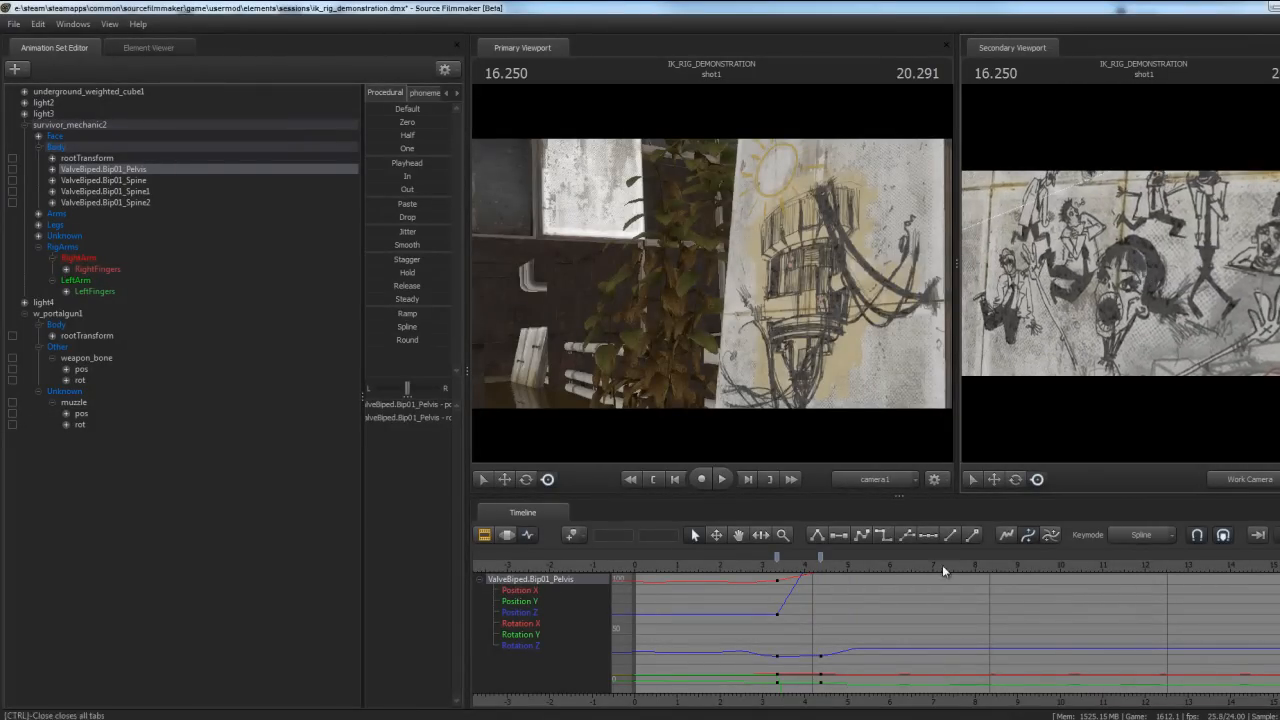
{"action": "mouse_move", "coordinate": [752, 716]}
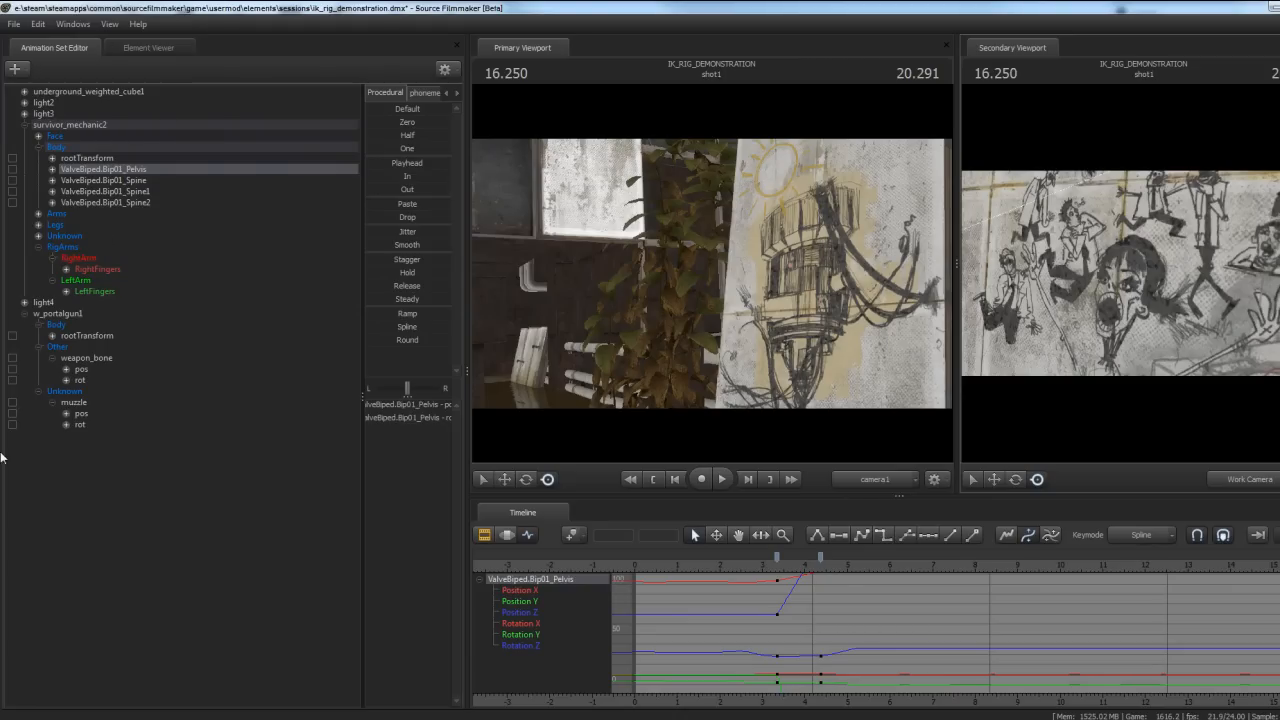
{"action": "mouse_move", "coordinate": [128, 284]}
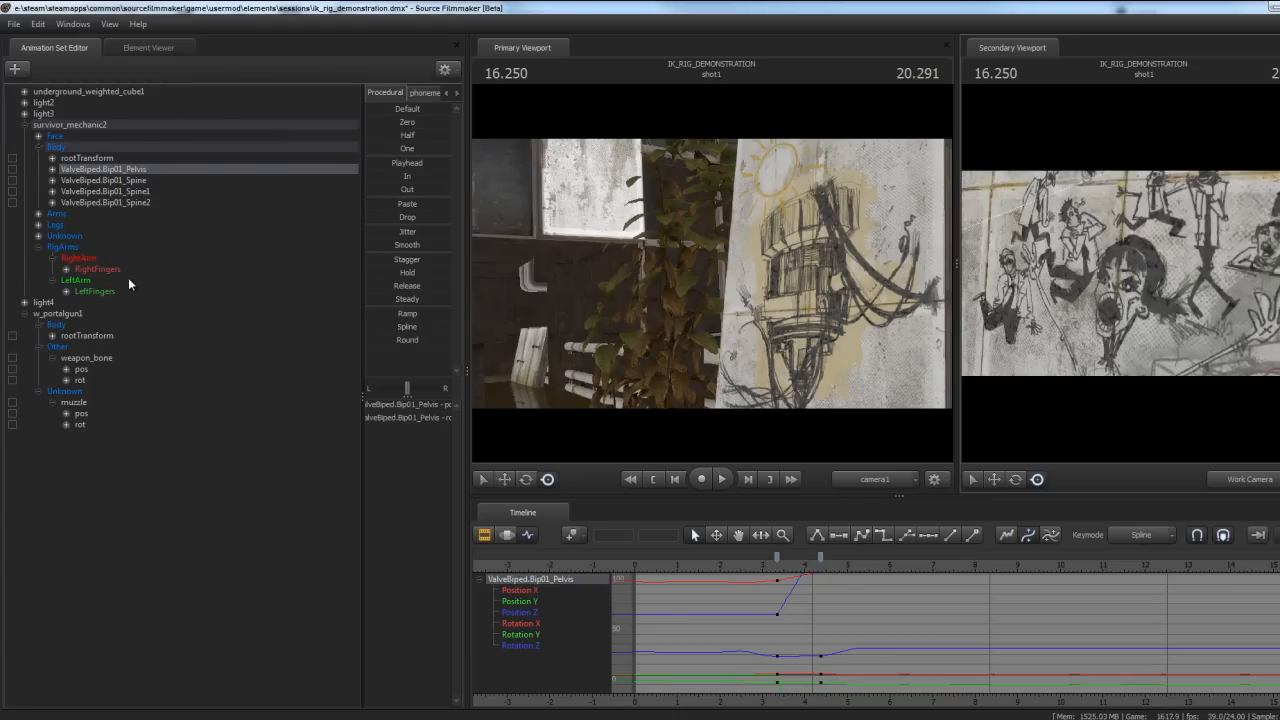
{"action": "mouse_move", "coordinate": [628, 252]}
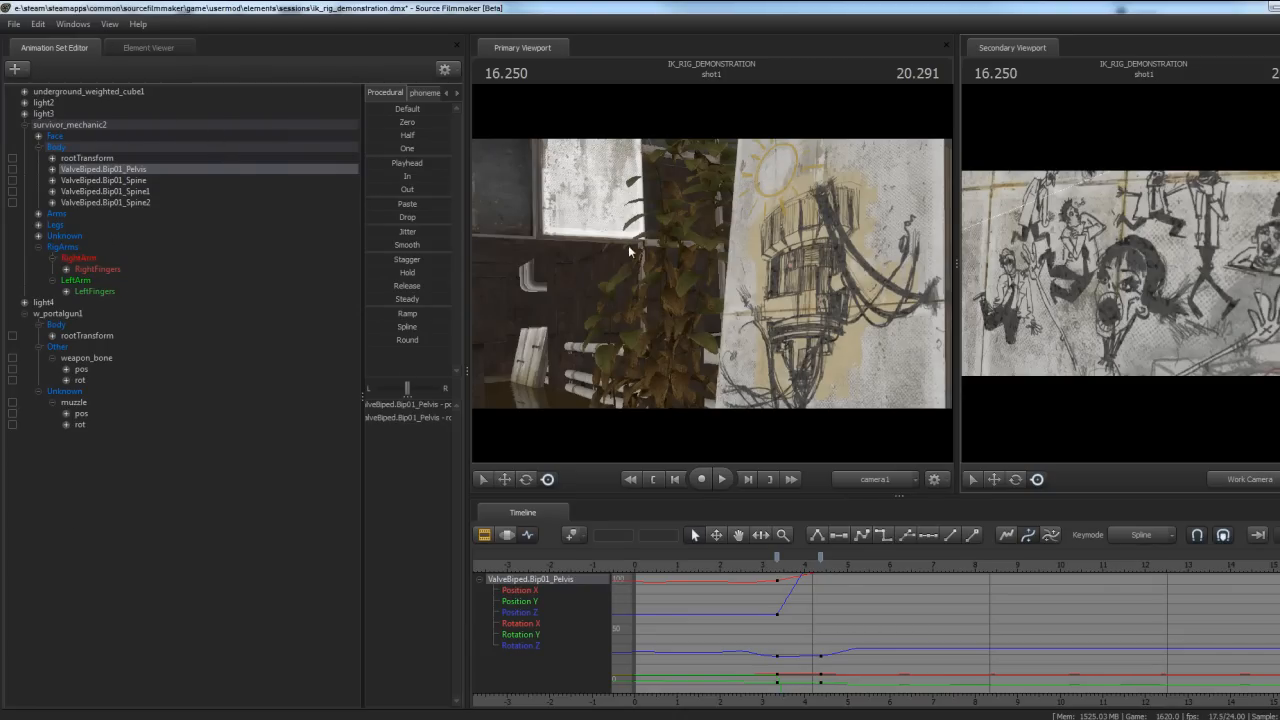